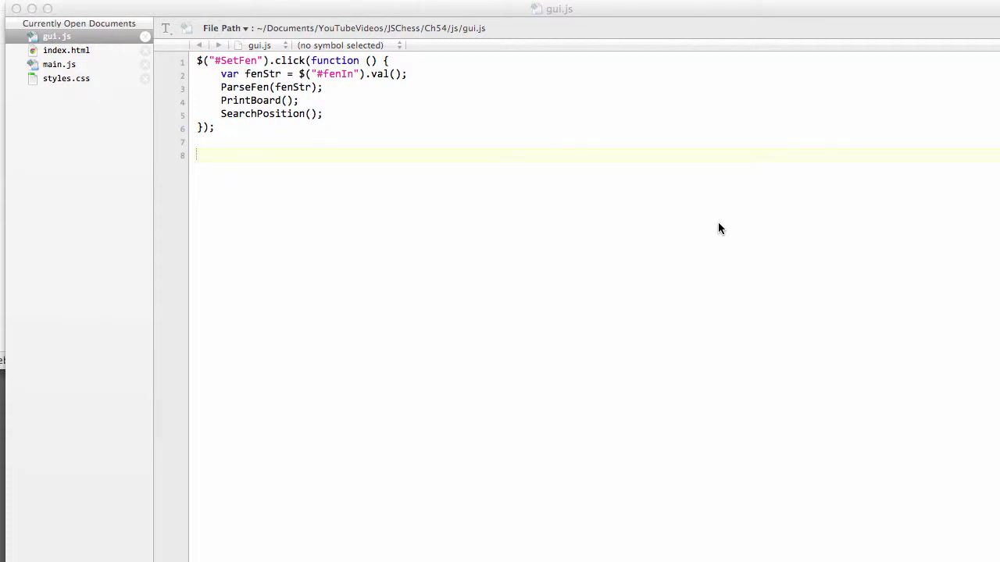
mouse_move(632, 278)
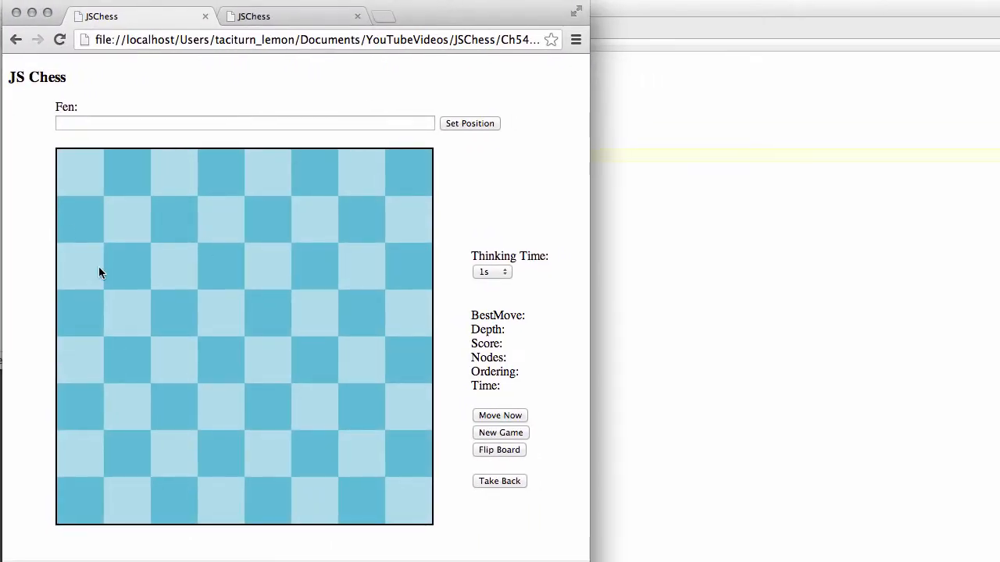
mouse_move(201, 228)
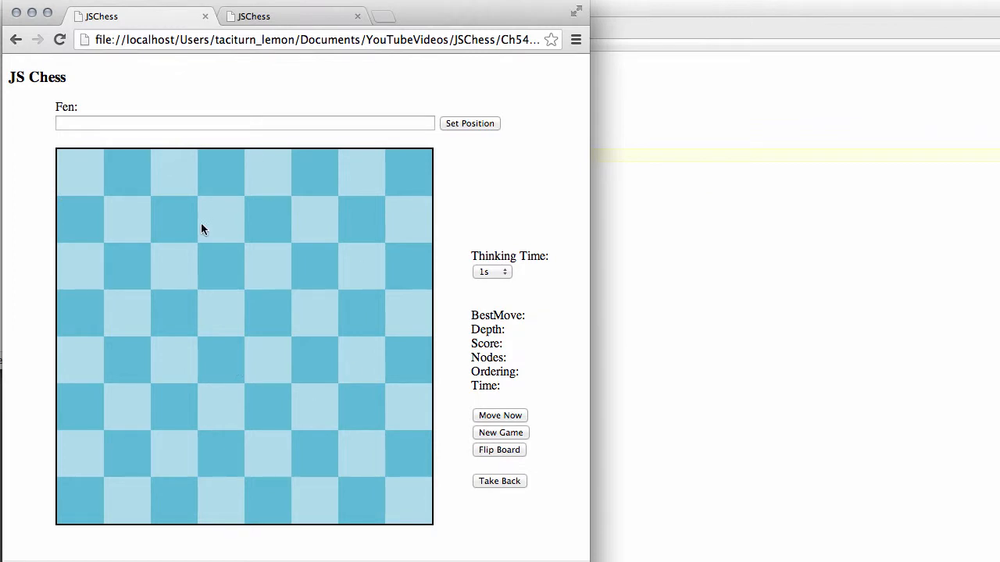
mouse_move(351, 202)
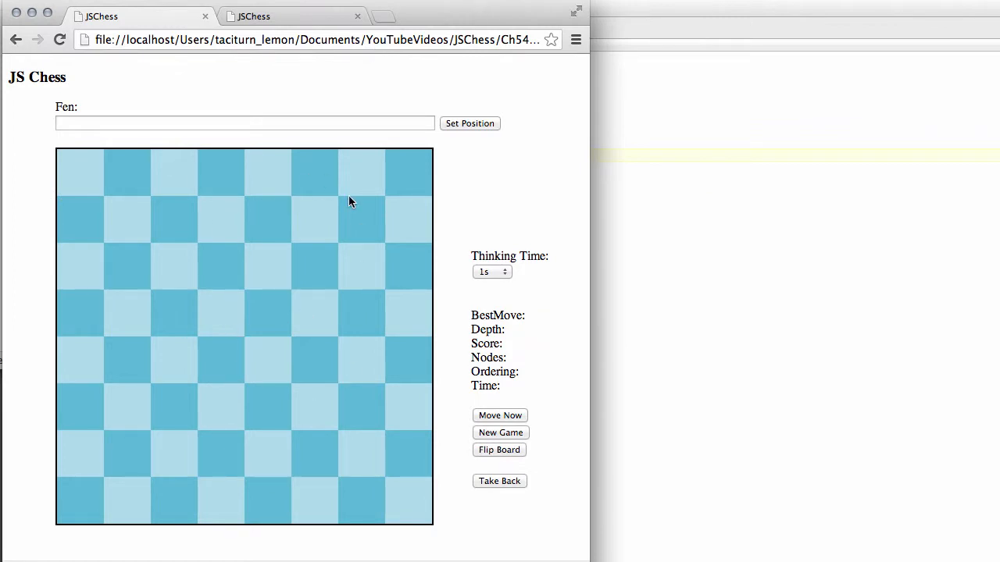
mouse_move(143, 201)
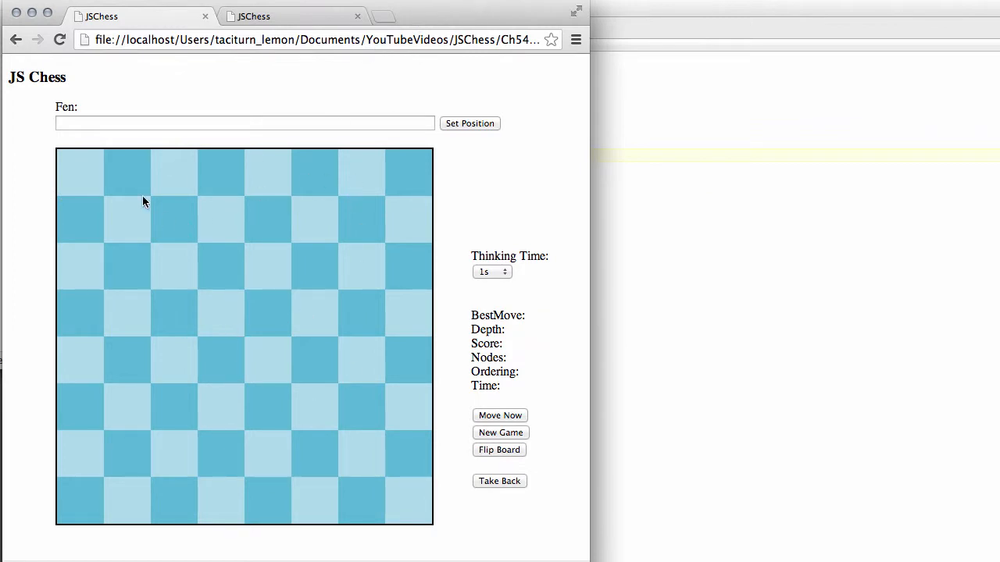
mouse_move(425, 179)
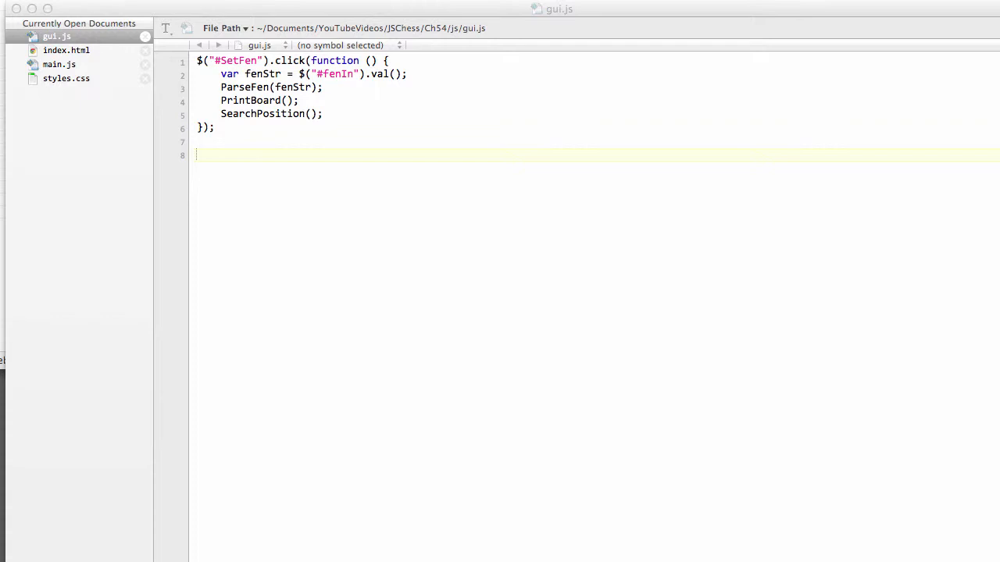
mouse_move(397, 111)
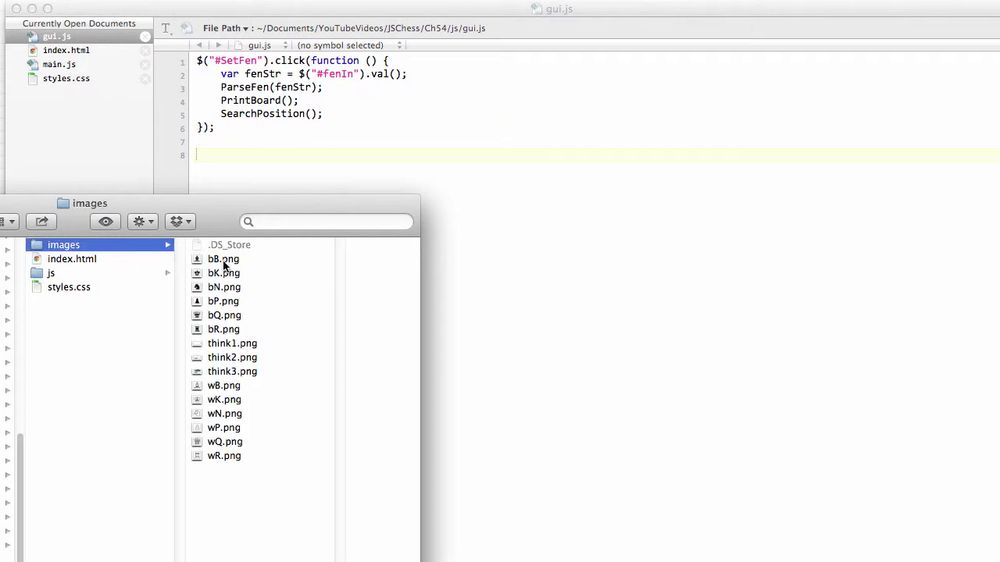
Preview the black bishop, knight, queen and white king, knight, queen piece images
click(223, 259)
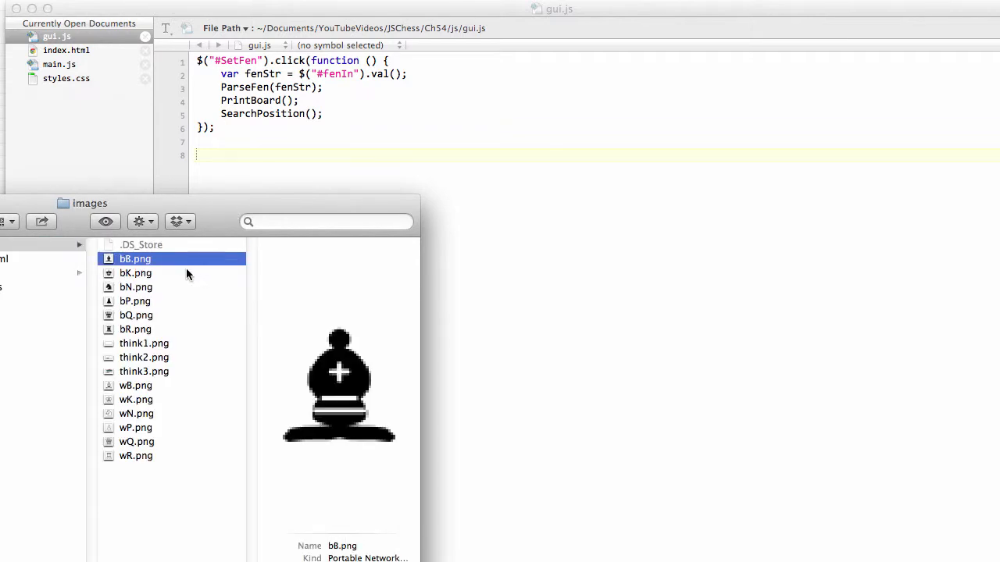
click(136, 288)
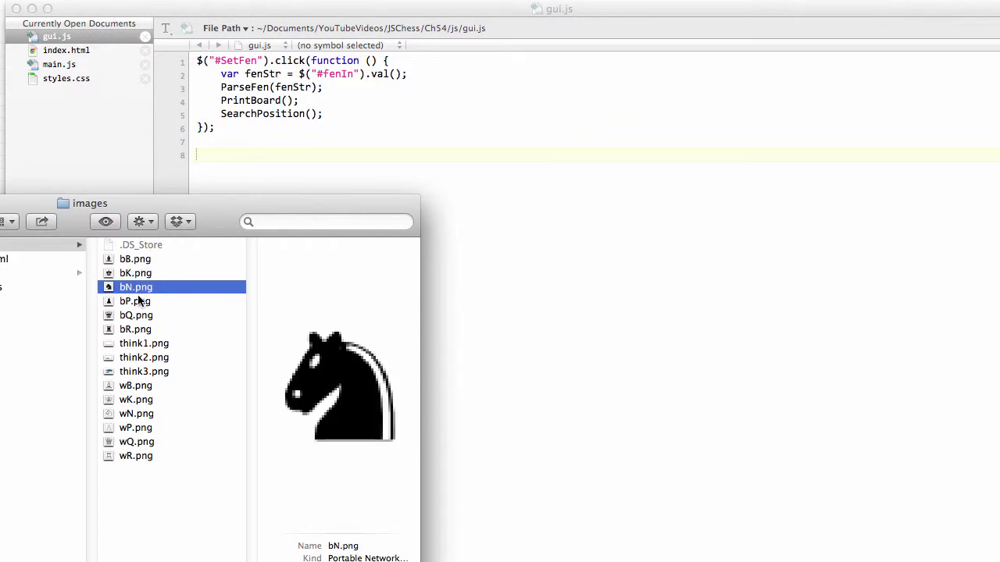
click(136, 315)
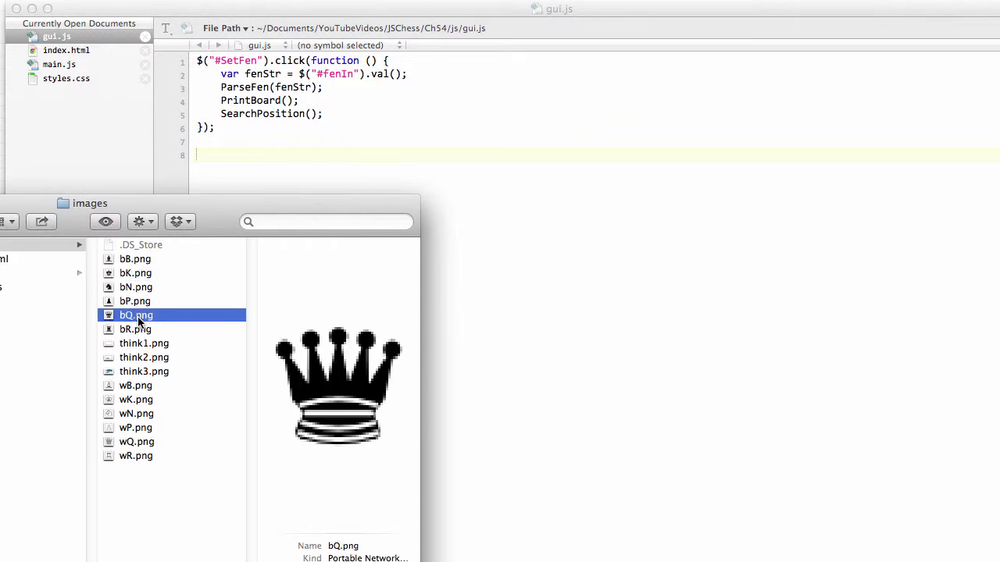
click(136, 400)
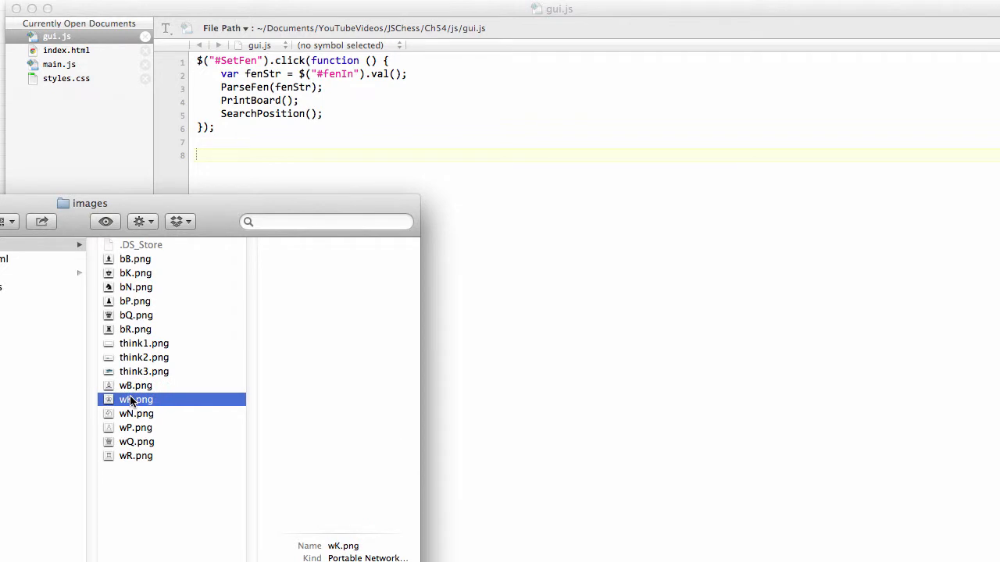
click(134, 400)
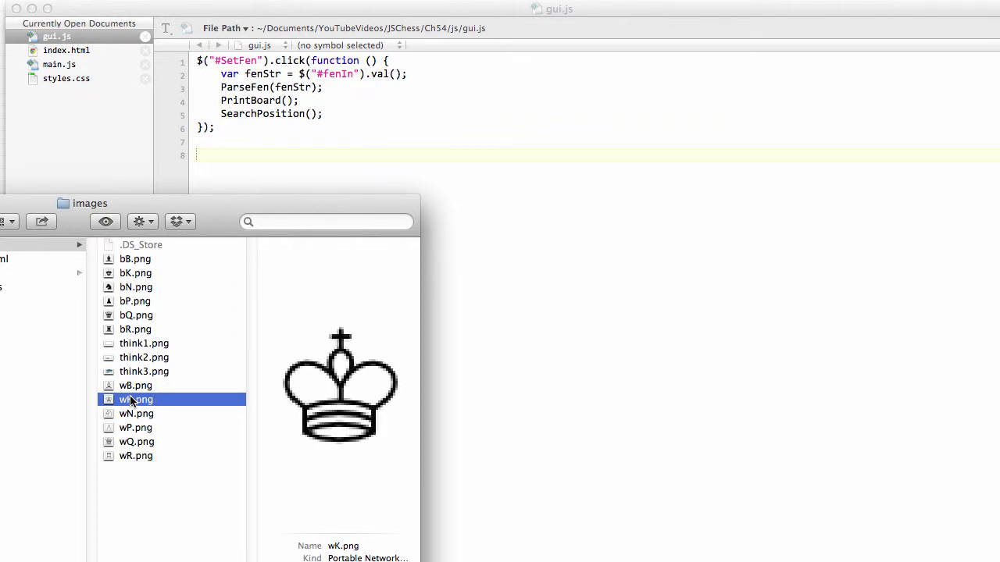
click(138, 412)
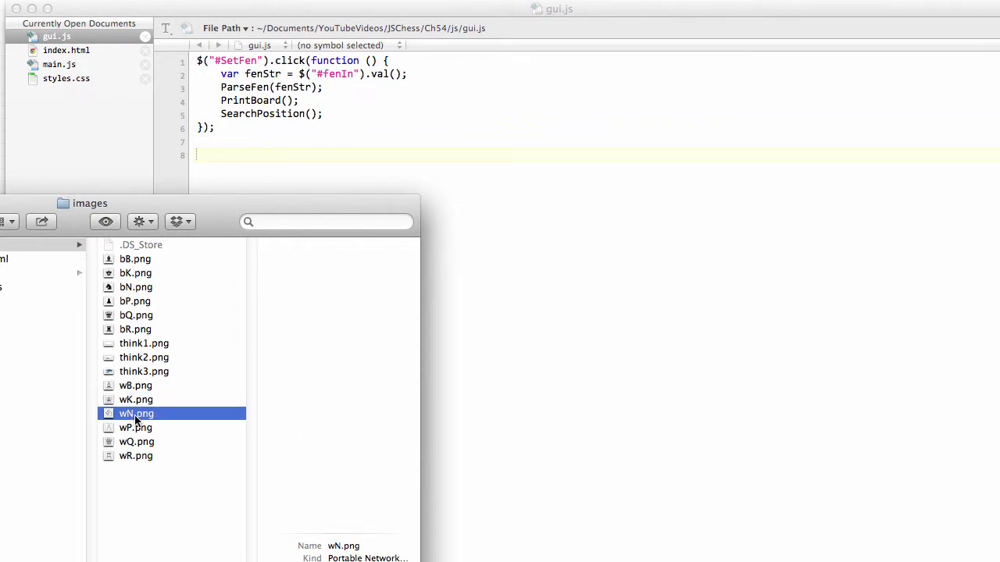
click(137, 440)
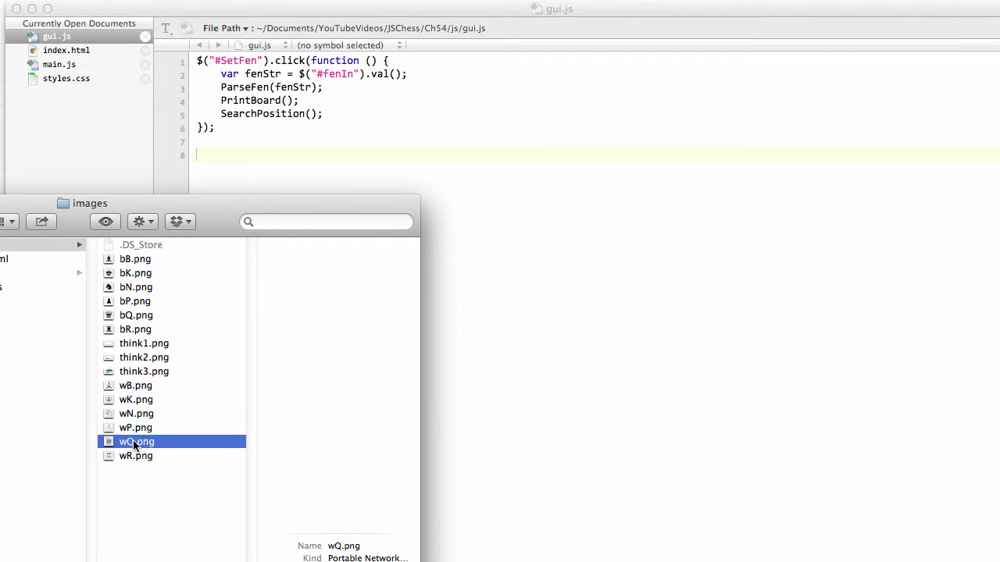
click(138, 440)
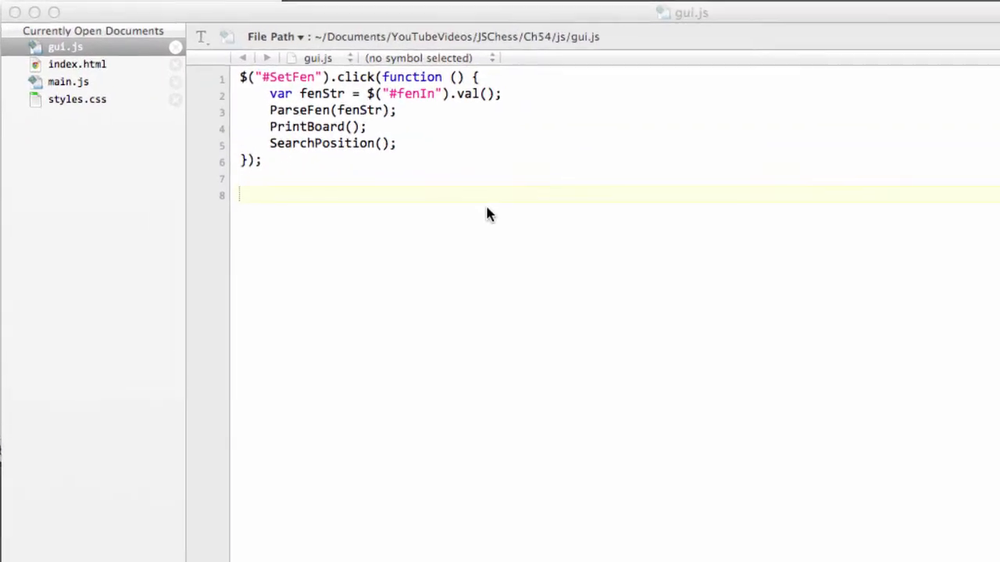
Show styles.css in the editor with its rank, file and .Piece rules
click(77, 100)
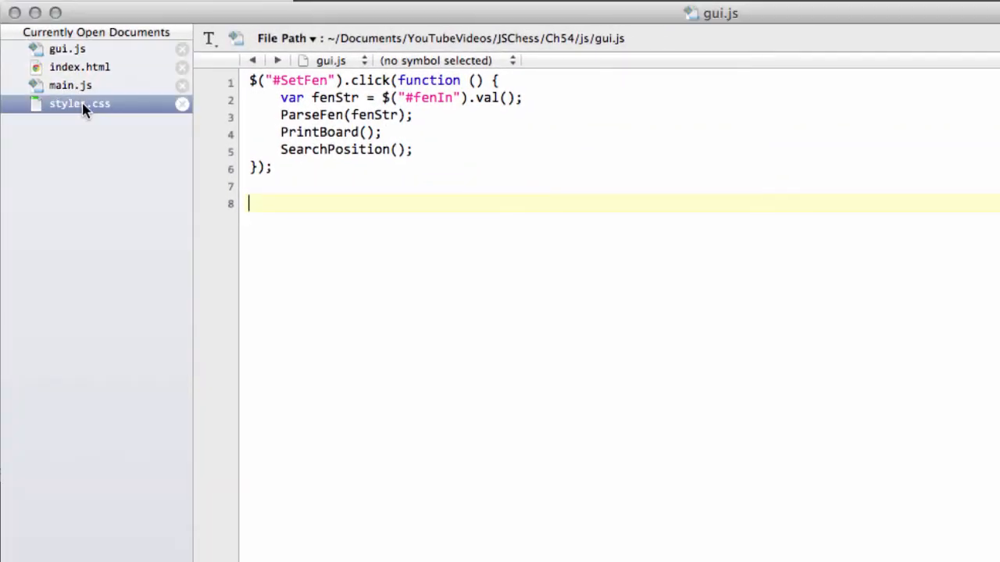
click(78, 104)
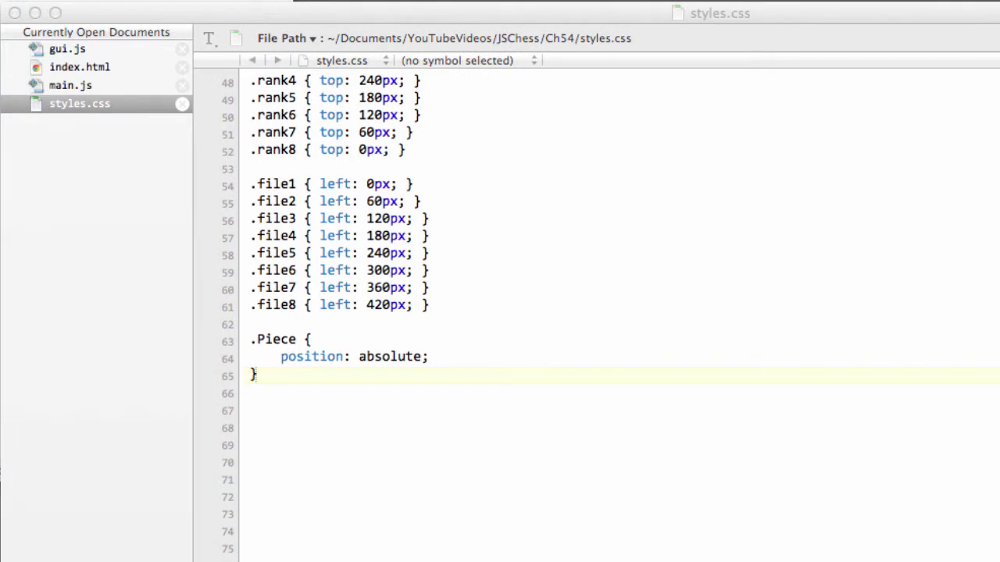
mouse_move(953, 236)
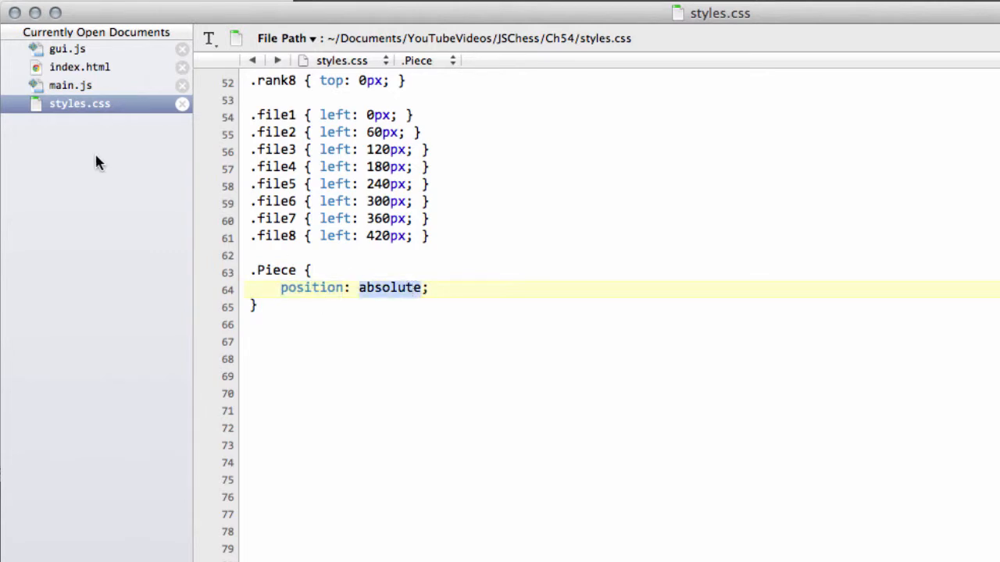
mouse_move(75, 85)
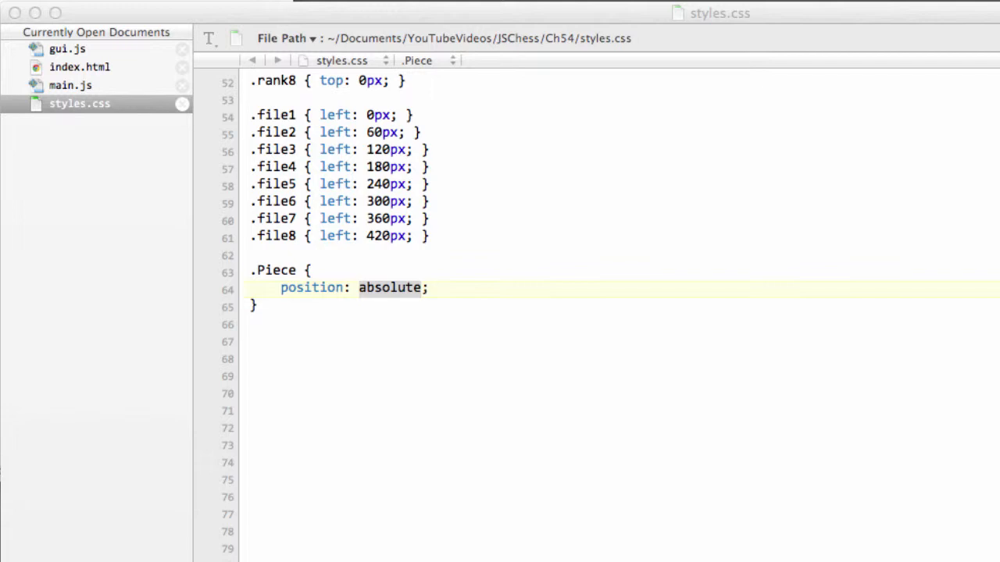
mouse_move(122, 81)
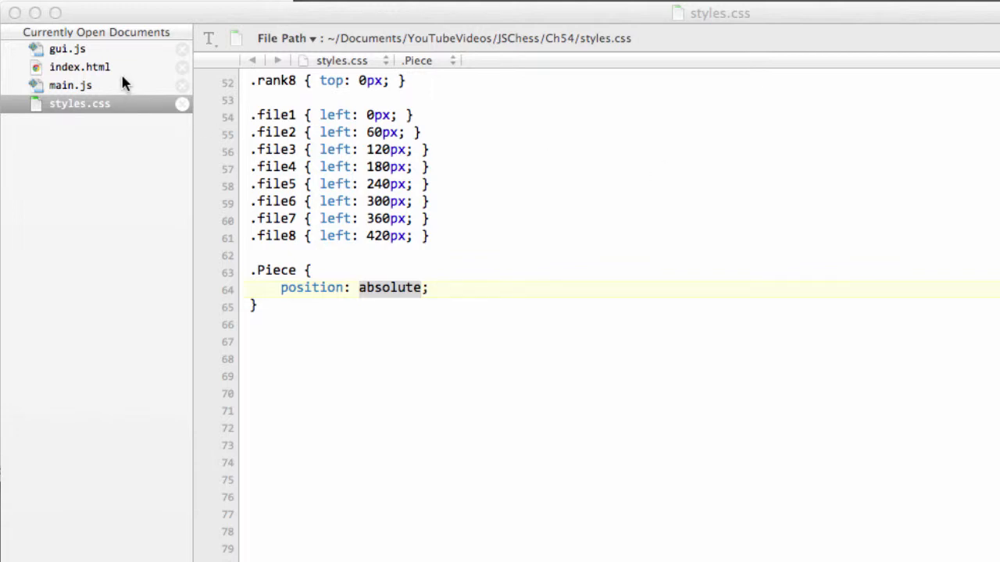
Show main.js's InitBoardSquares function and select the word file in it
click(69, 84)
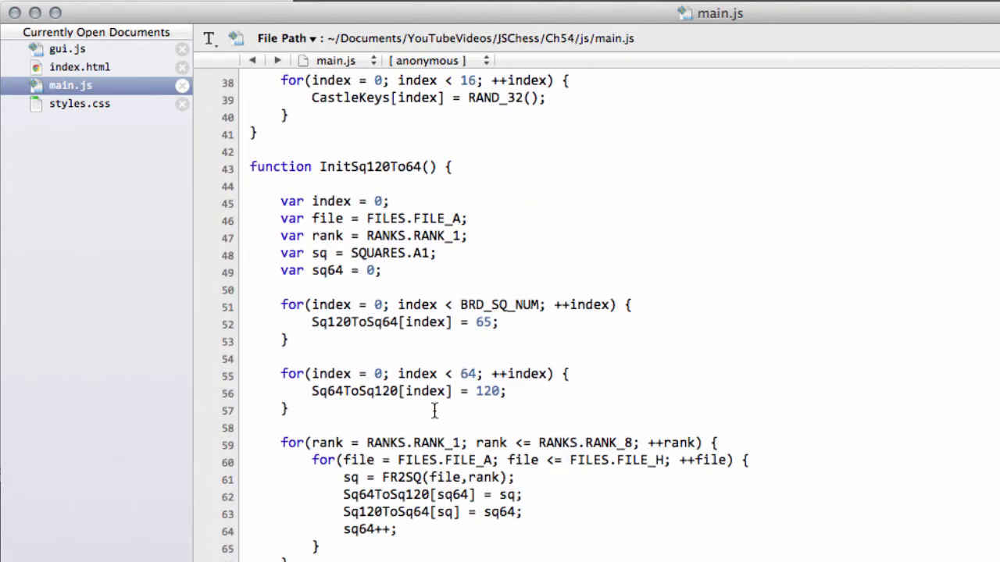
scroll(down, 3)
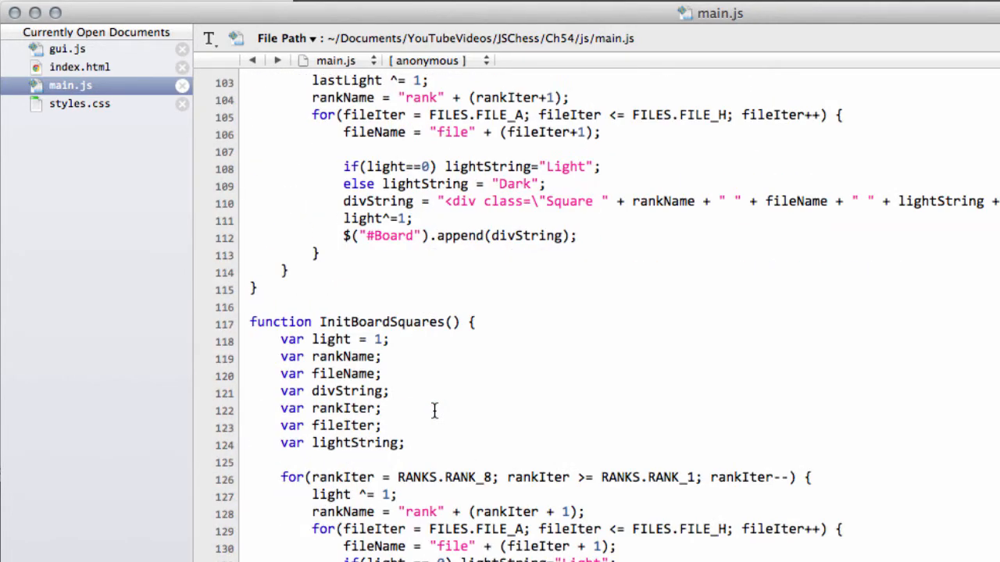
scroll(down, 3)
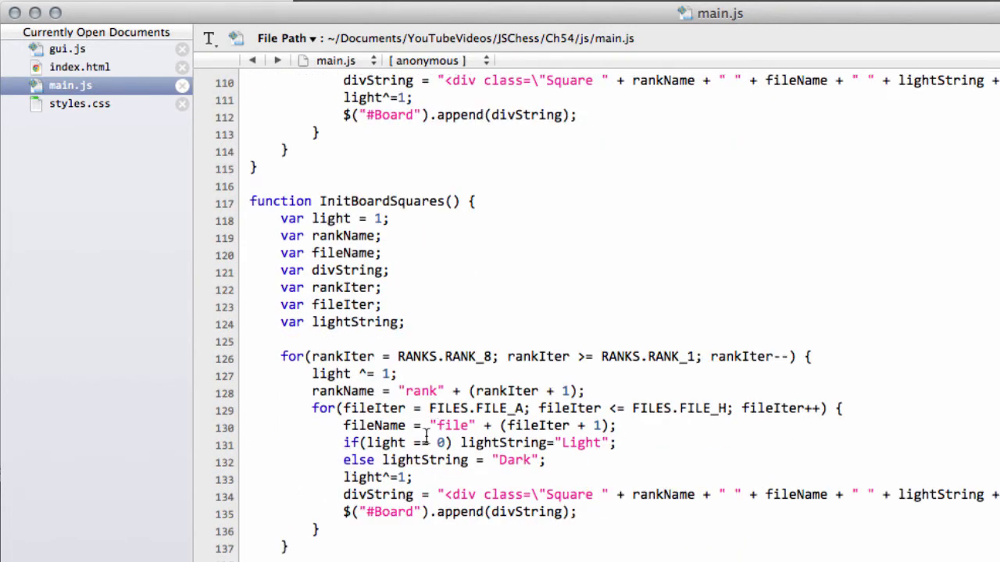
double_click(451, 425)
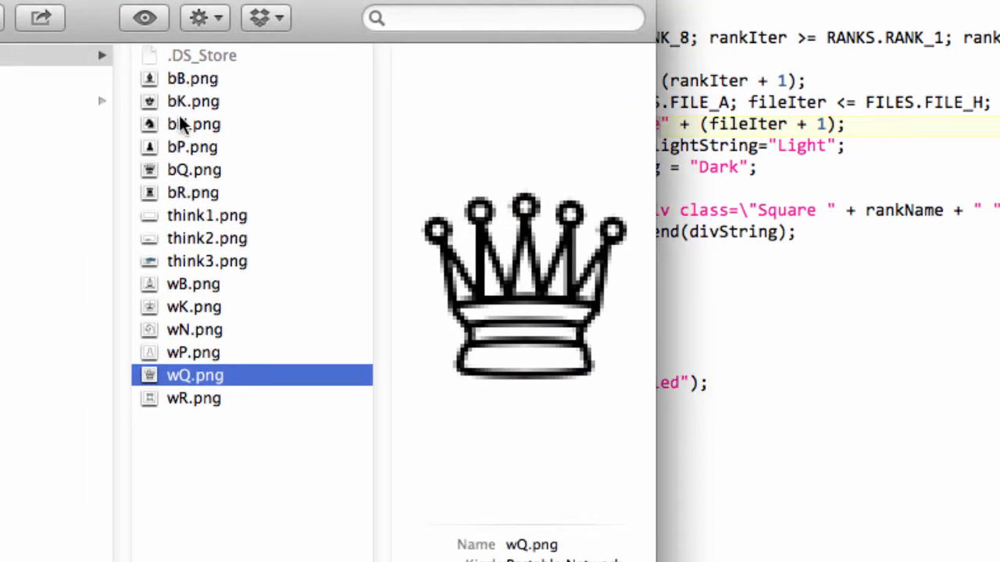
mouse_move(173, 97)
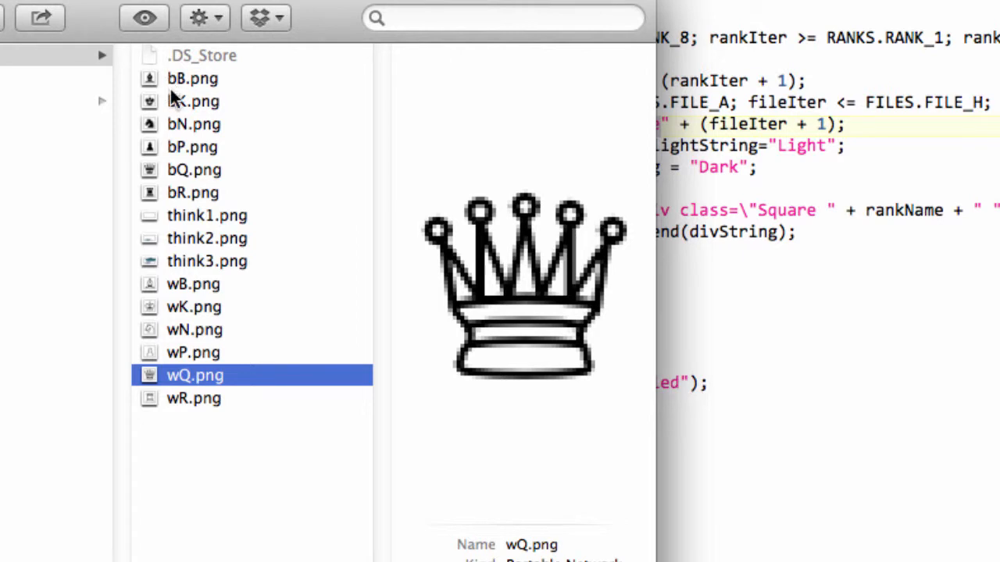
mouse_move(184, 86)
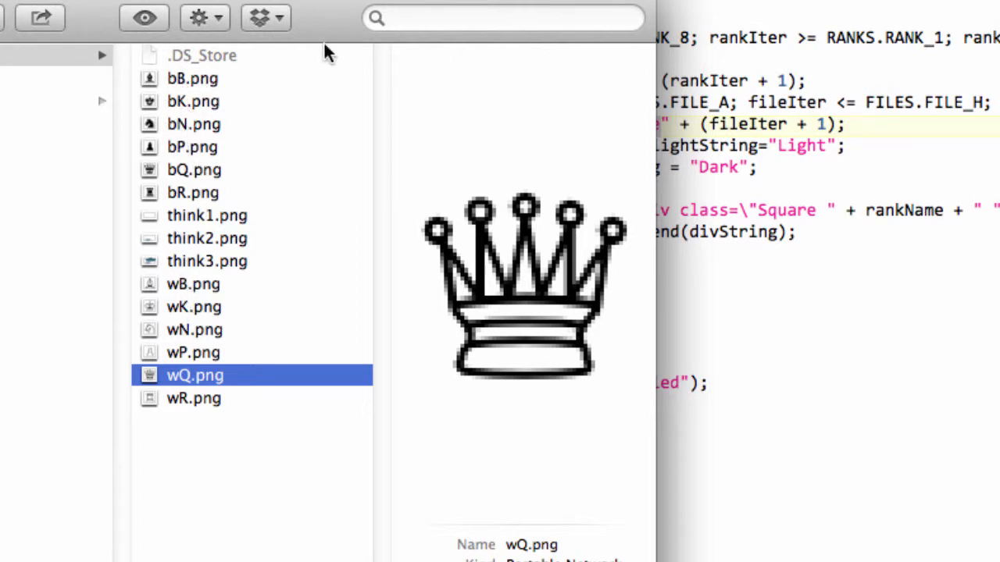
mouse_move(327, 8)
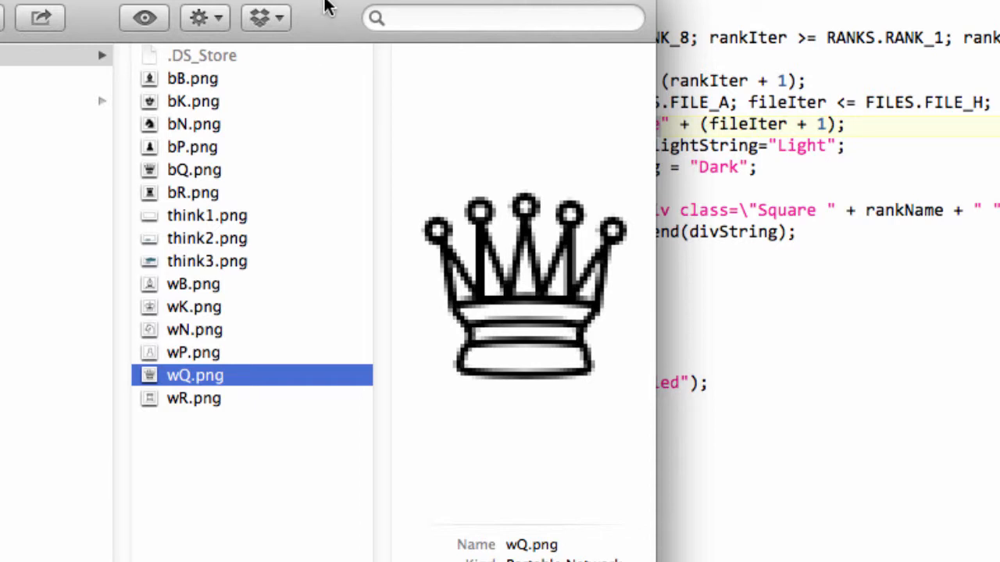
mouse_move(309, 7)
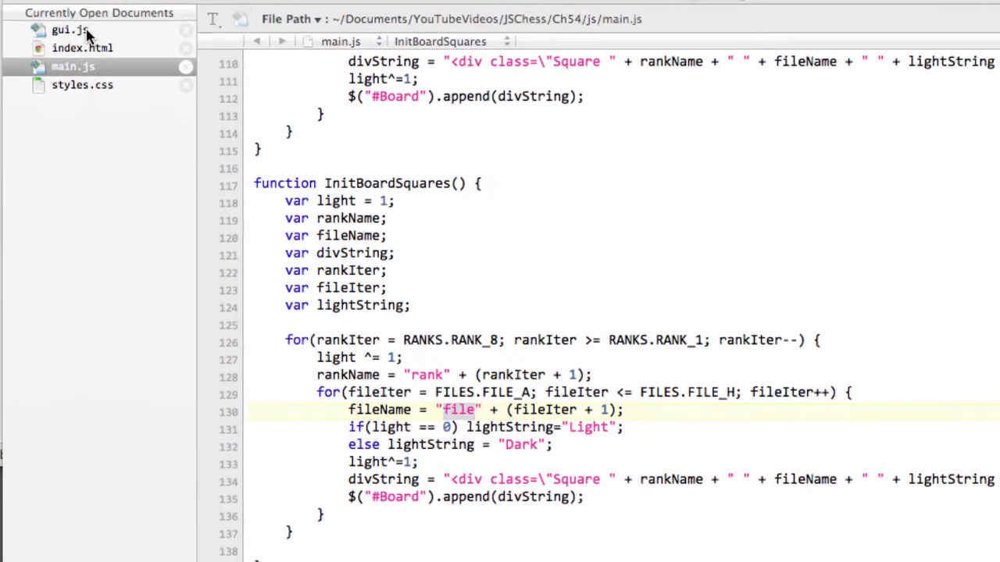
In gui.js, declare function SetInitialBoardPieces() { with its opening brace
click(66, 28)
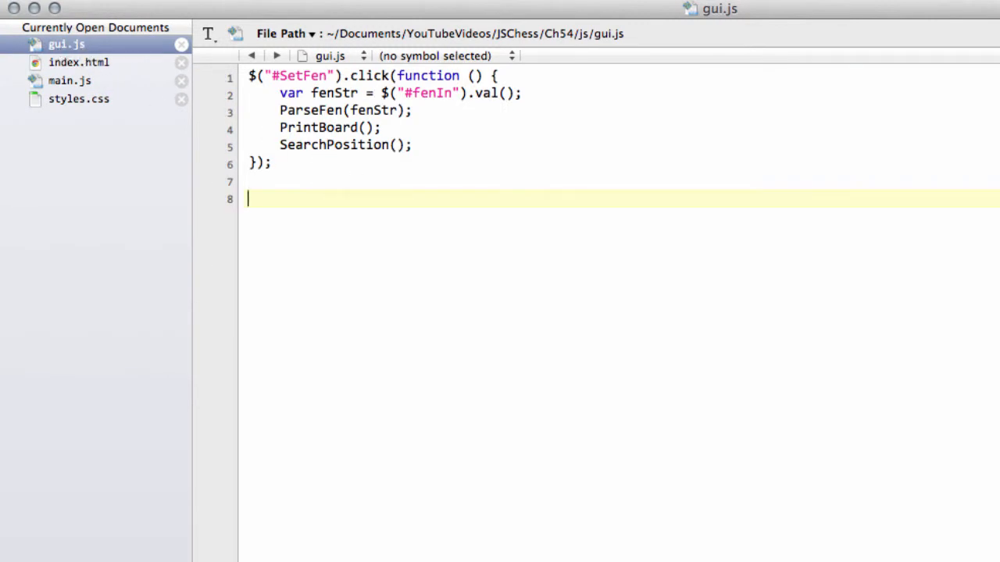
text(function)
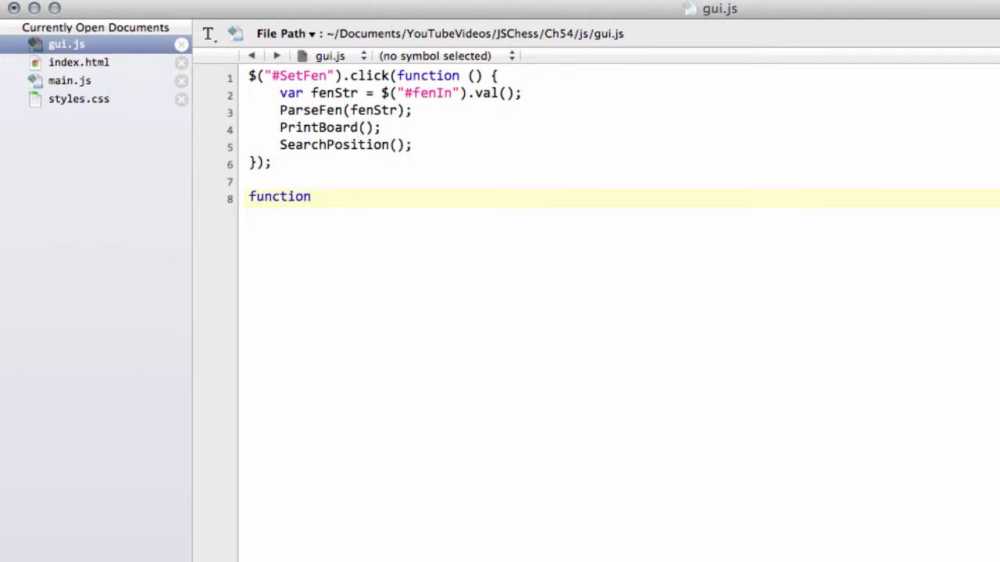
text(SetIn)
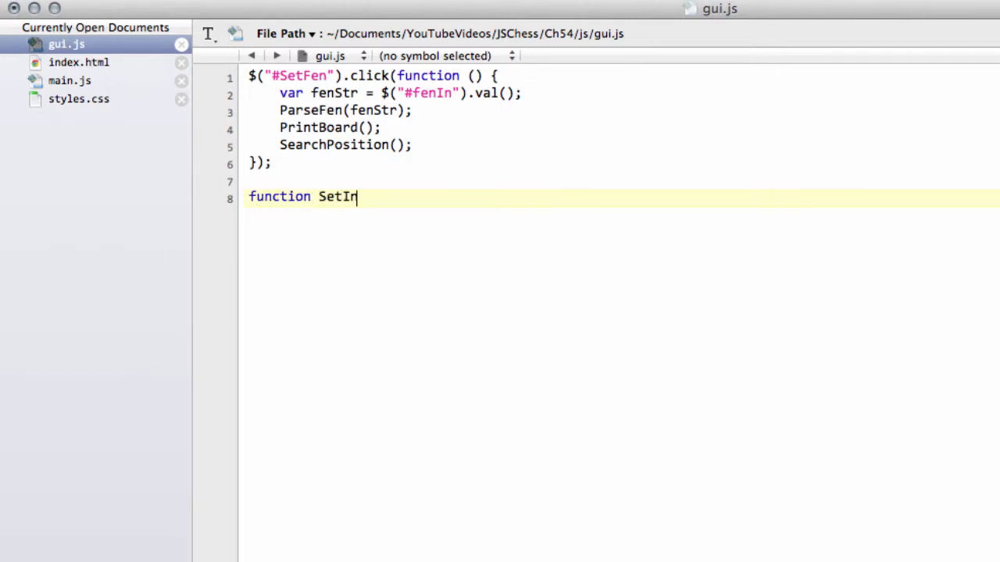
text(itial)
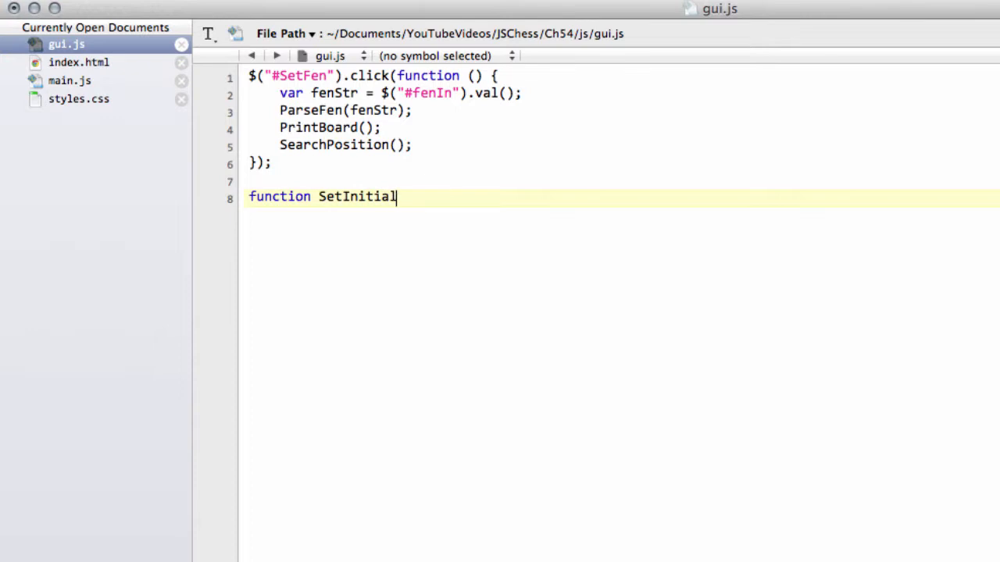
text(Board)
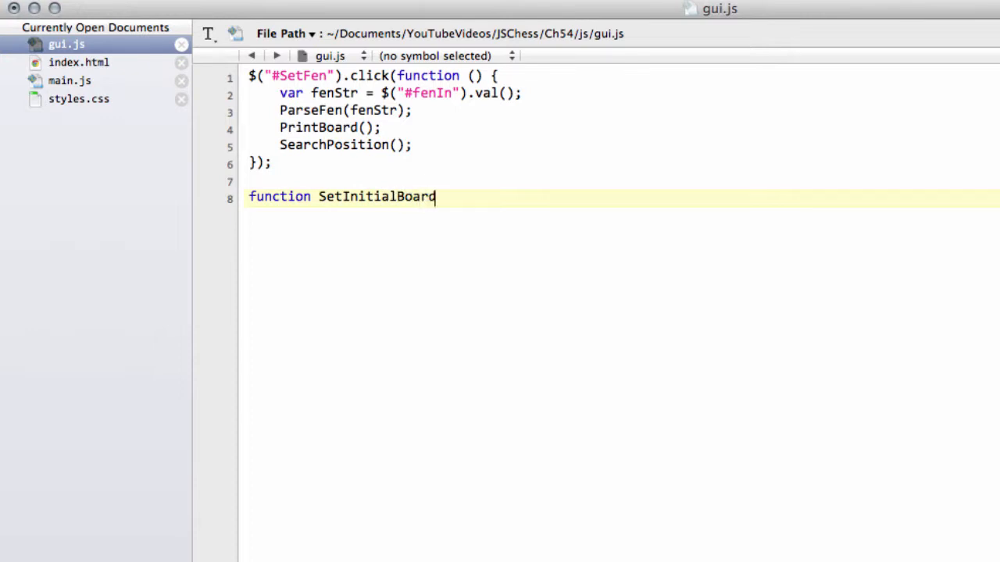
text(P)
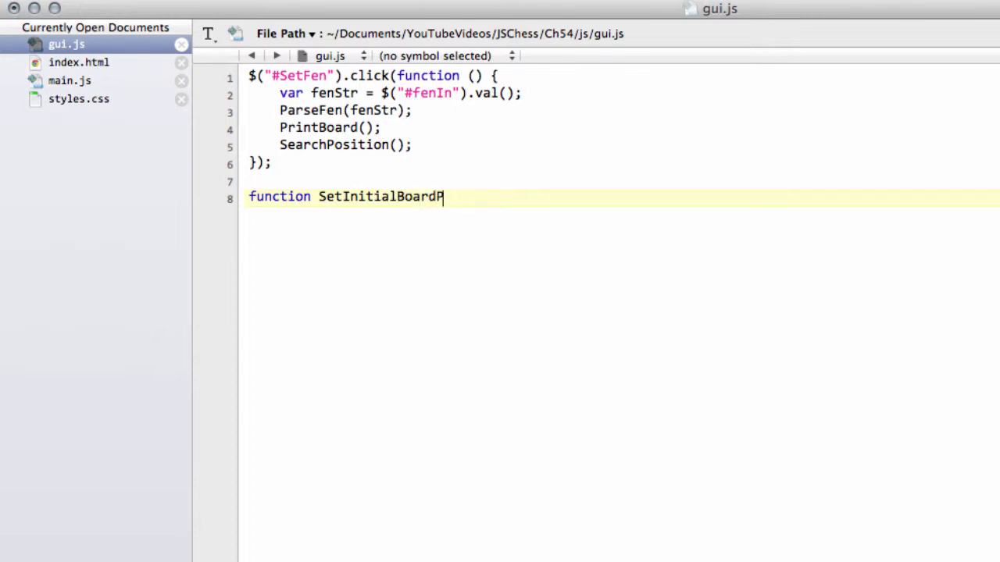
text(ieces)
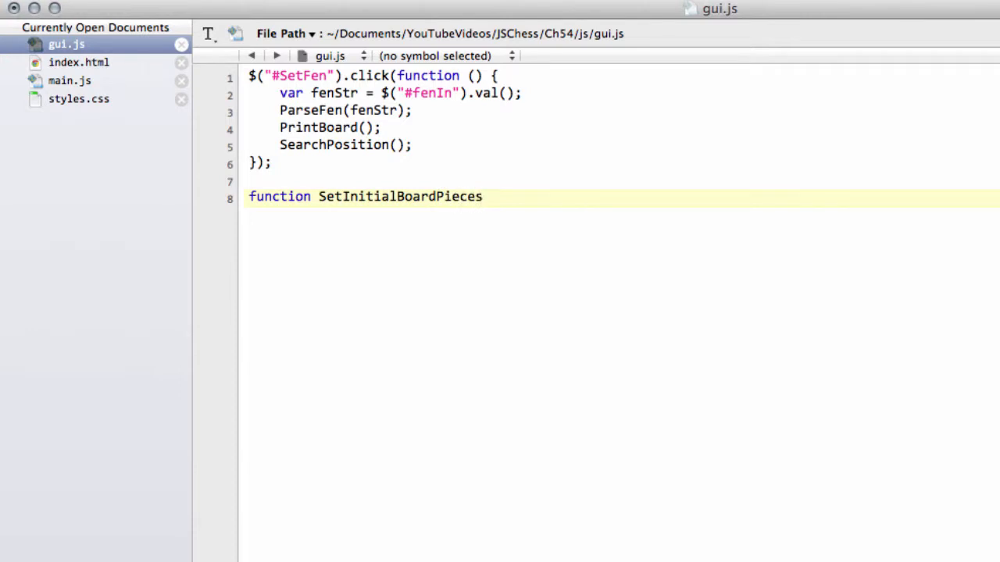
text(() {)
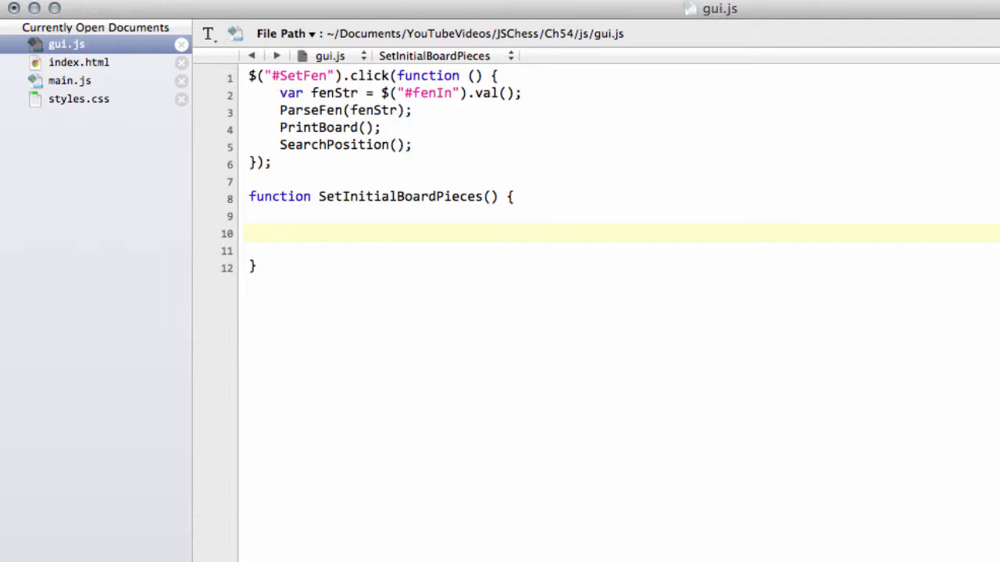
Declare var sq, sq120, file, rank and rankName inside the function body
click(278, 233)
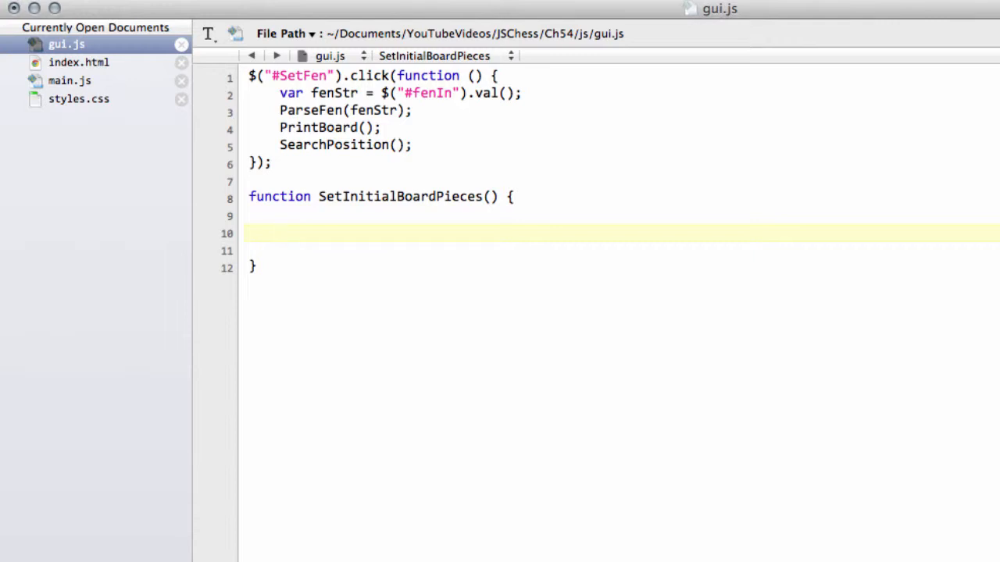
click(278, 234)
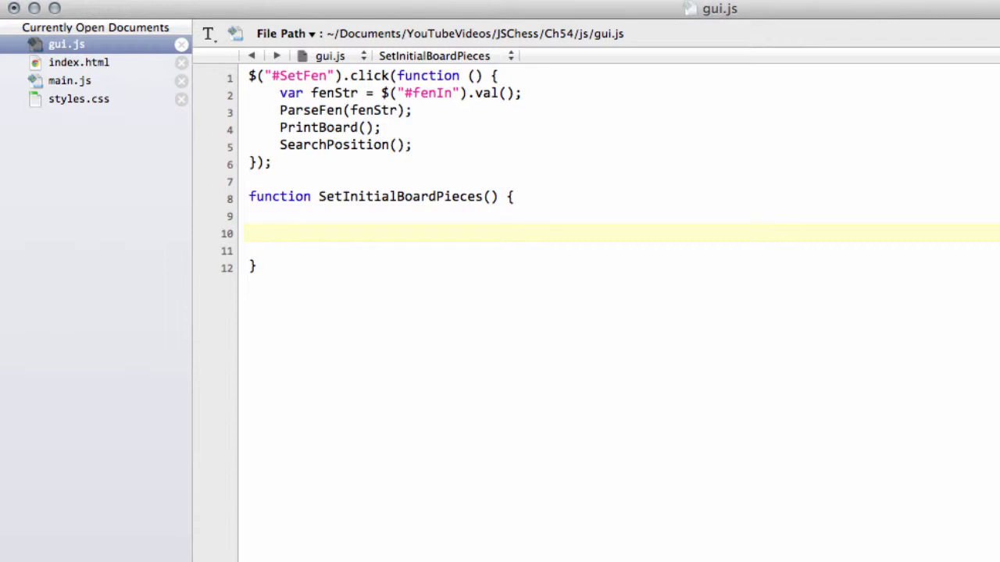
text(var sq;)
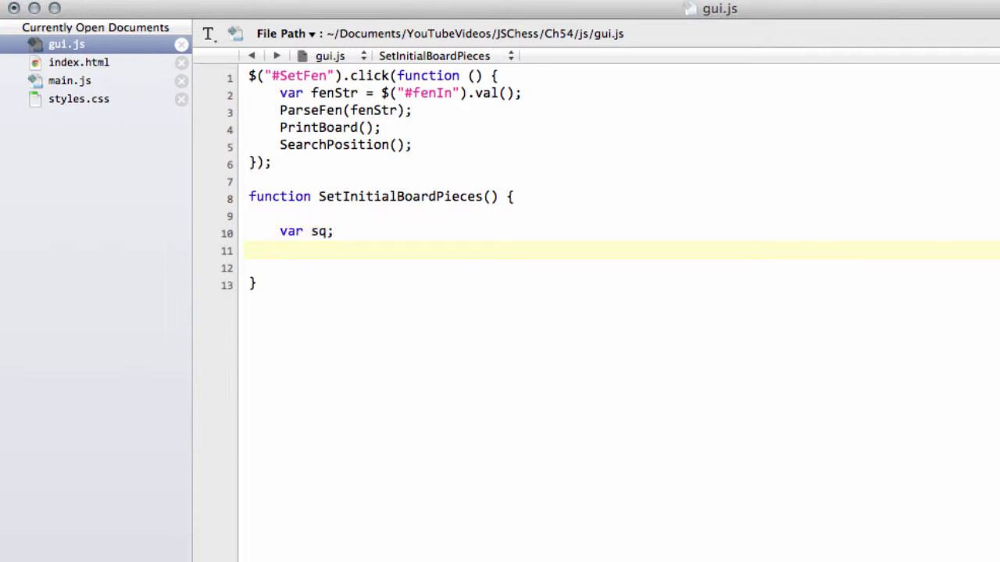
text(var)
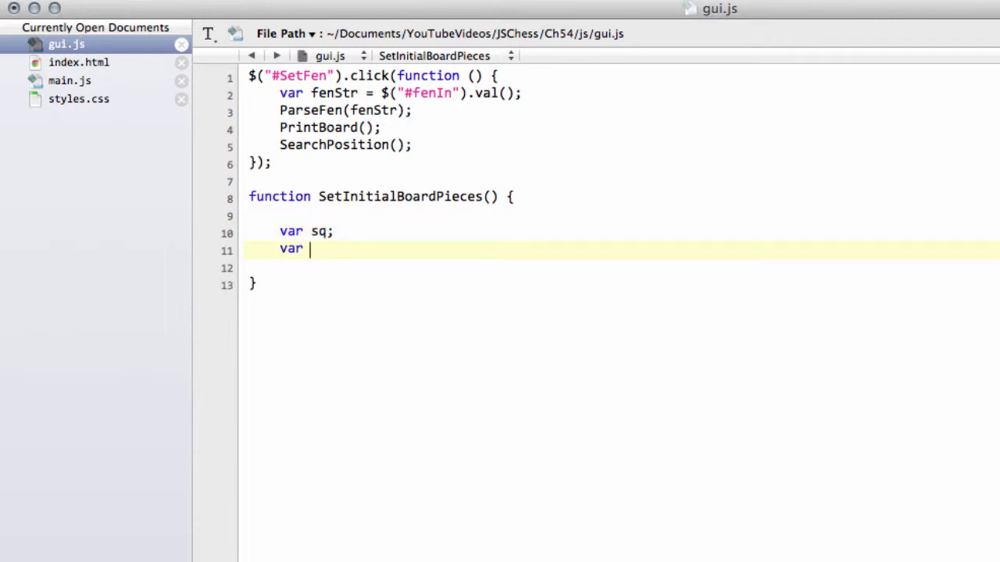
text(sq120;)
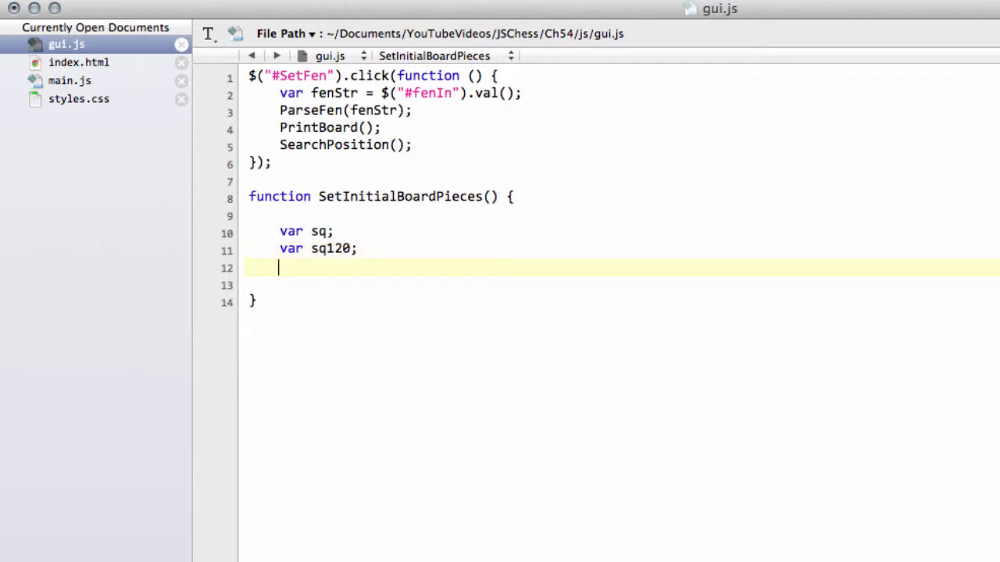
text(var)
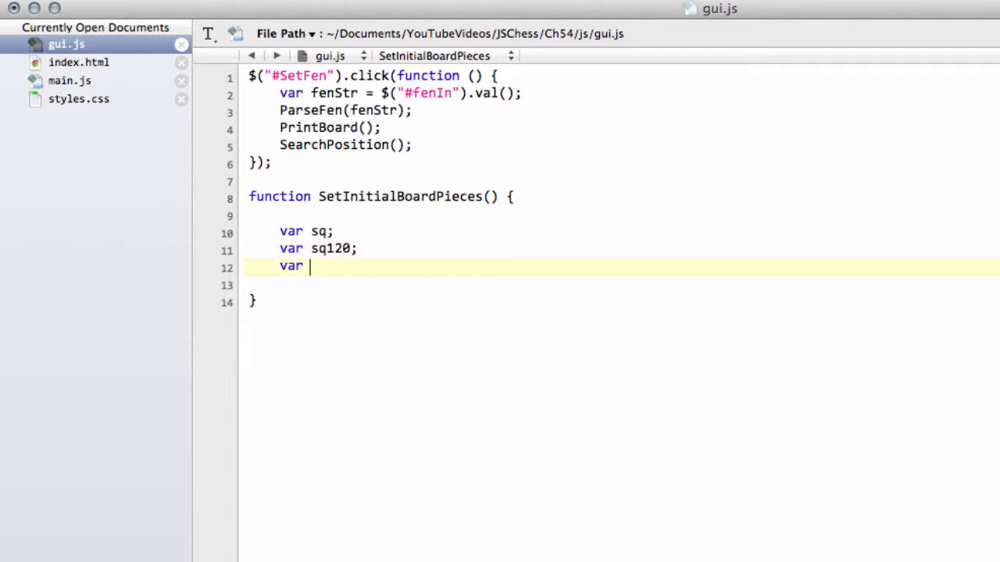
text(file,rank;)
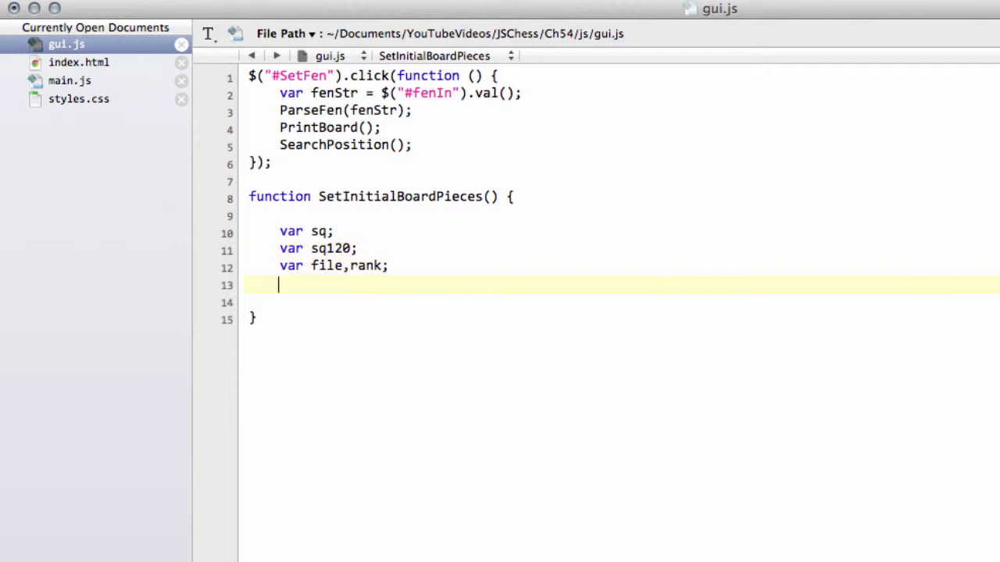
text(var)
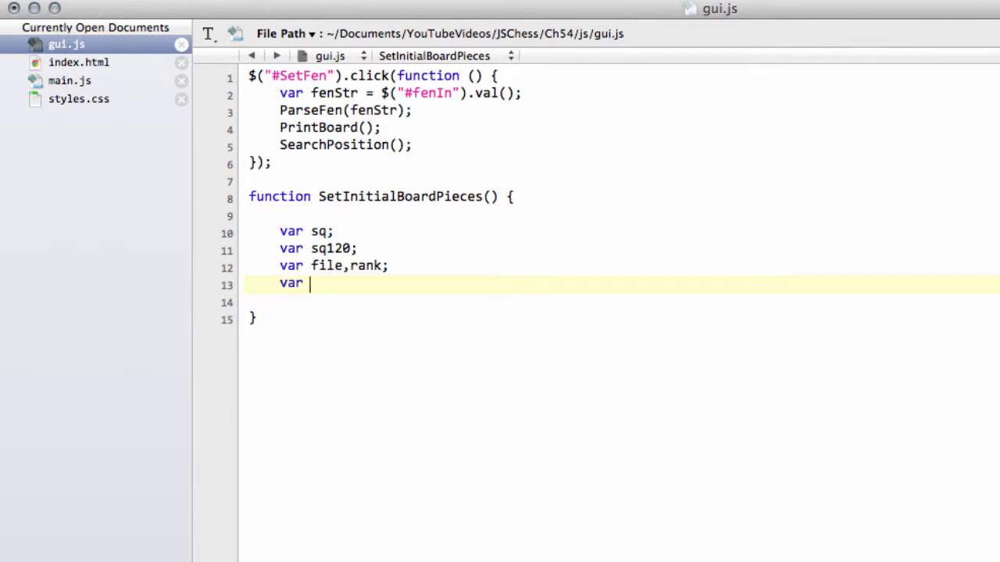
text(rankName;)
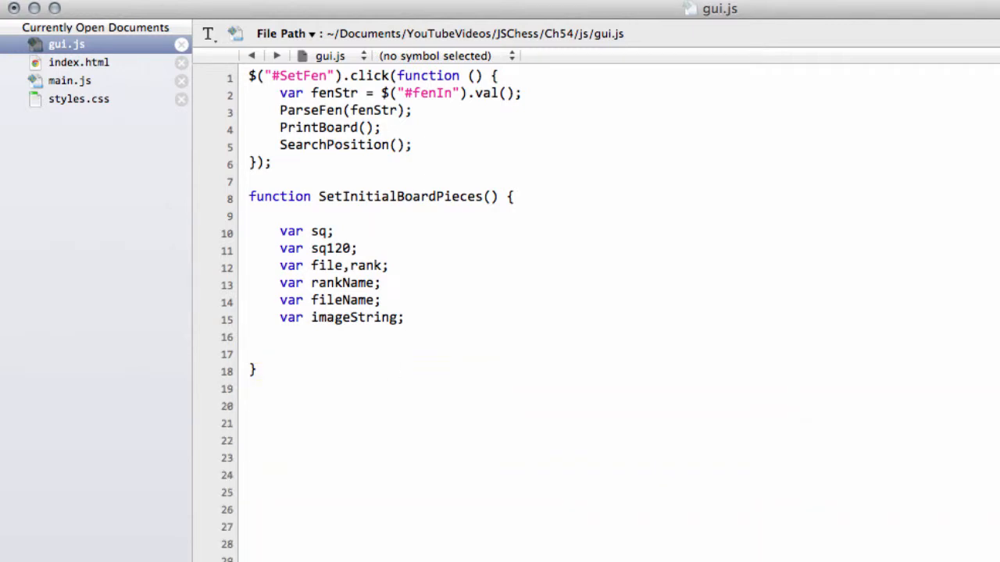
Add the remaining declarations for pieceFileName and pce
scroll(down, 3)
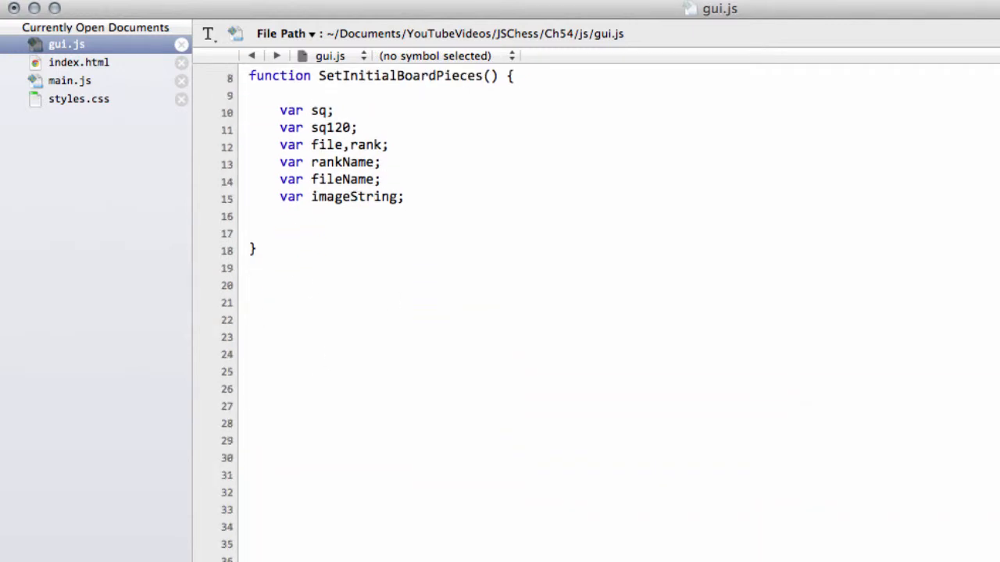
click(281, 216)
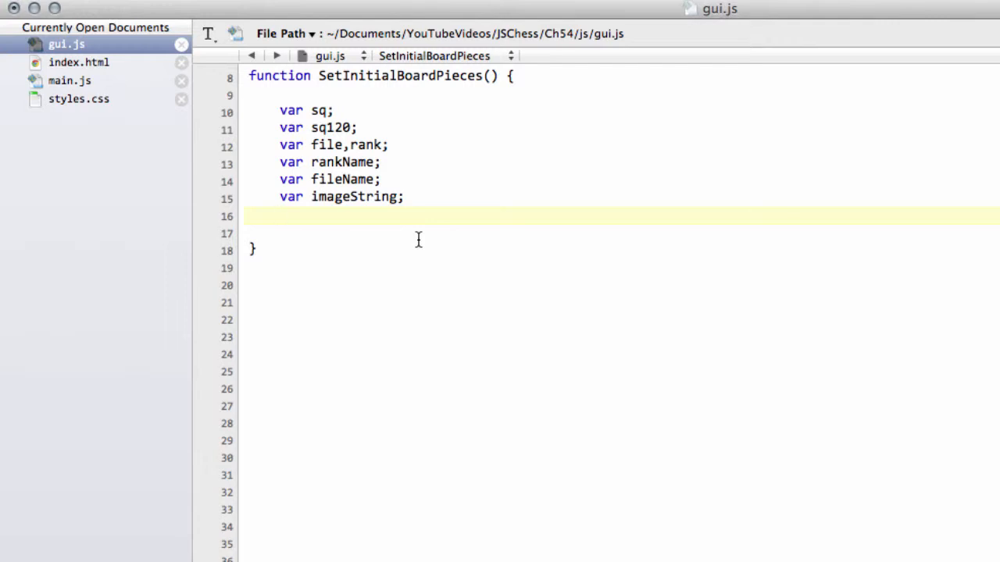
text(var)
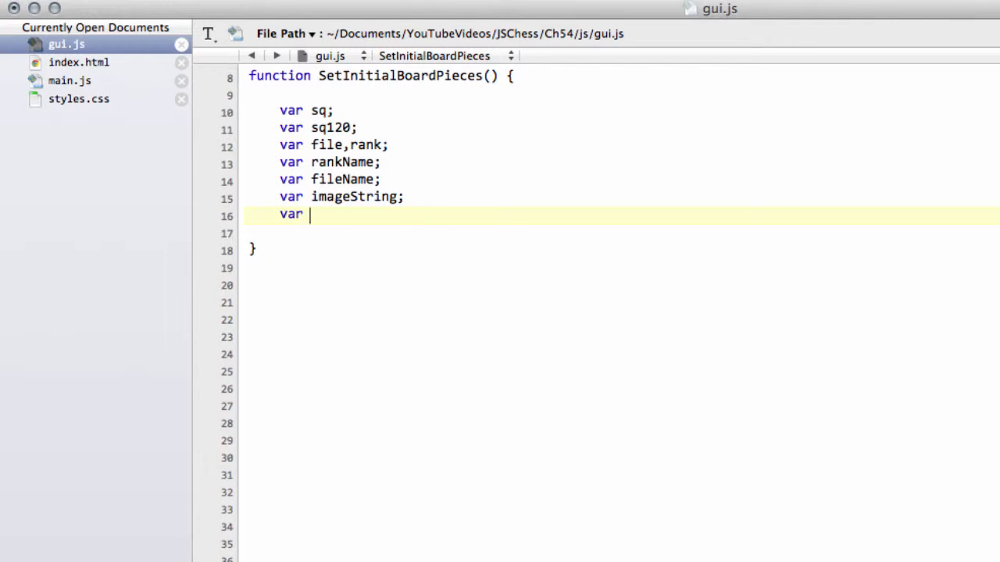
text(piece)
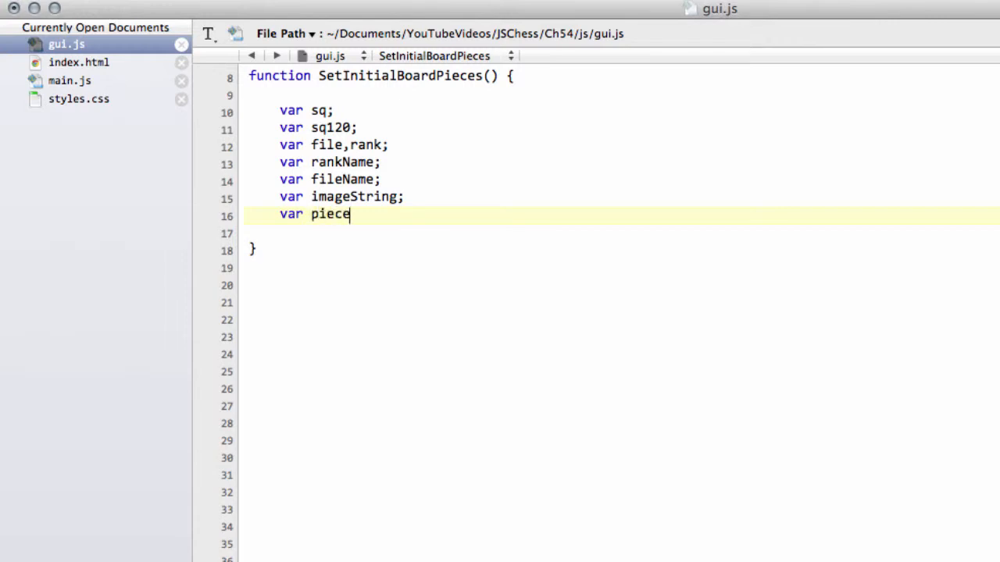
text(FileName;)
click(620, 233)
text(var p)
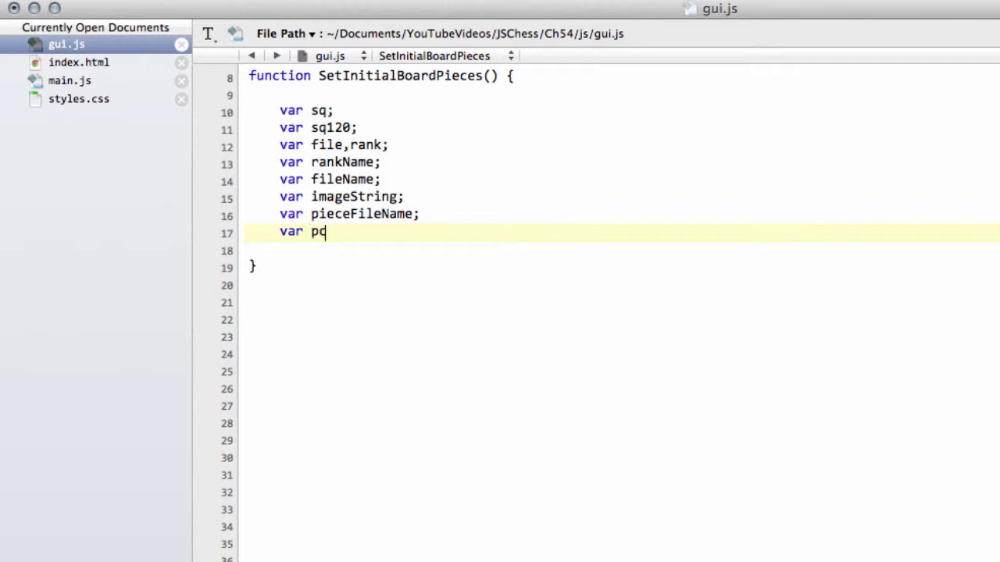
text(ce;)
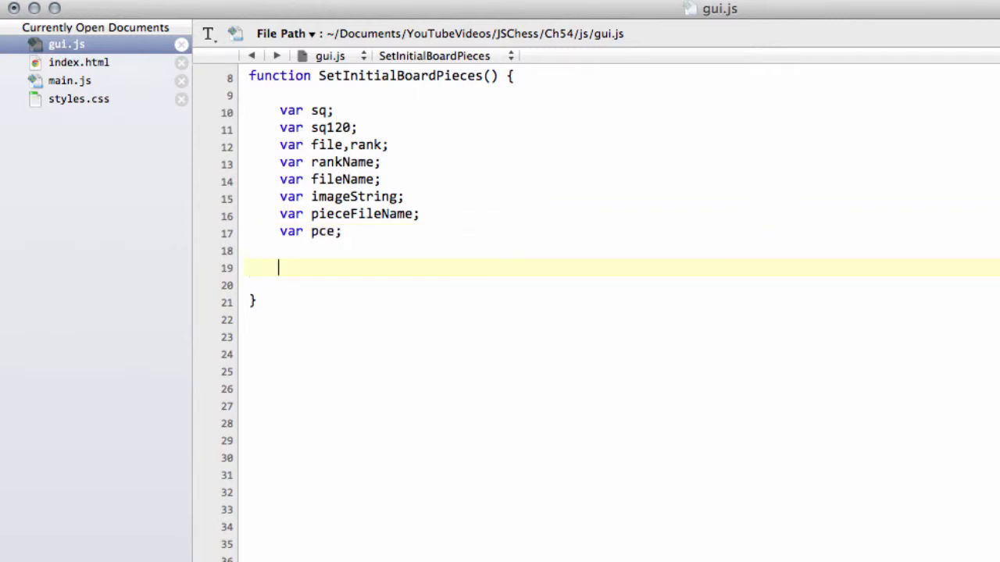
Write for(sq = 0; sq < 64; ++sq) { and set sq120 = SQ120(sq); inside it
text(for()
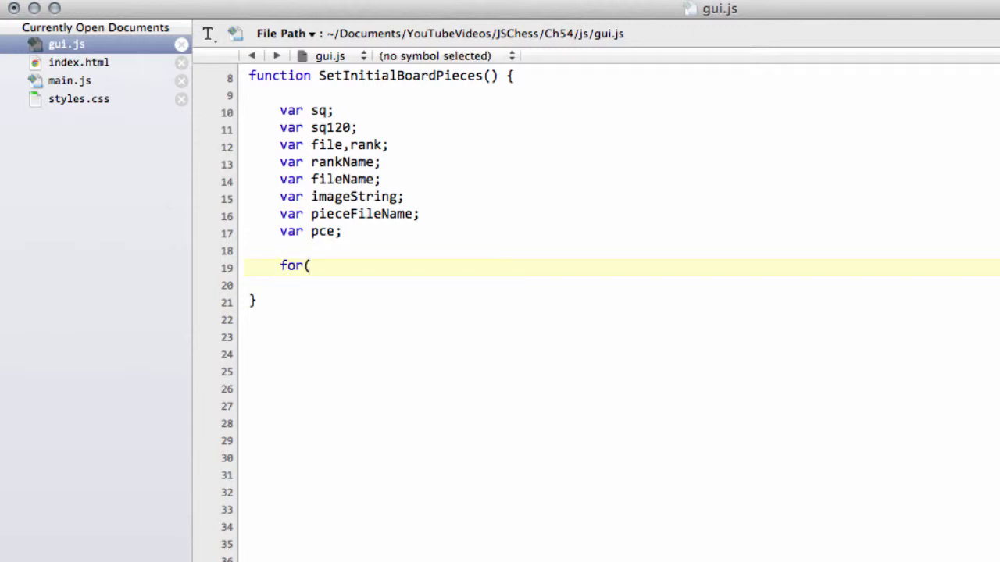
text(sq = 0)
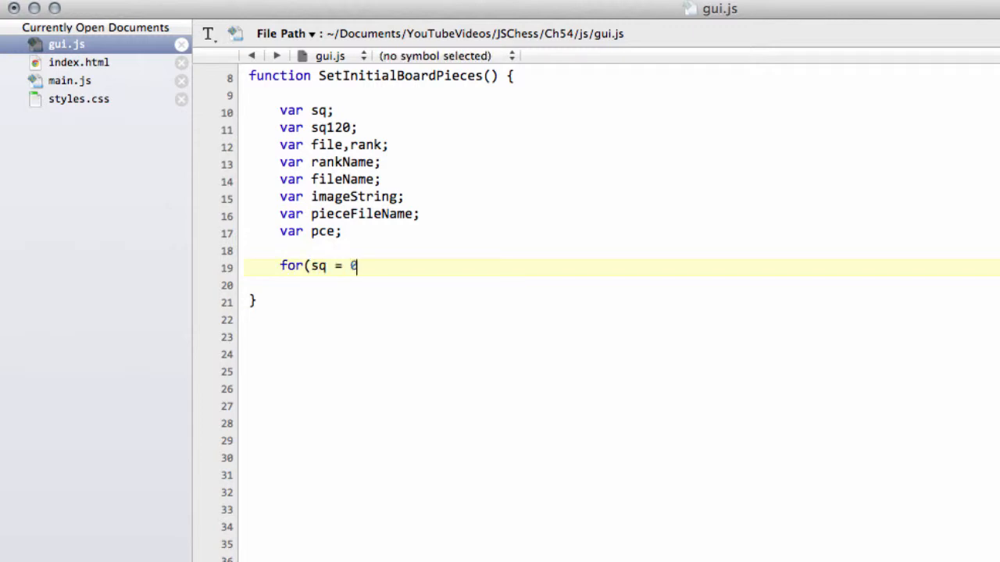
text(; sq)
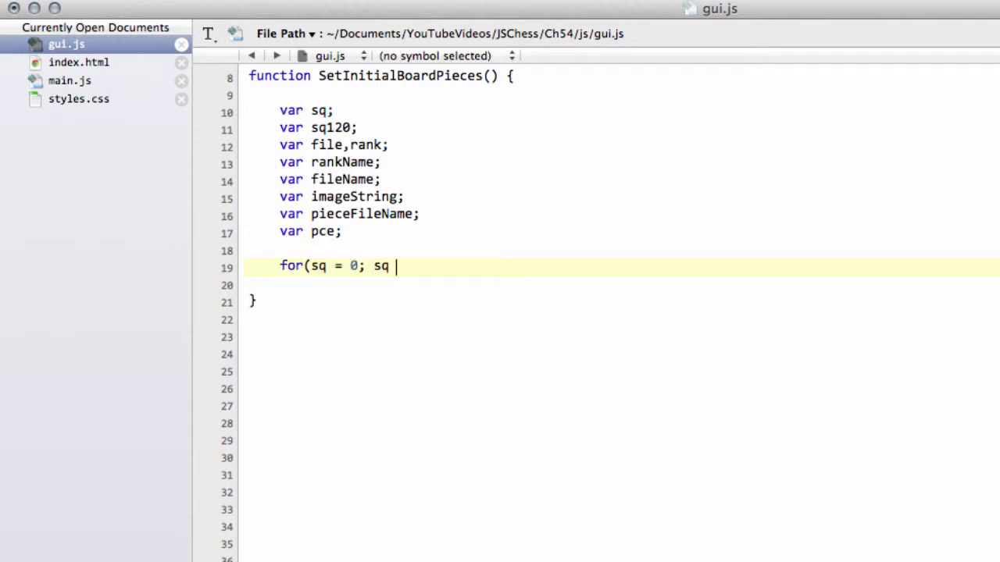
text(< 64;)
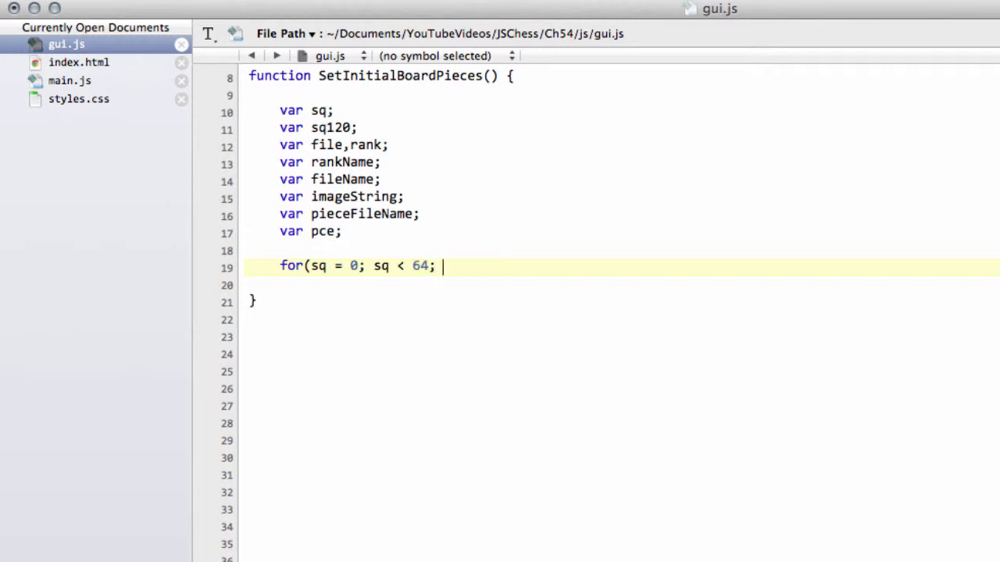
text(++)
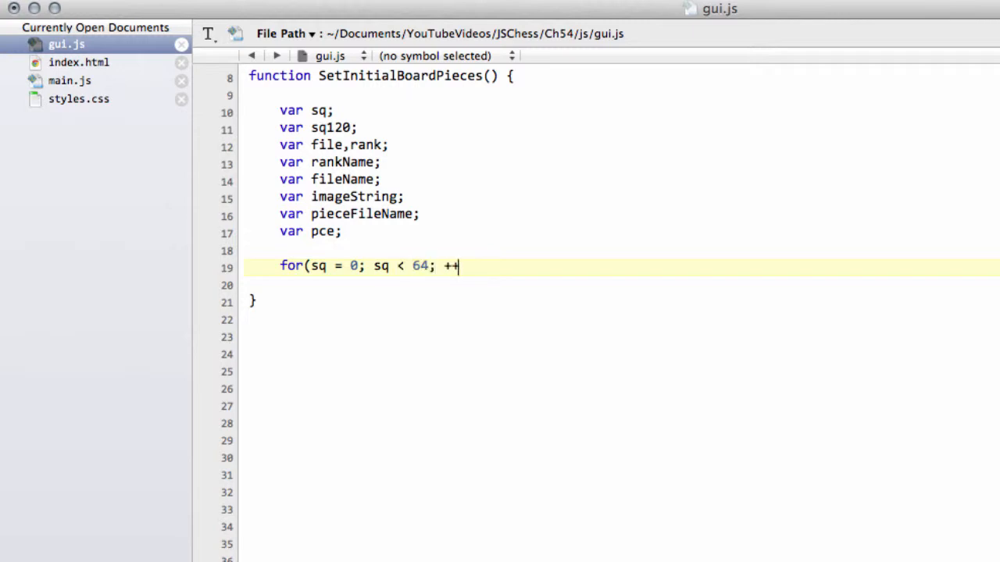
text(sq))
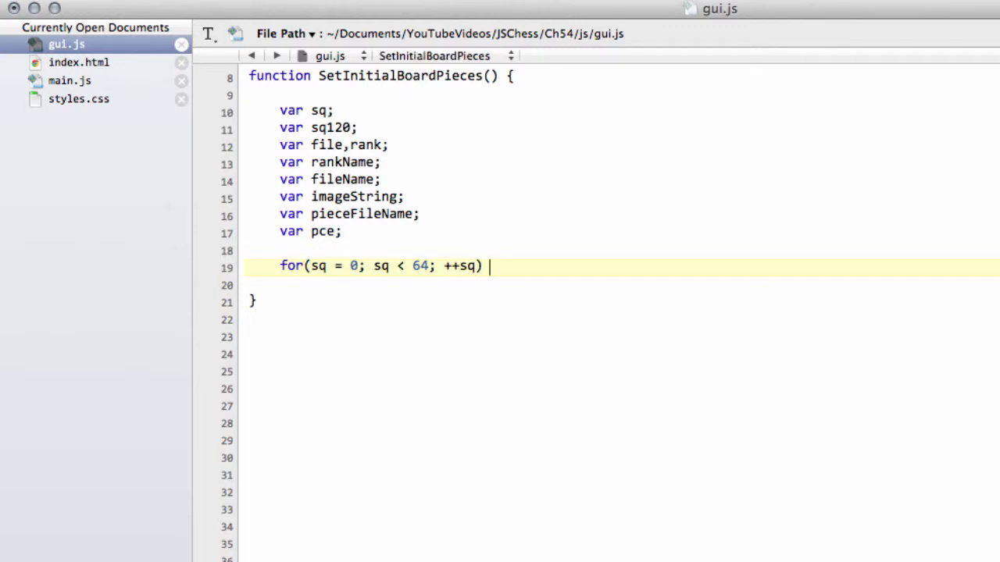
text({)
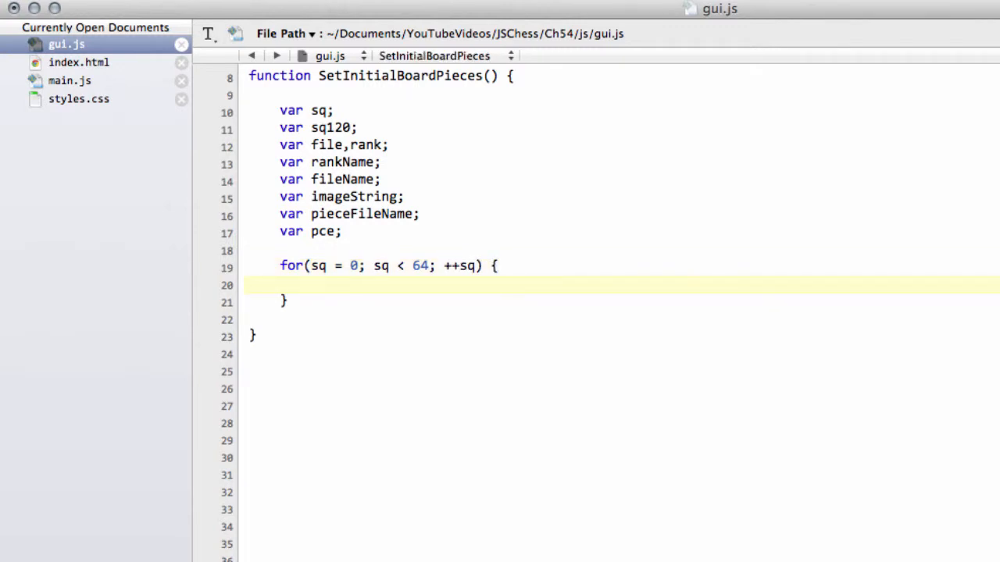
text(sq120)
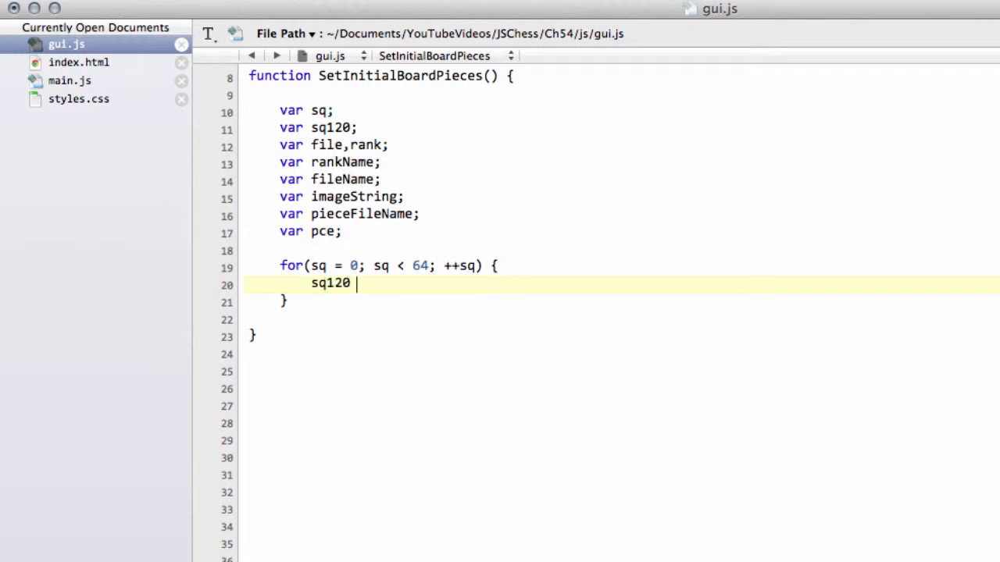
text(= SQ120)
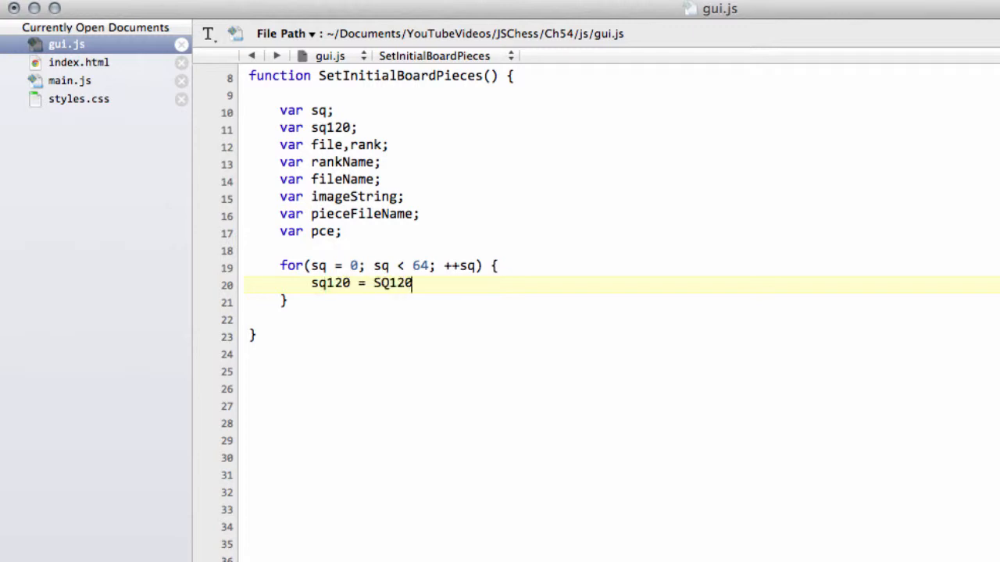
text((sq);)
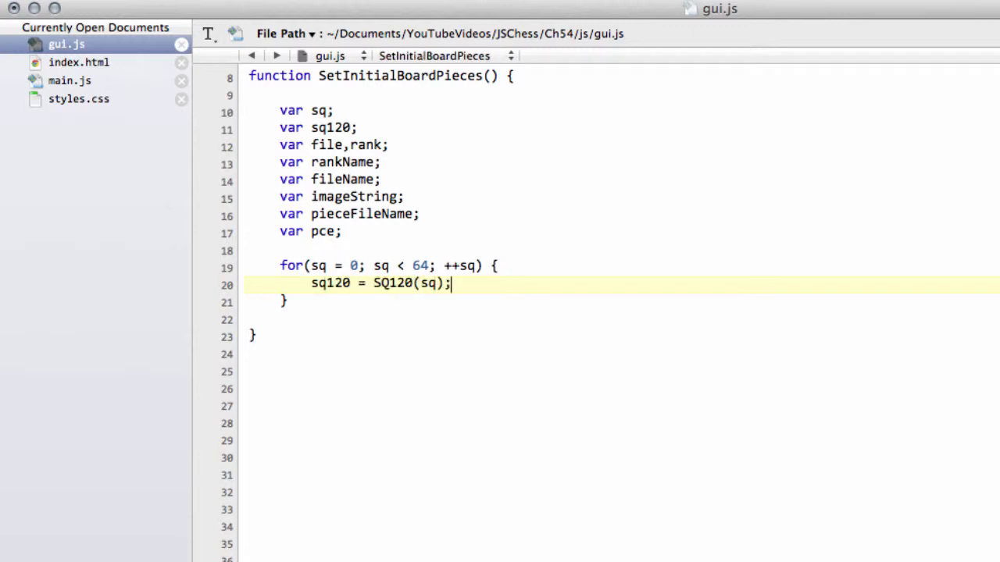
key(Return)
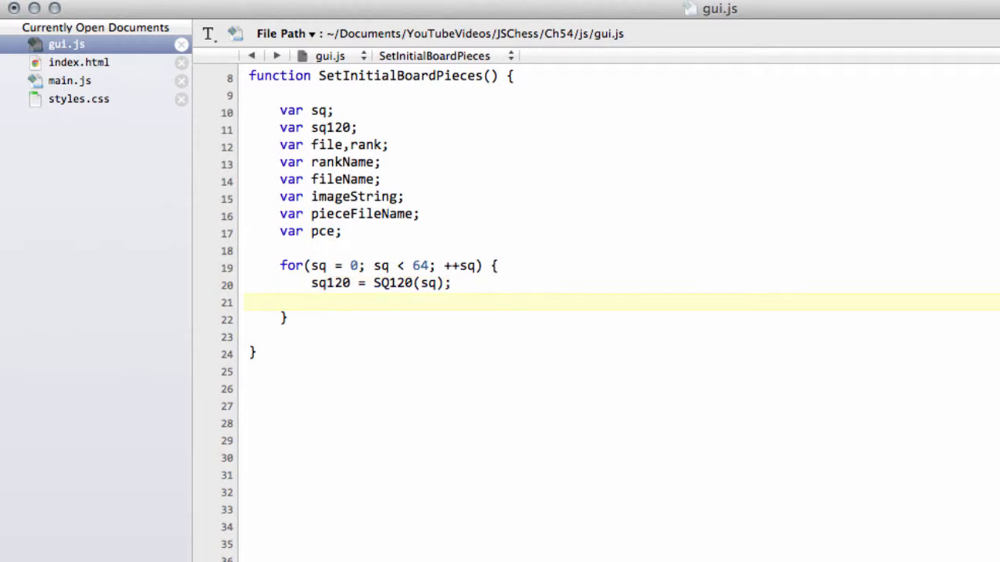
Set pce = GameBoard.pieces[sq120]; in the loop
text(p)
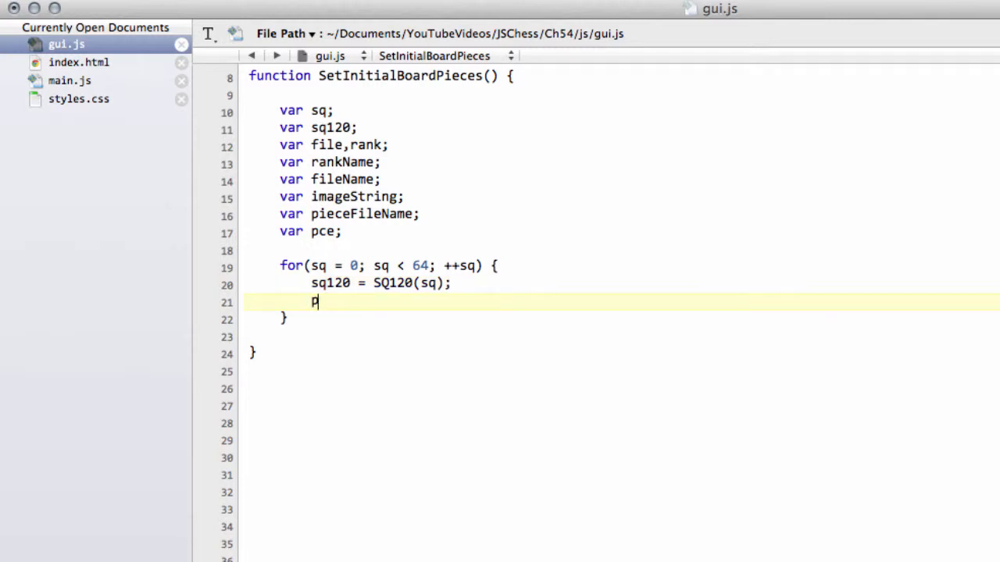
text(ce = Game)
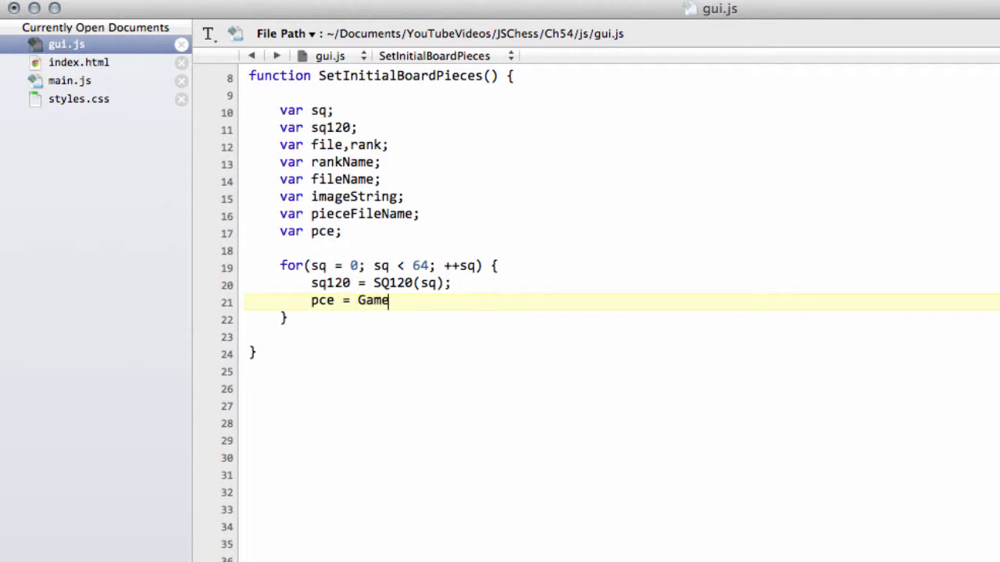
text(Board.)
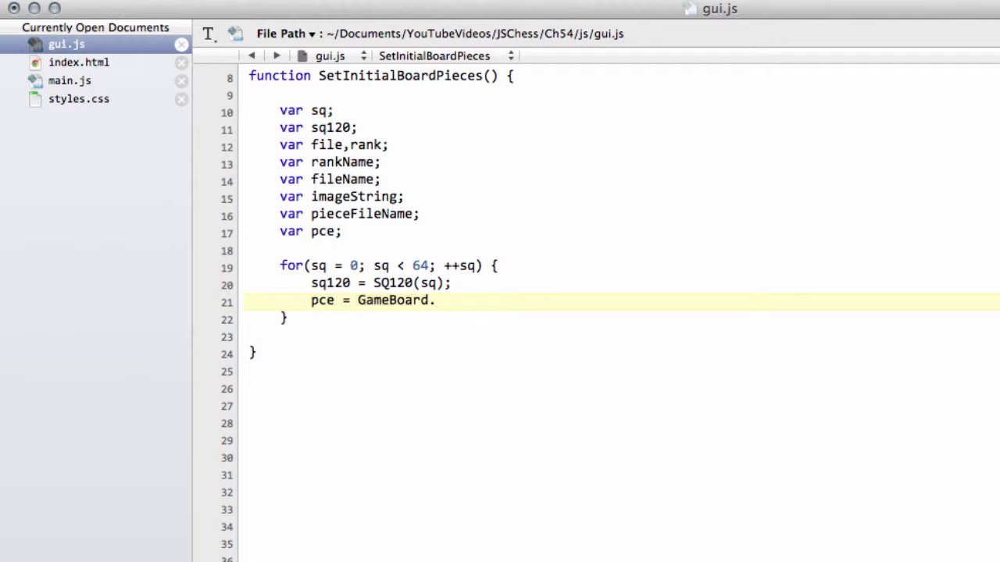
text(pieces)
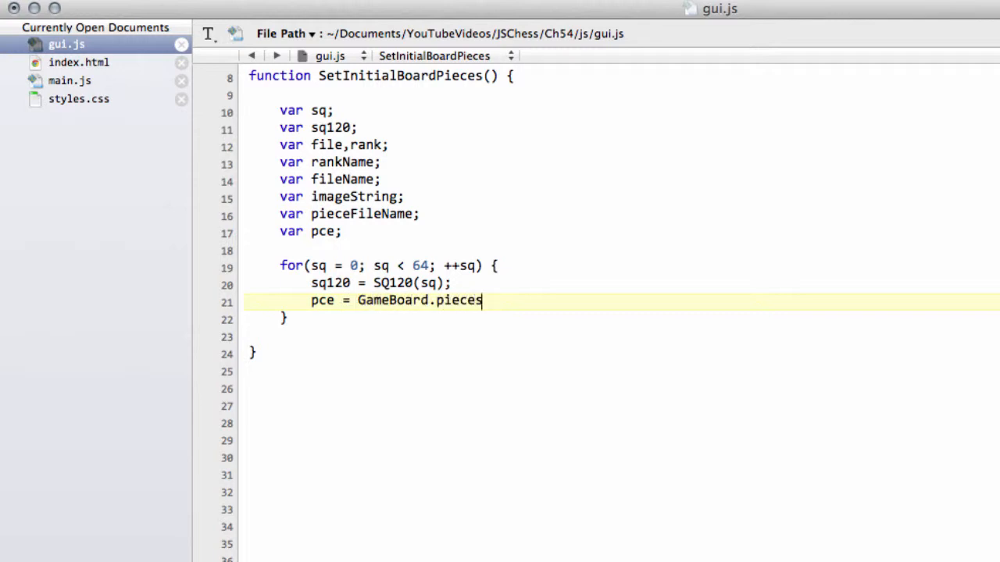
text([])
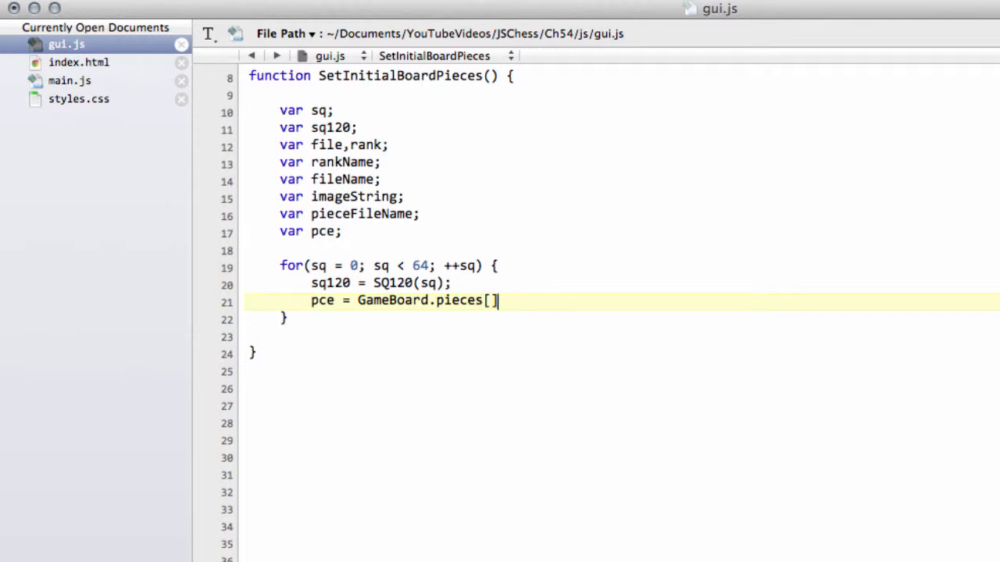
text(sq120)
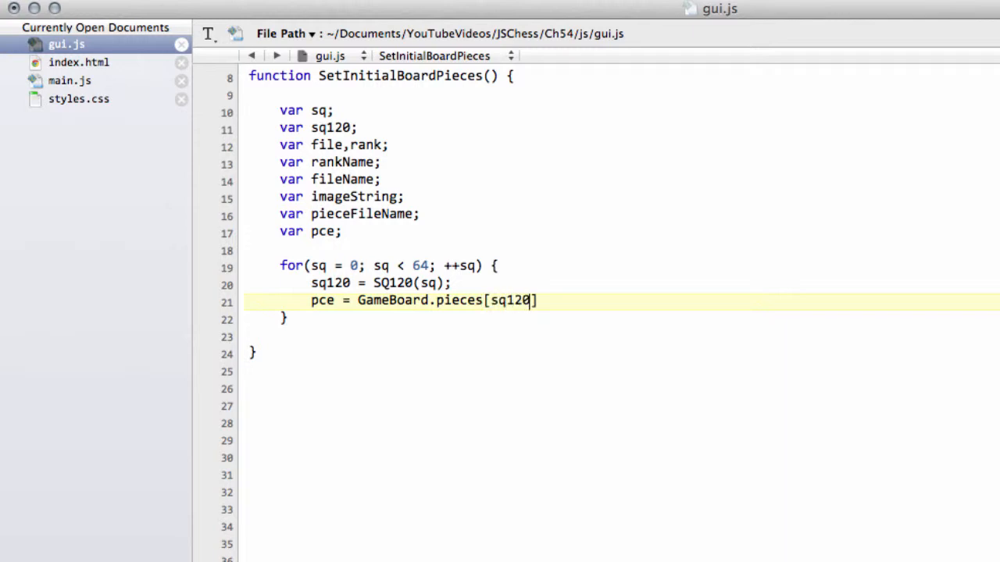
text(;)
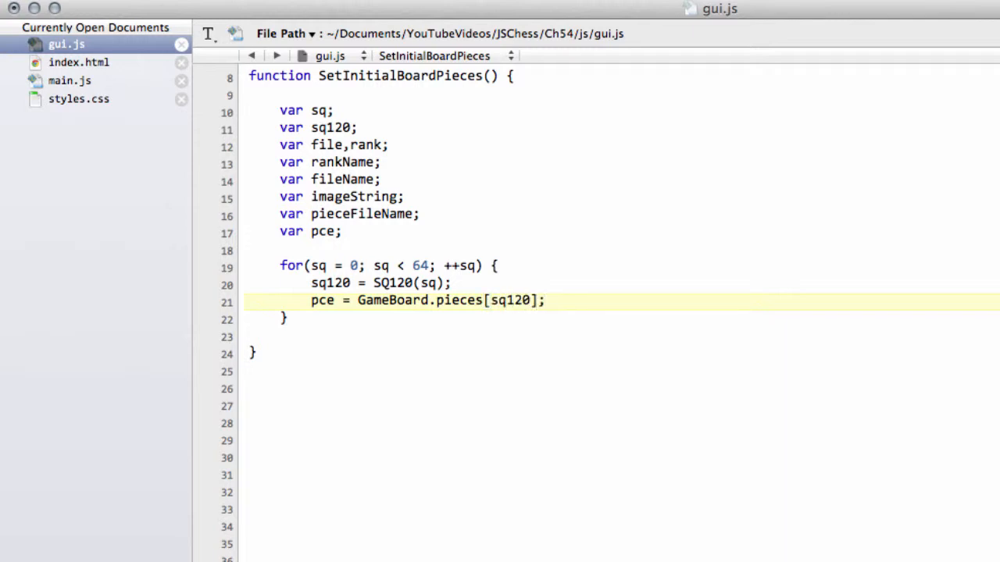
Set file = FilesBrd[sq120] and rank = RanksBrd[sq120] in the loop
text(file)
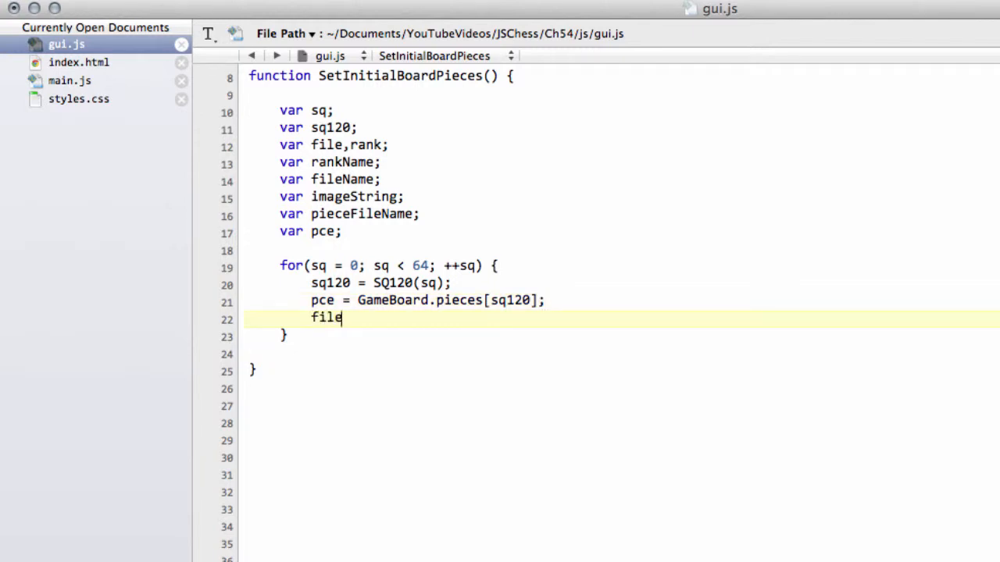
text(= FIles)
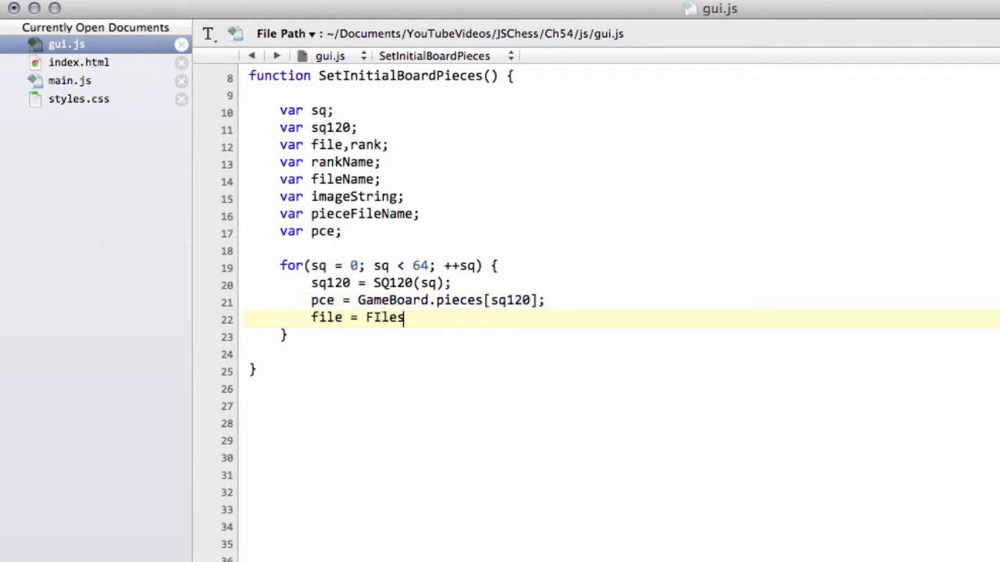
text(sBr)
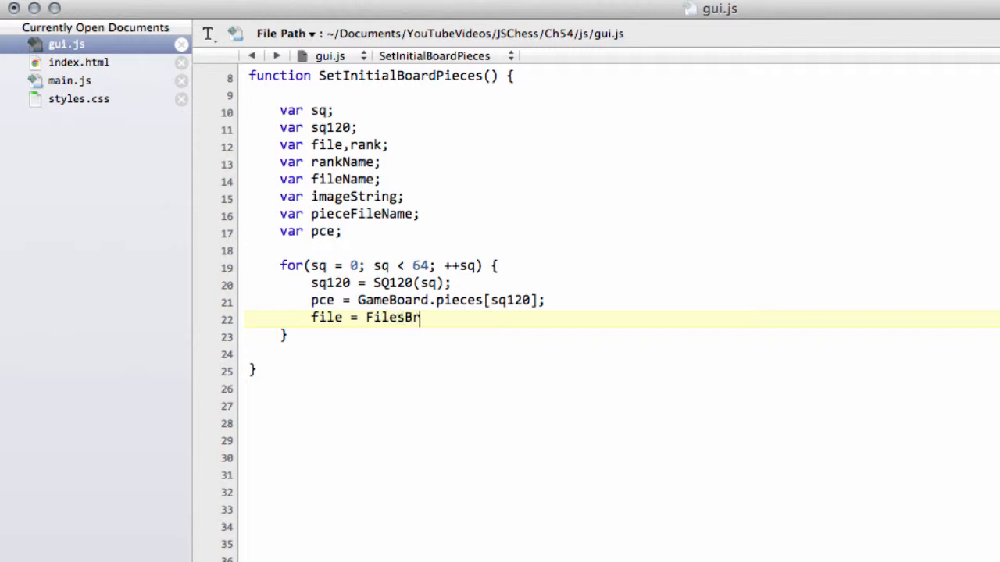
text(d[sq])
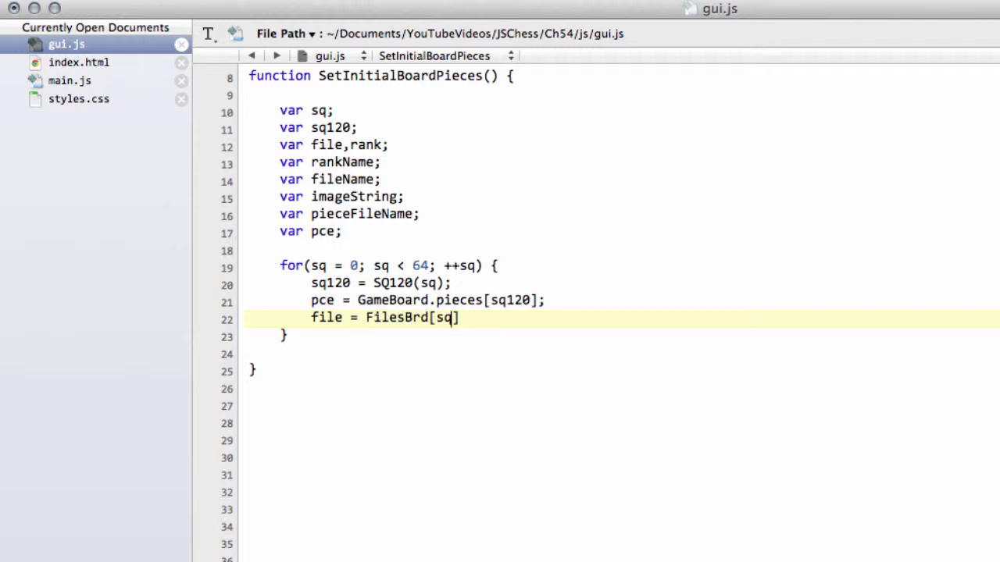
text(120)
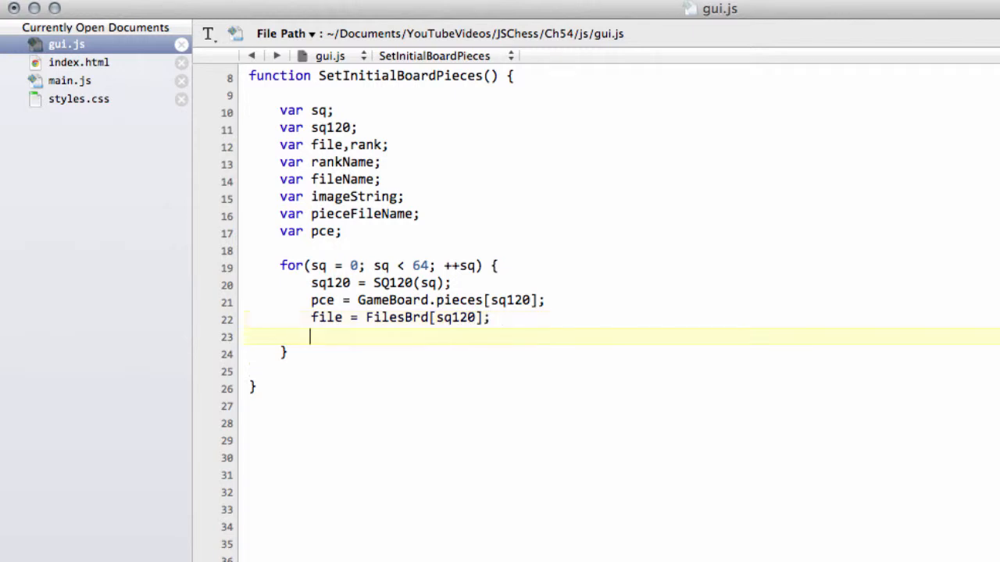
text(rank =)
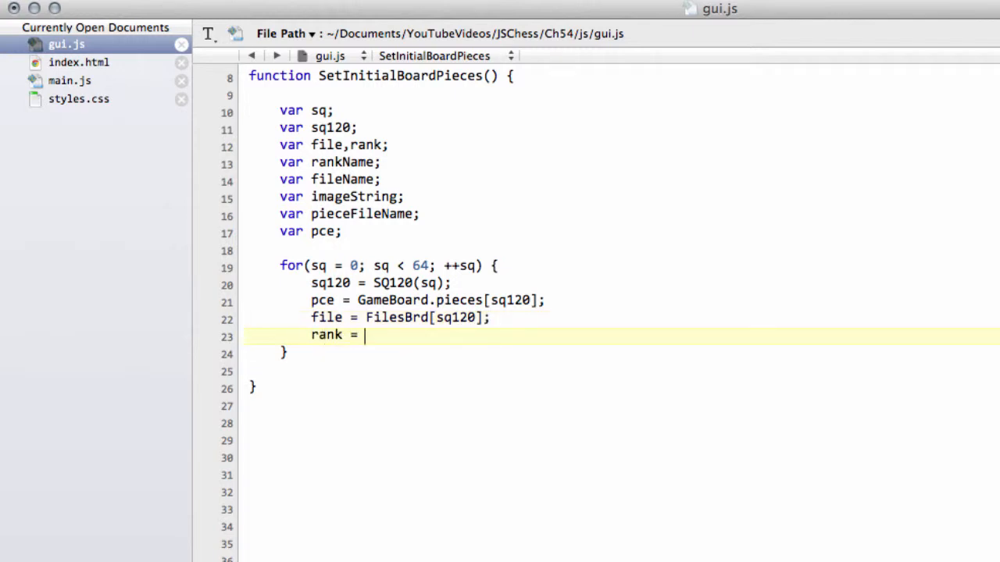
text(RanksBrd)
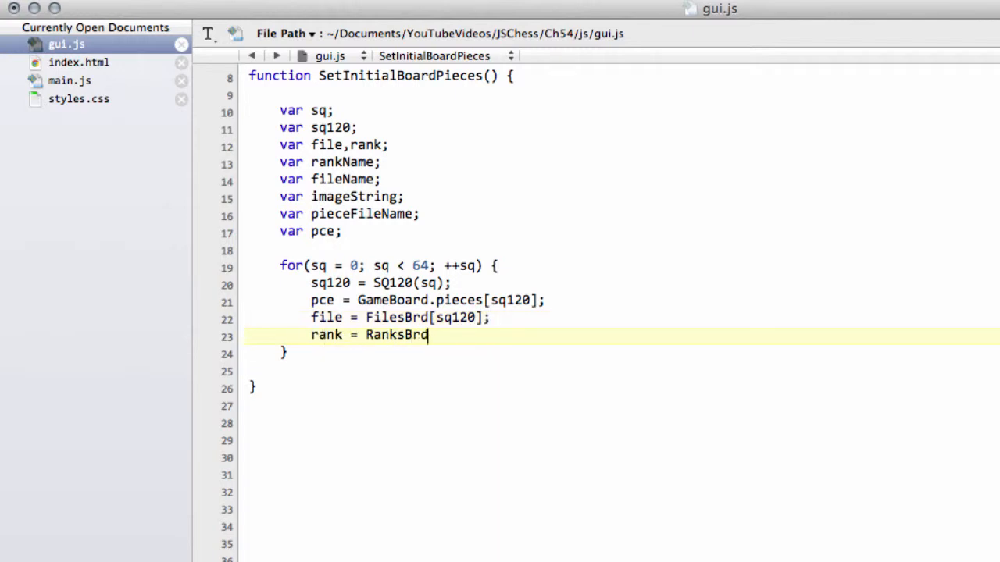
text([s])
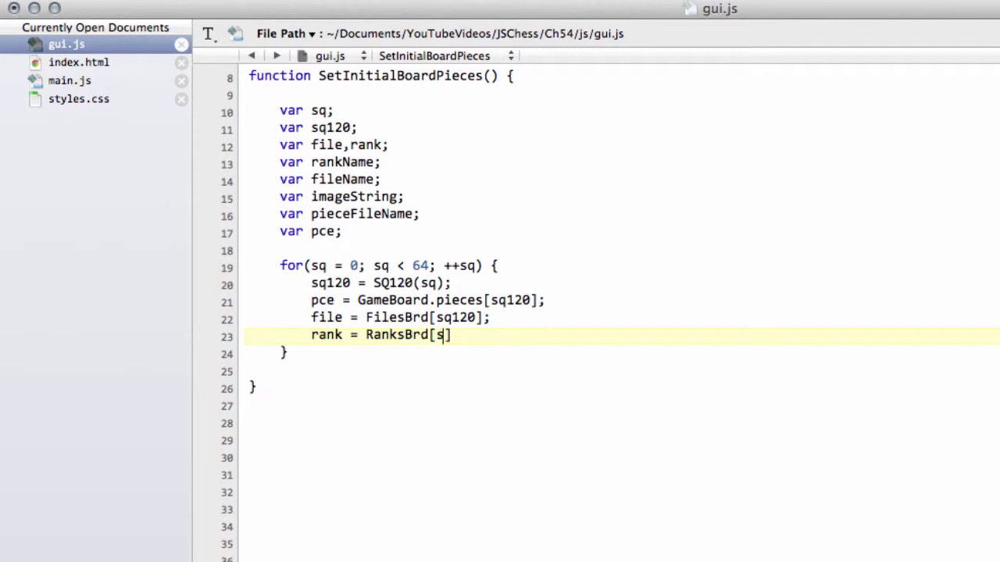
text(q120)
text(if(pce >= w)
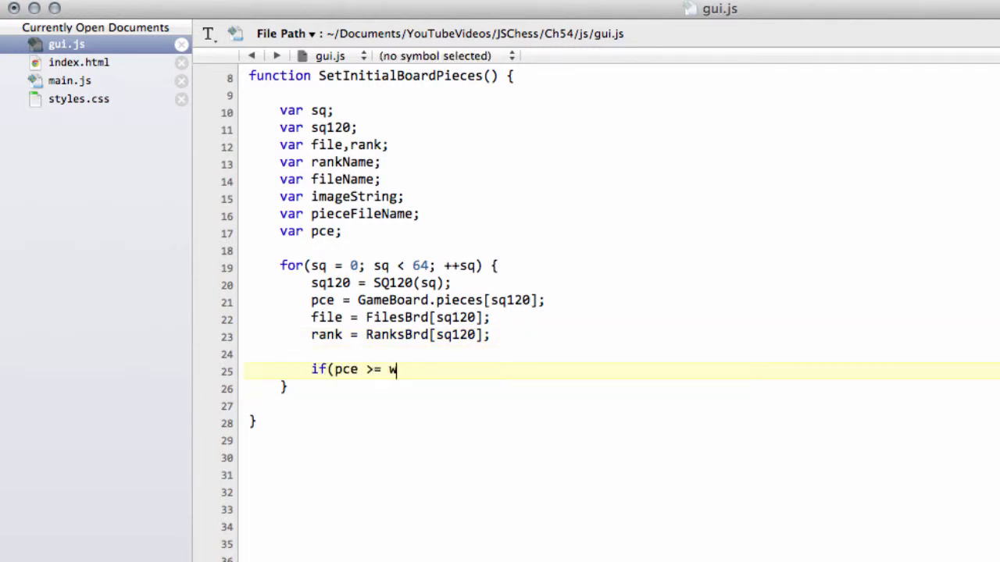
Write if(pce >= PIECES.wP && pce <= PIECES.bK) { } with an empty body
text(P && pce)
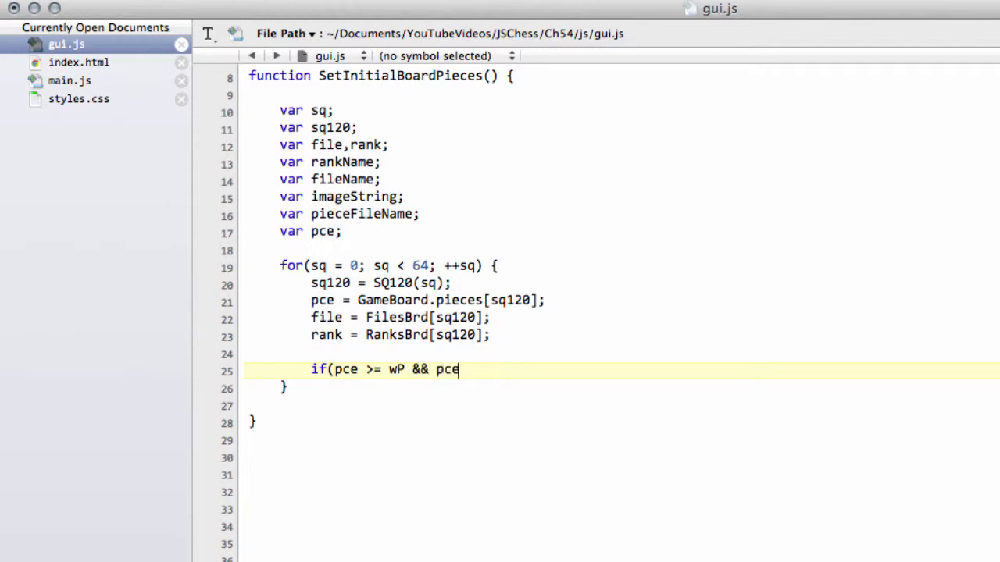
text(<= b)
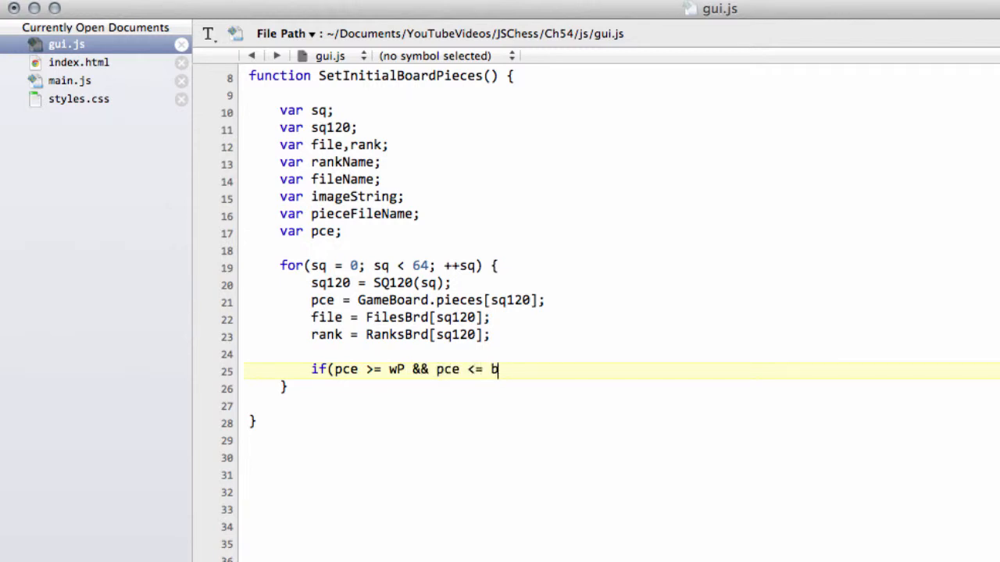
text(K))
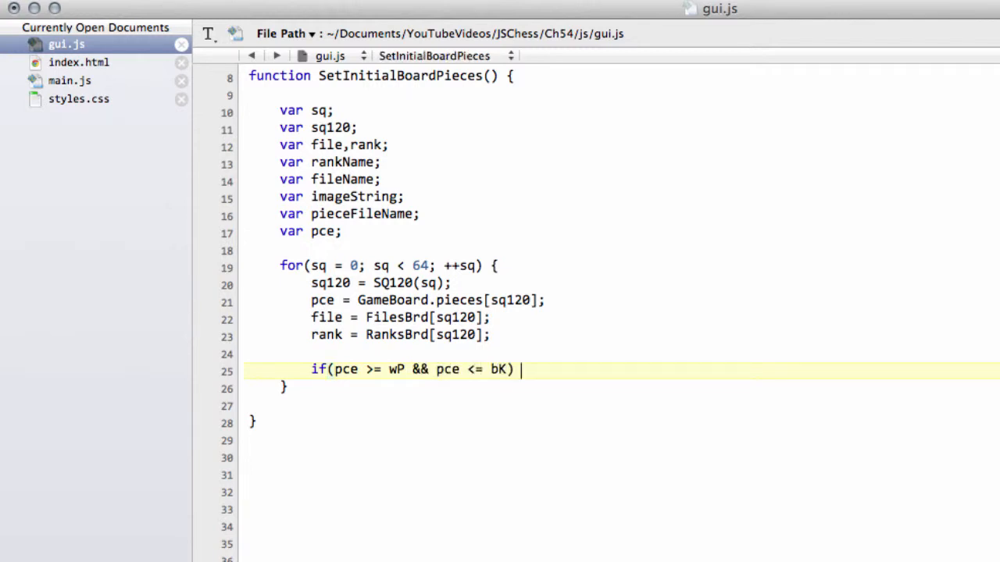
text({)
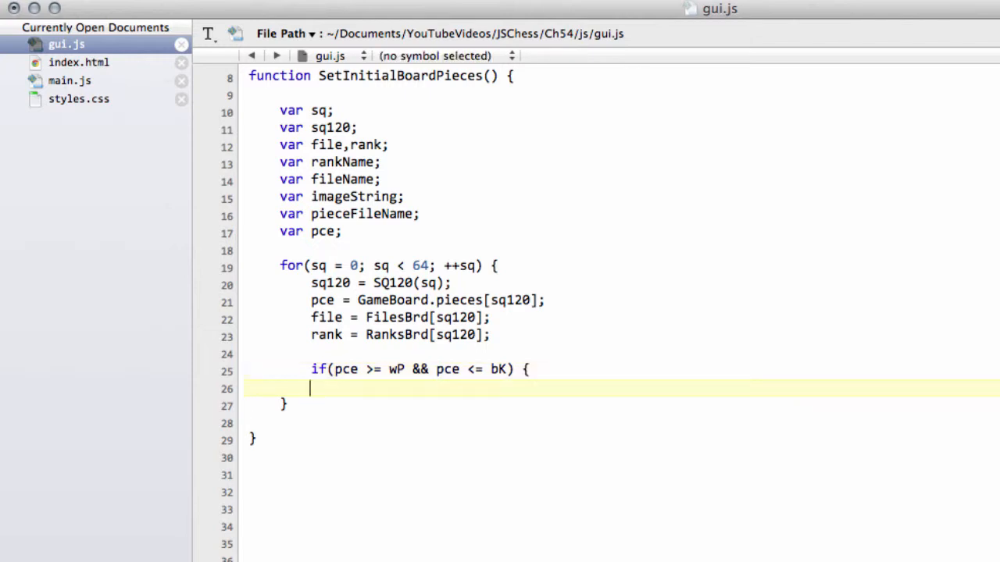
text(})
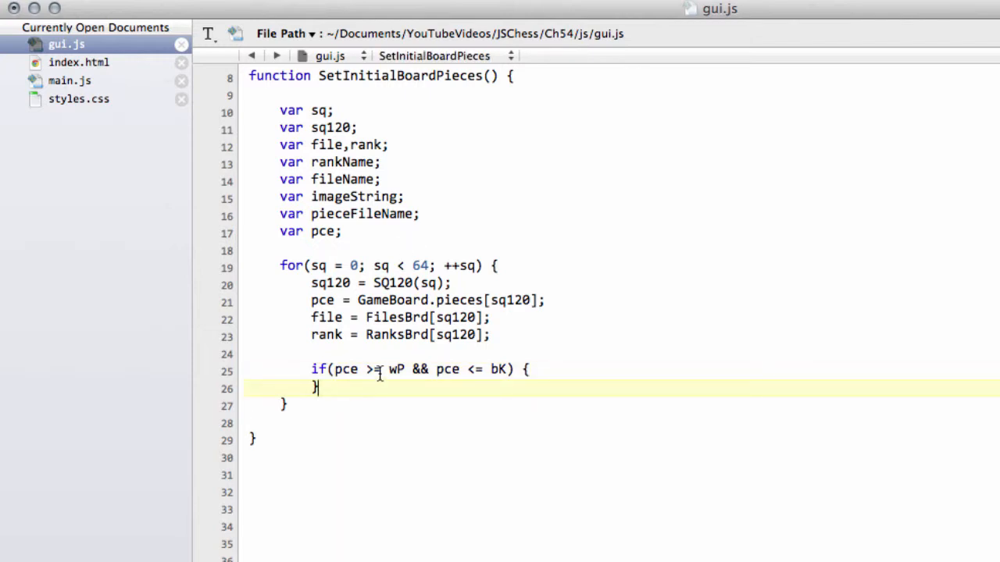
text(PIECES)
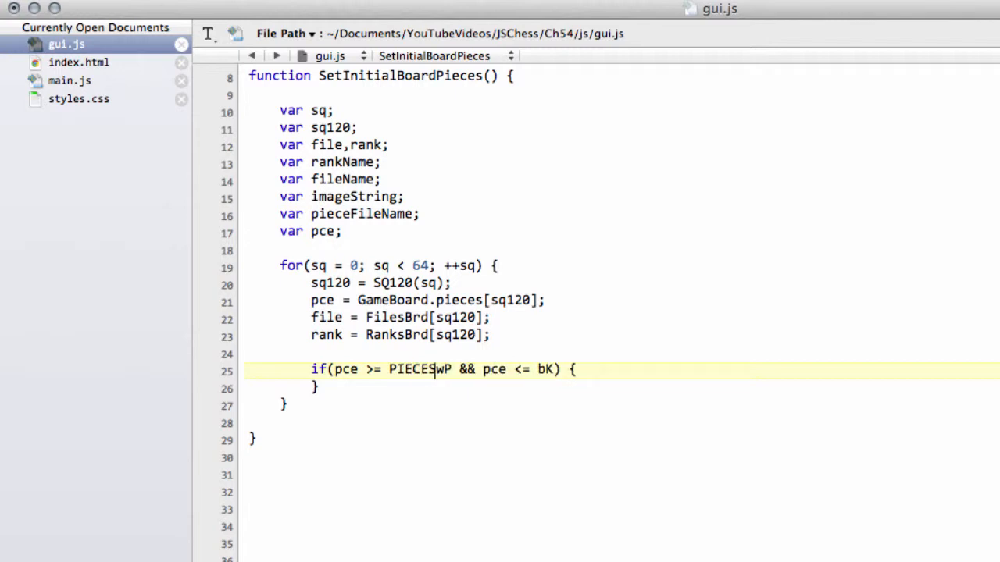
text(.)
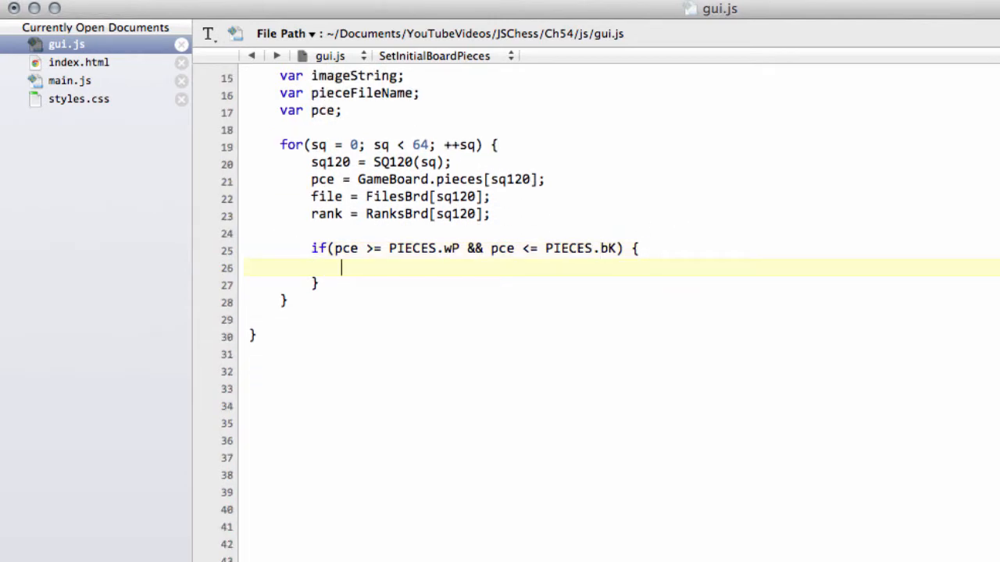
Set rankName = "rank" + (rank+1) and fileName = "file" + (file+1)
text(rank)
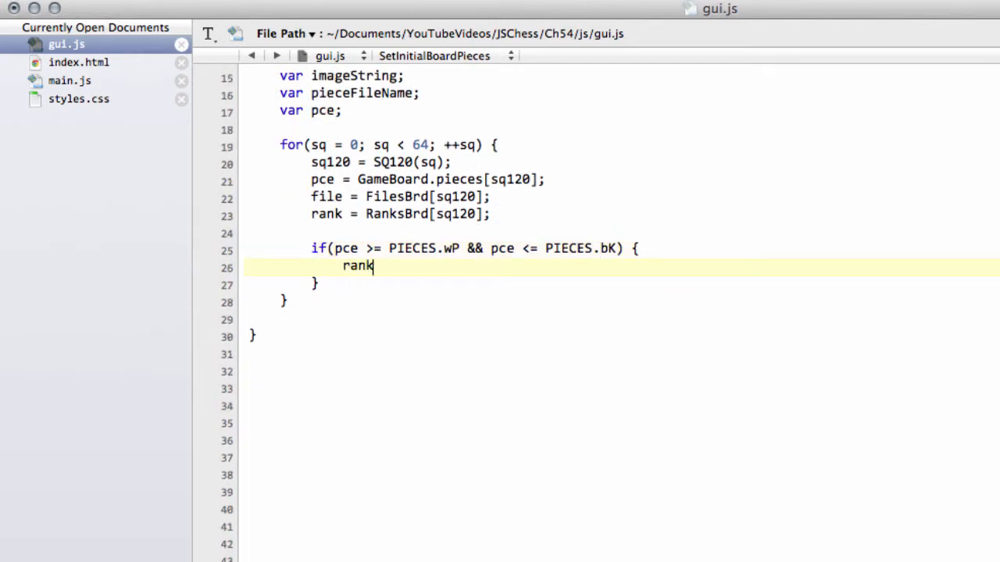
text(Name = ")
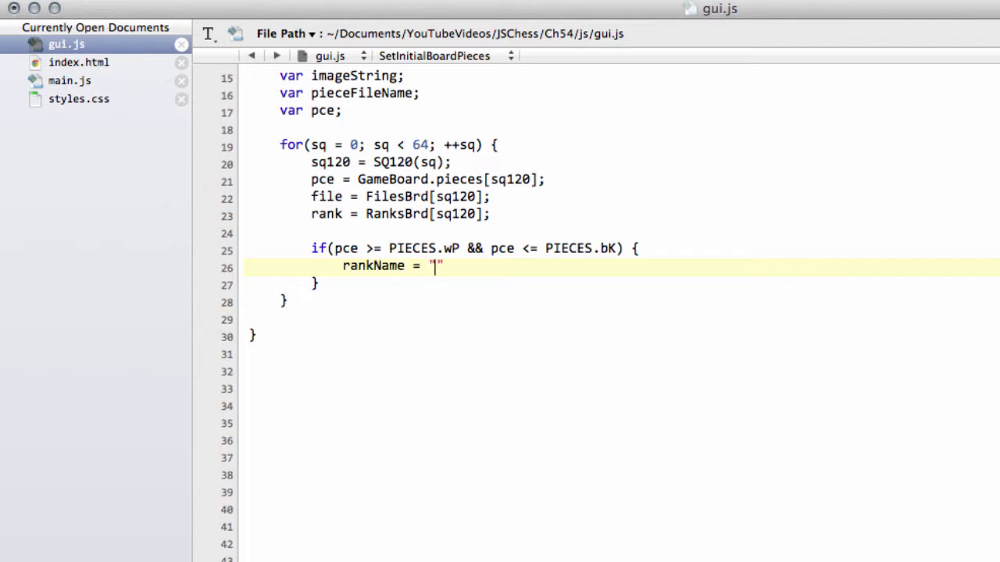
text(rank)
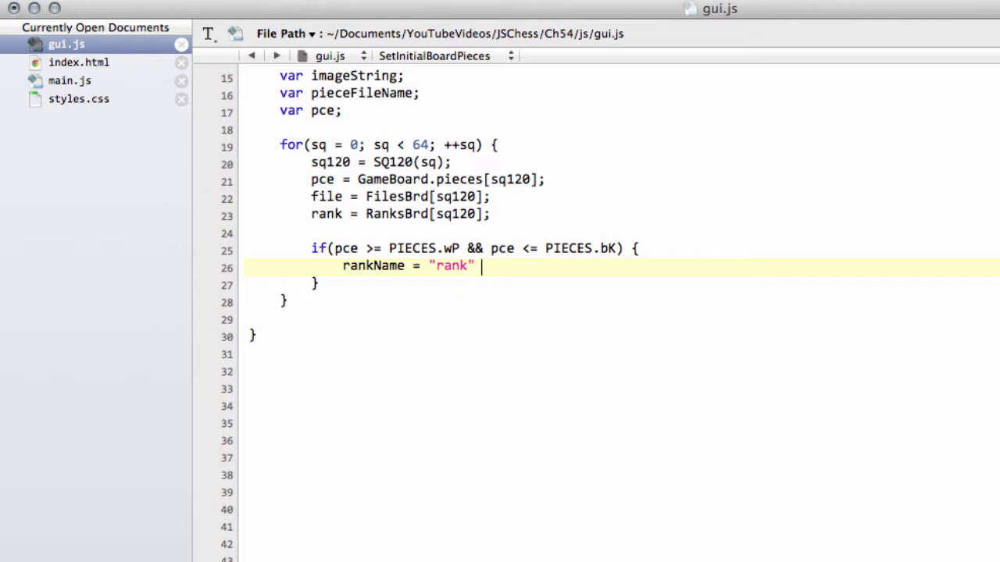
text(+ ())
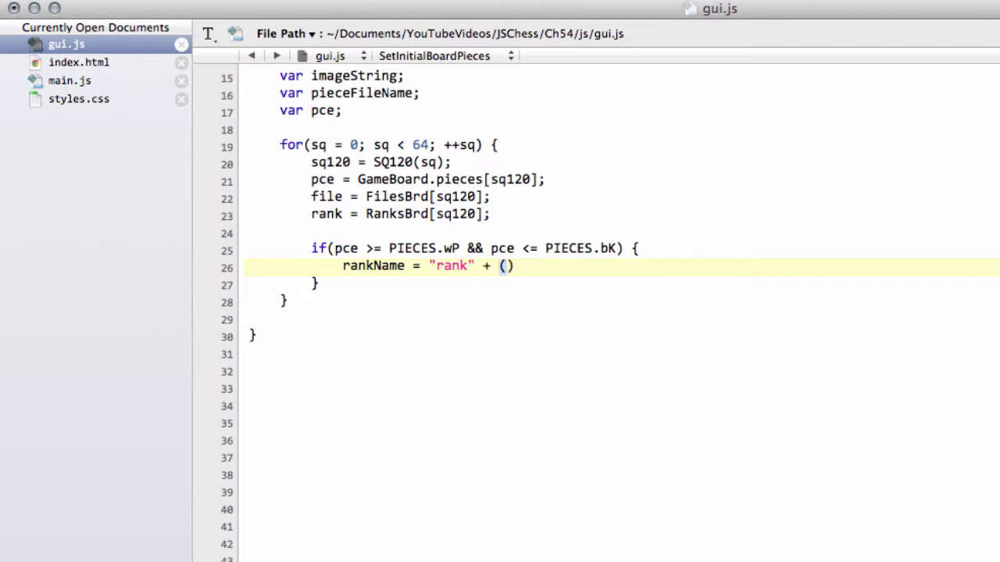
text(rank+1)
text(fileName =)
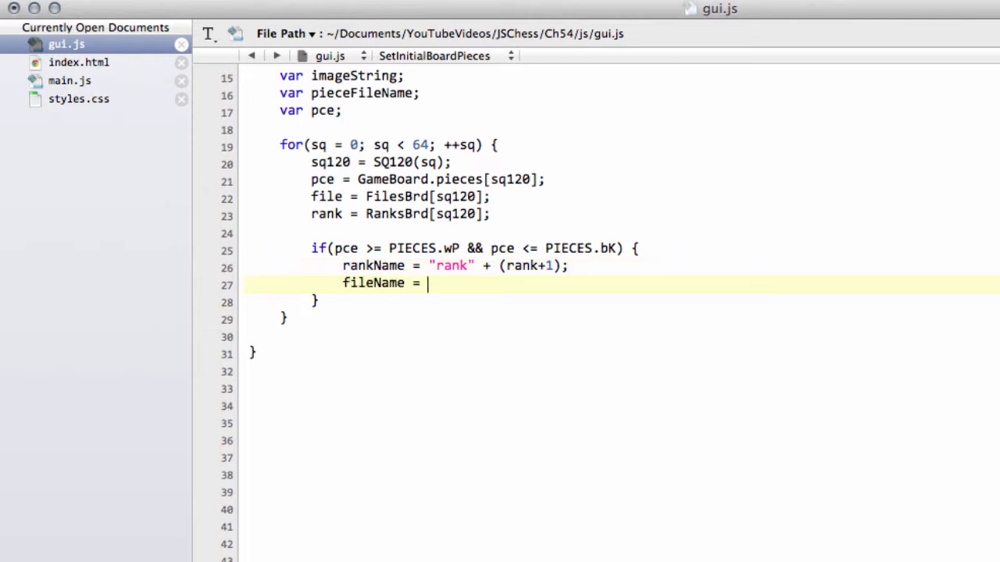
text("file")
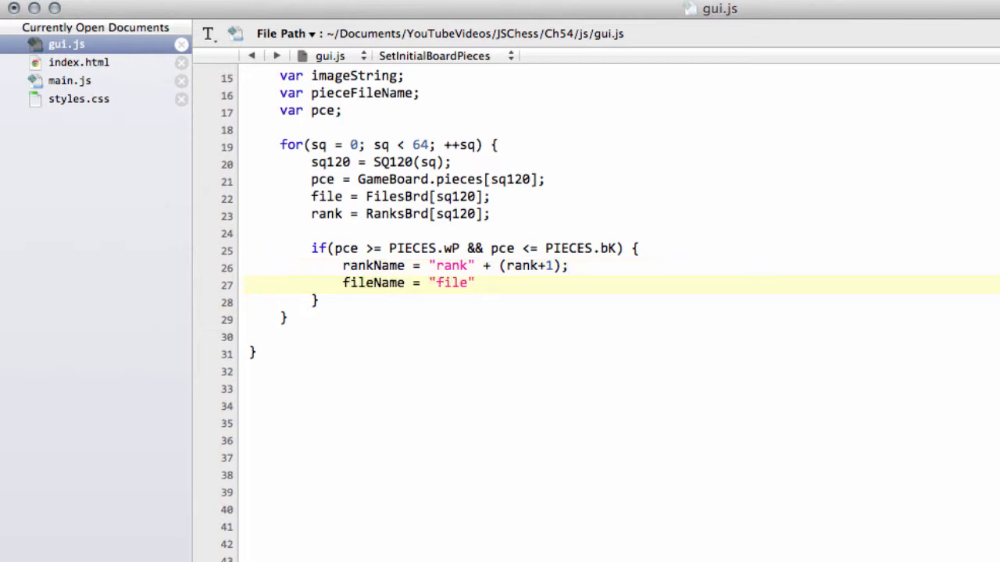
text(+ (fi)
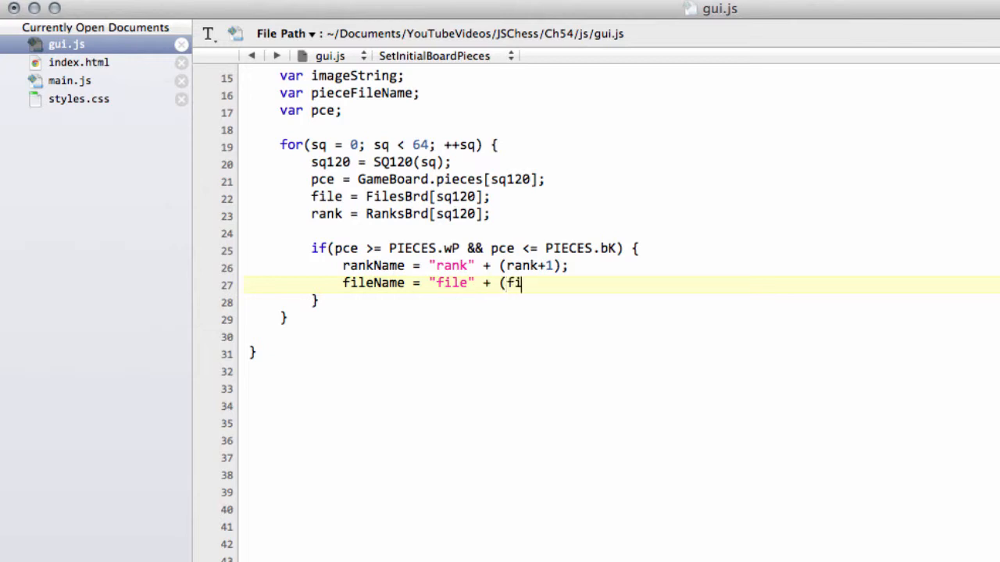
text(le+1);)
text(pieceF)
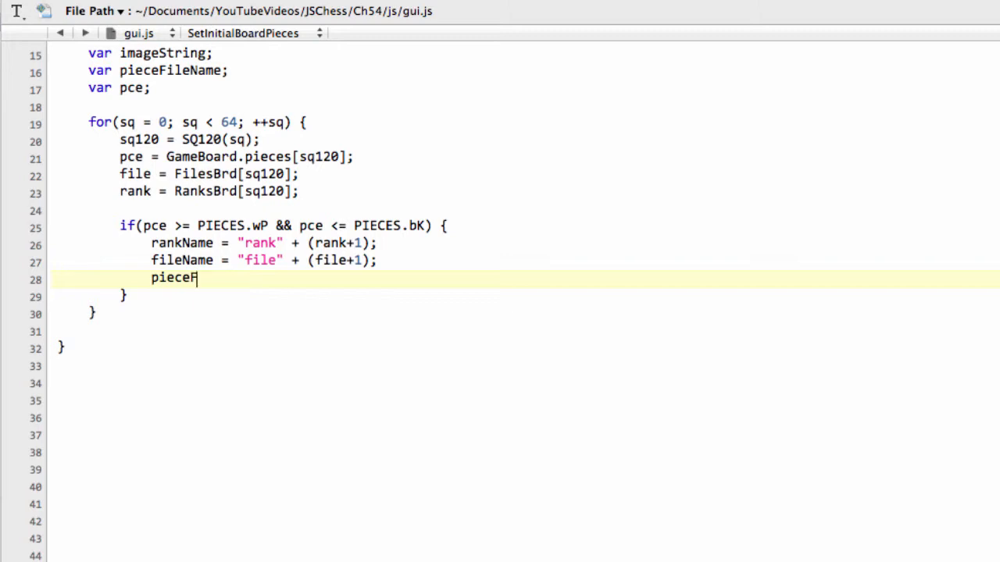
Start pieceFileName = "images/" + SideChar[PieceCol[pce]], fixing the SideChar typo
text(ileName =)
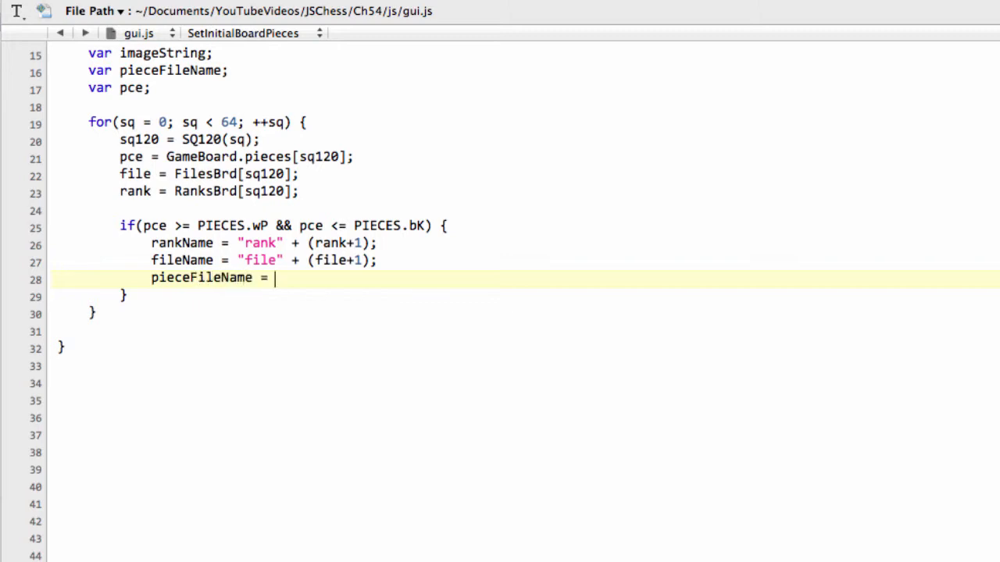
text("imag)
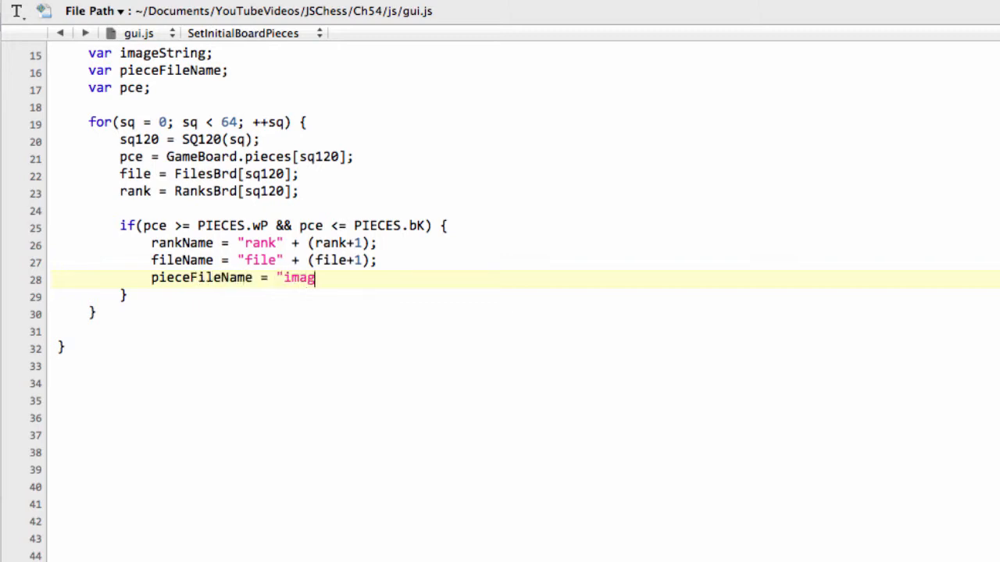
text(es/")
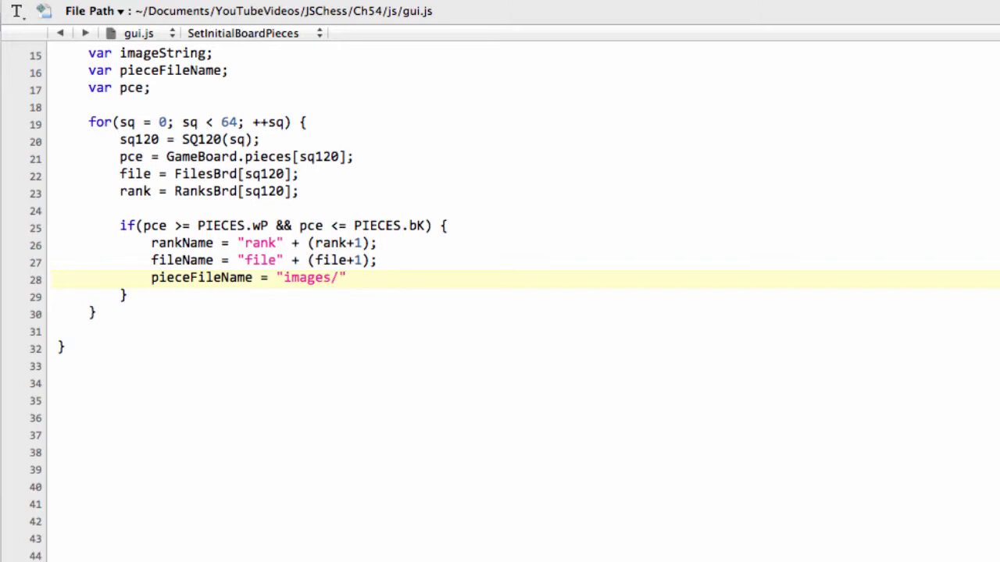
text(+ Sidwe)
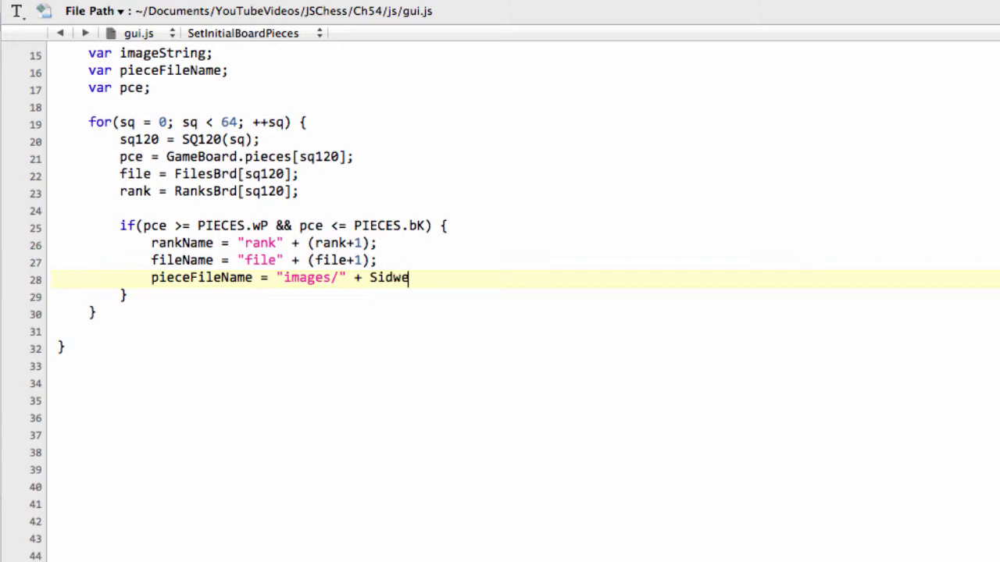
key(Backspace)
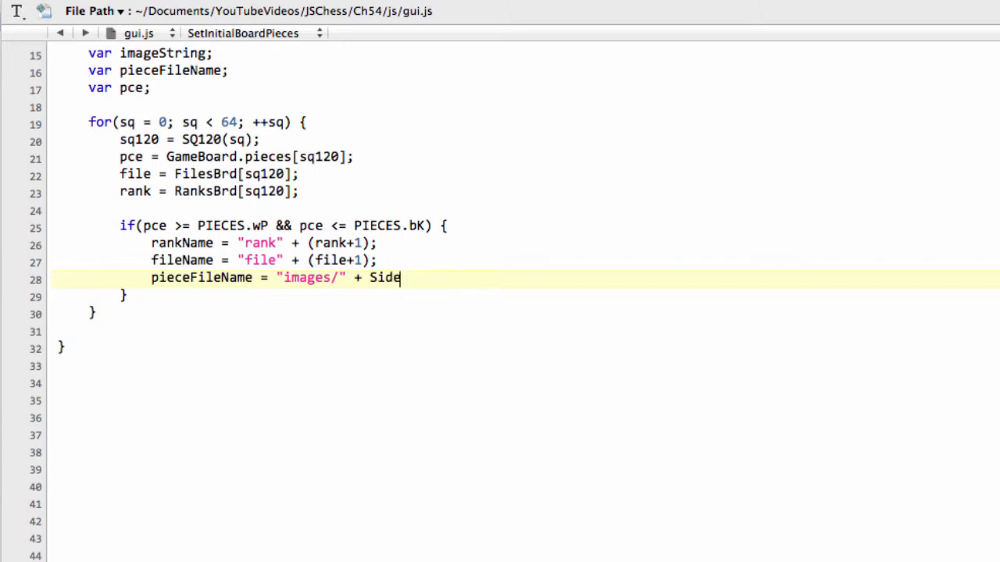
text(Char[])
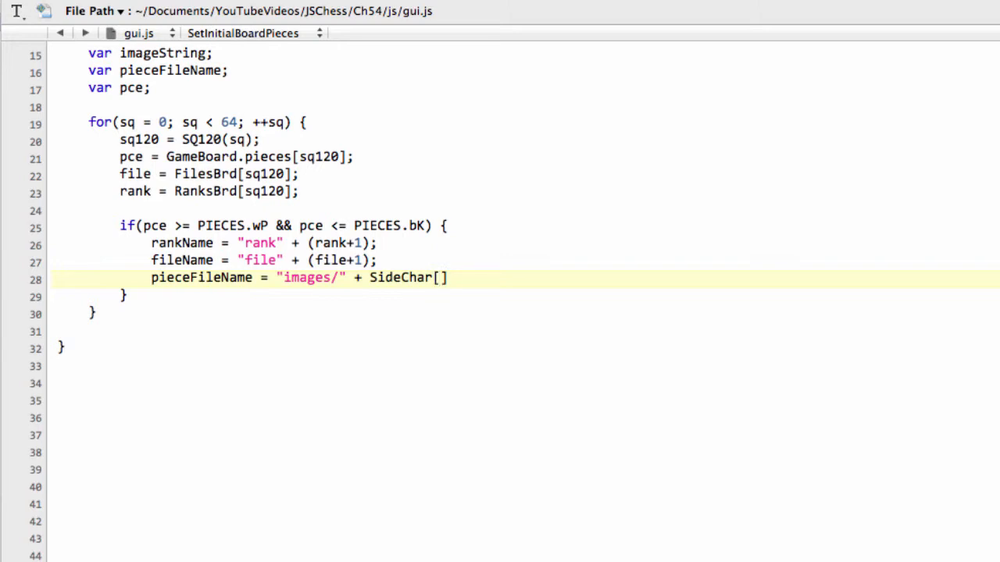
text(P)
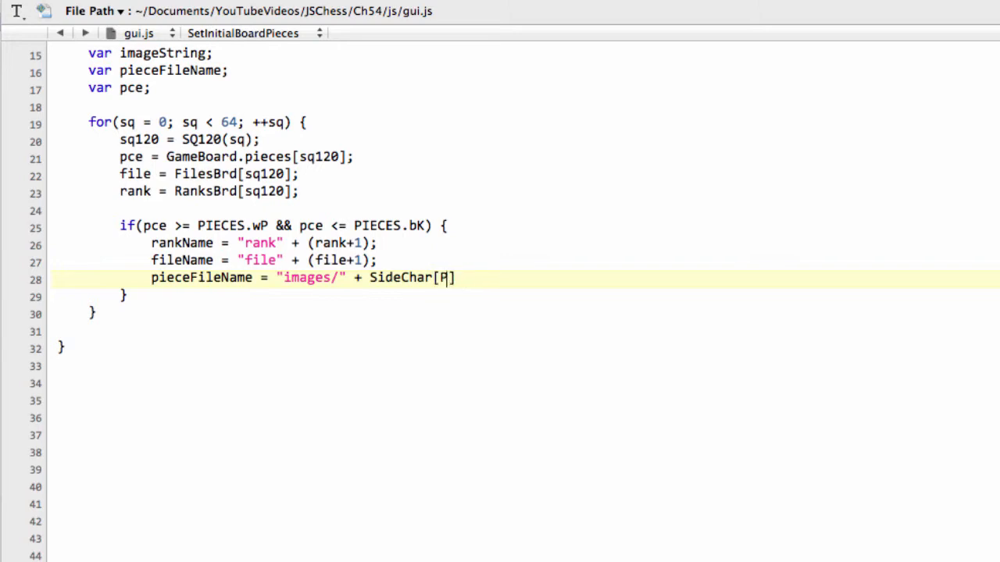
text(ieceCol)
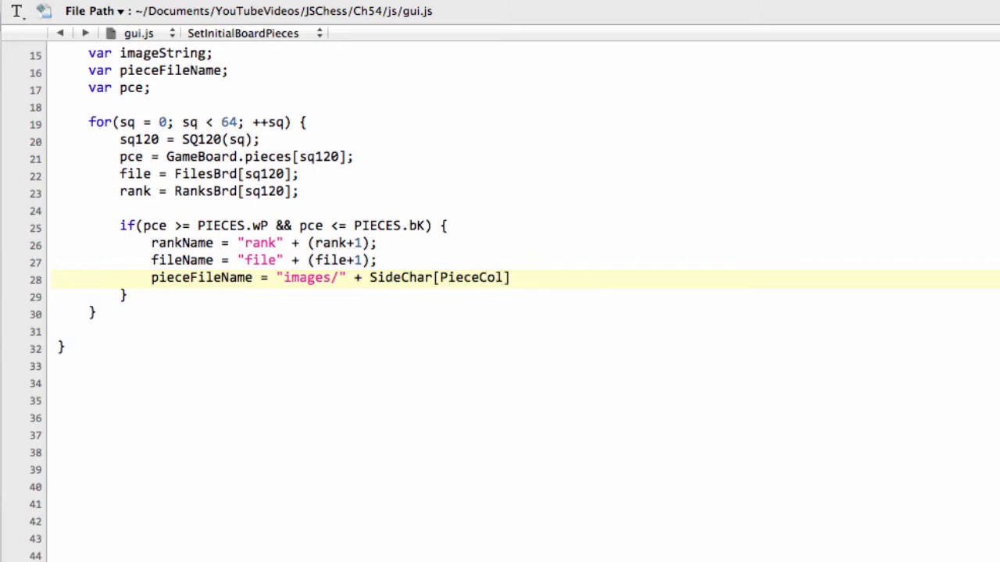
text([])
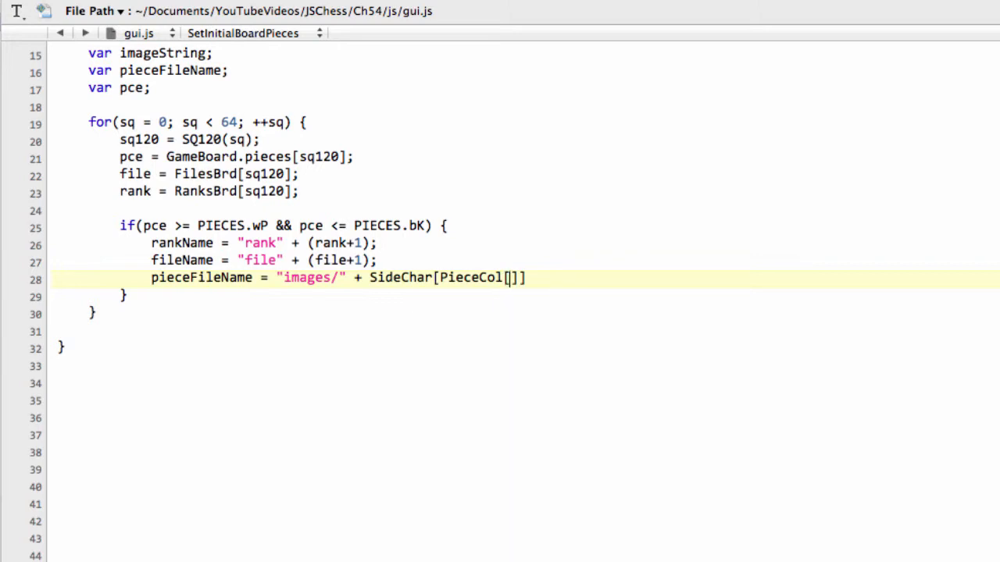
text(pce)
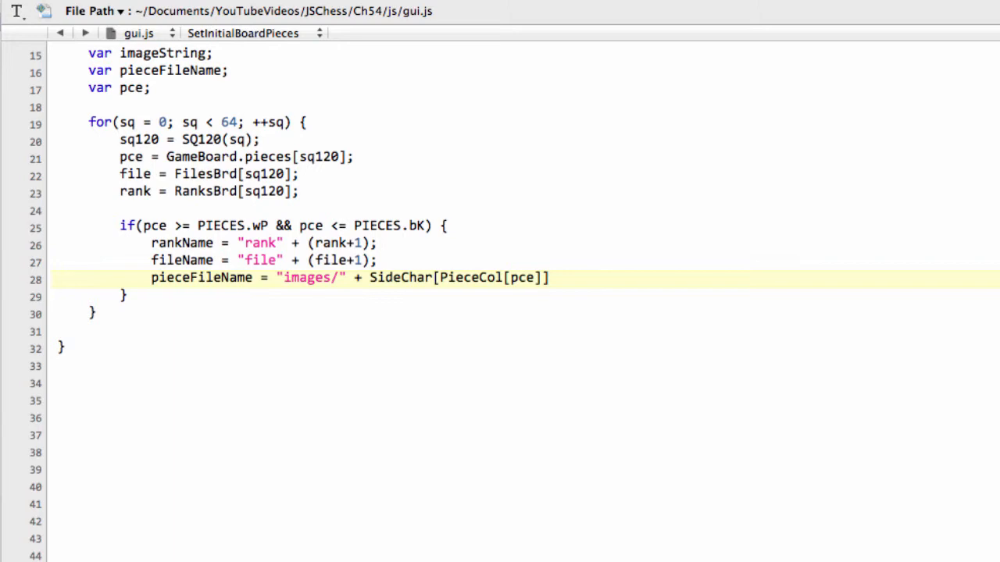
Finish the path with + PceChar[pce].toUpperCase() + ".png";
text(+ P)
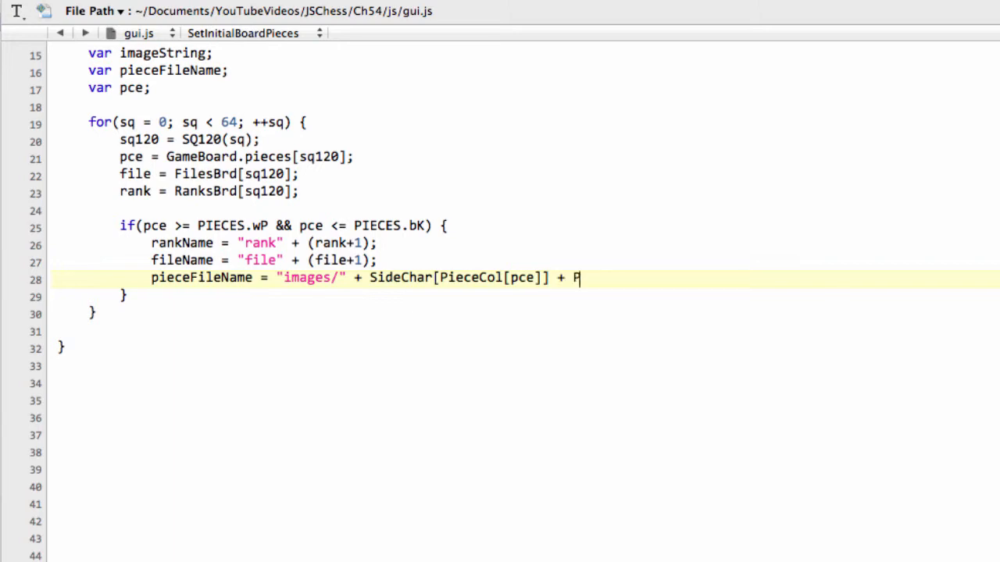
text(ceChar)
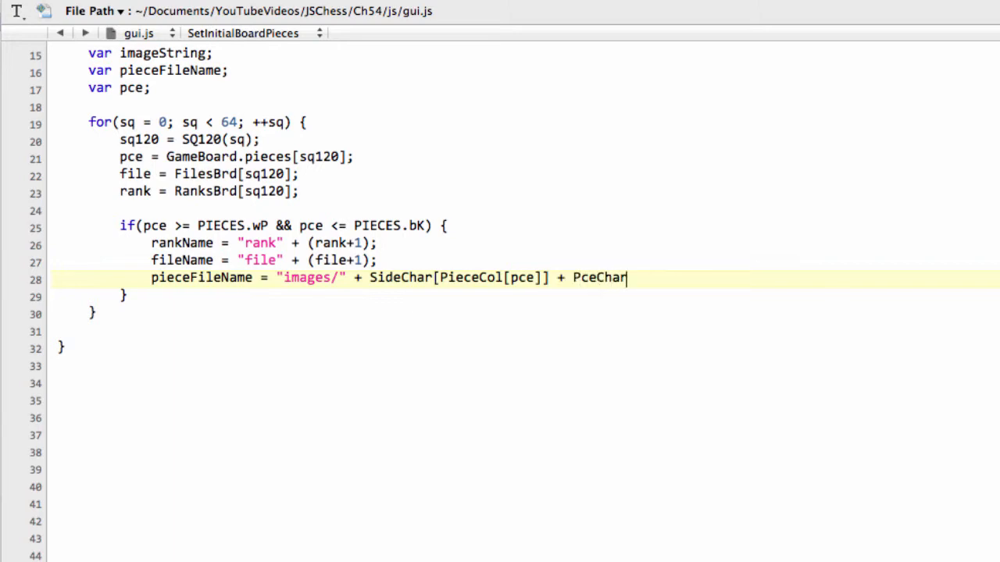
text([])
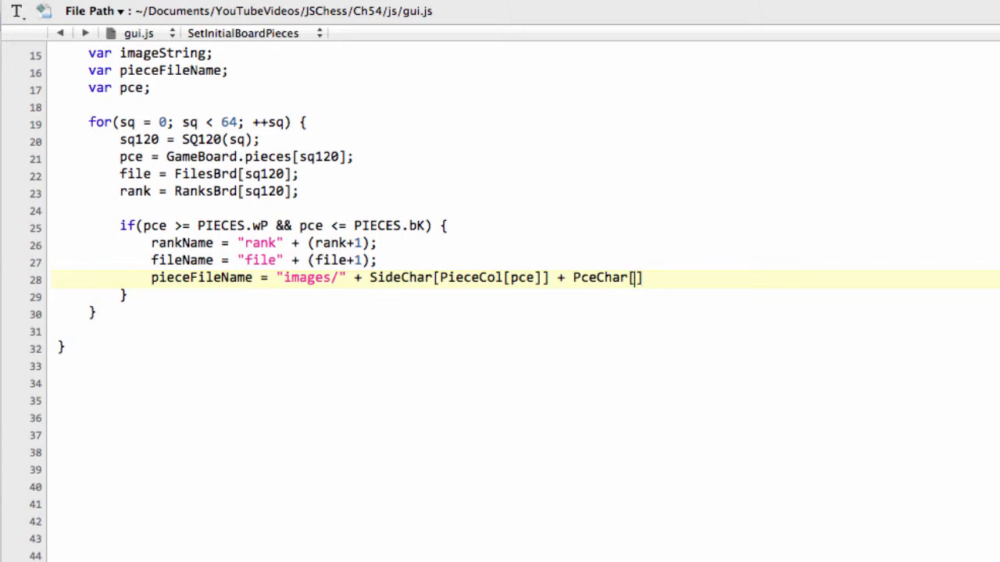
text(pce)
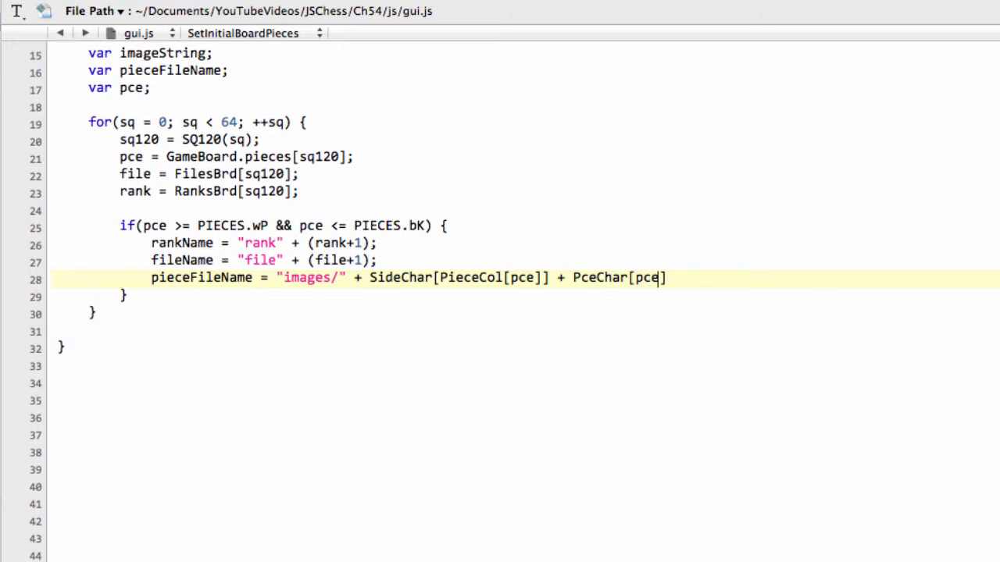
text(.)
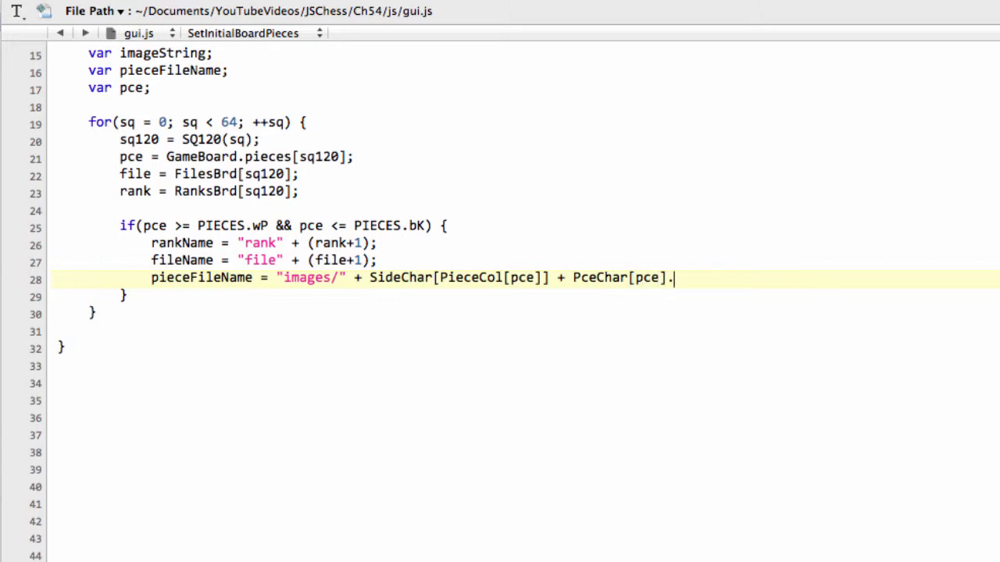
text(tuU)
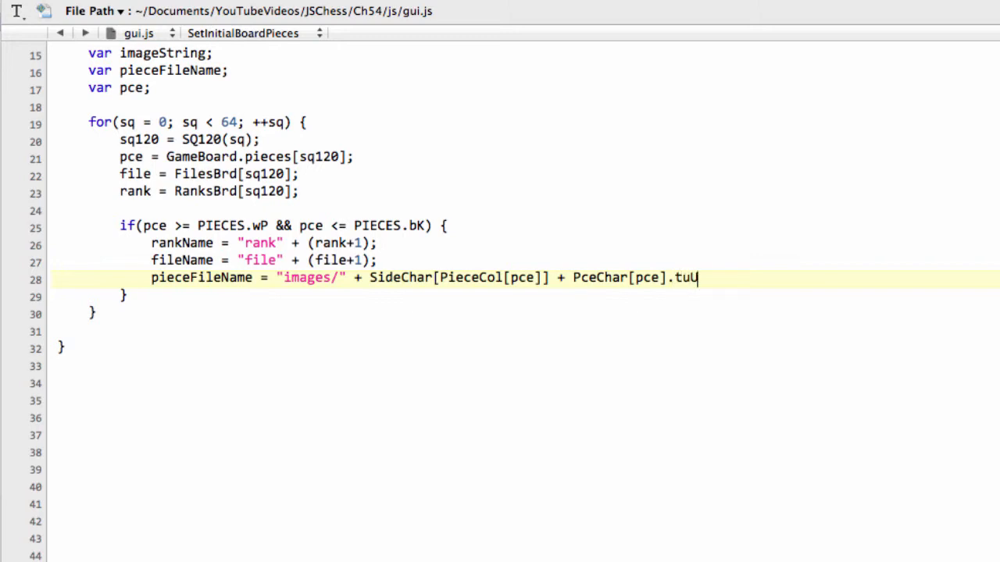
text(pperCase)
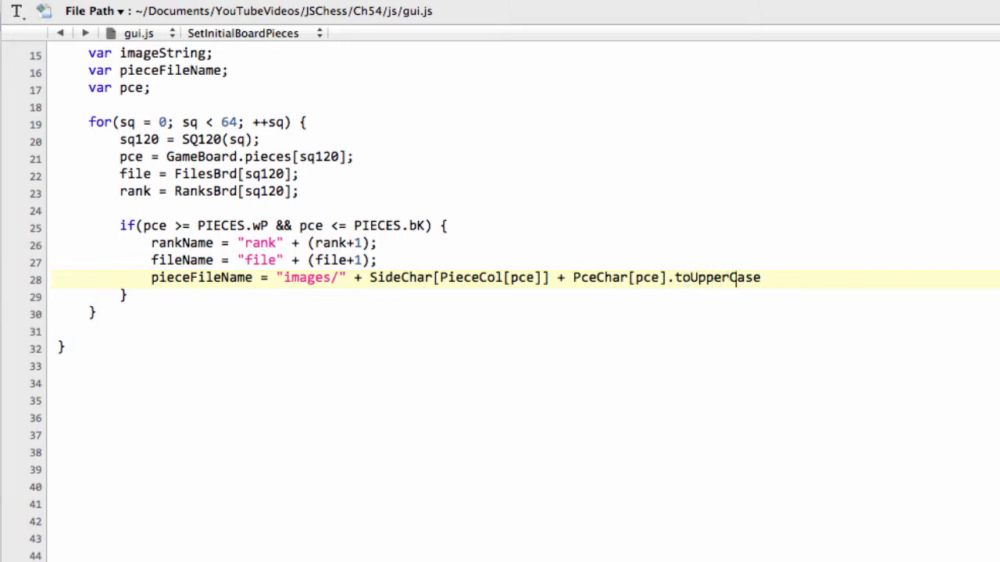
text(())
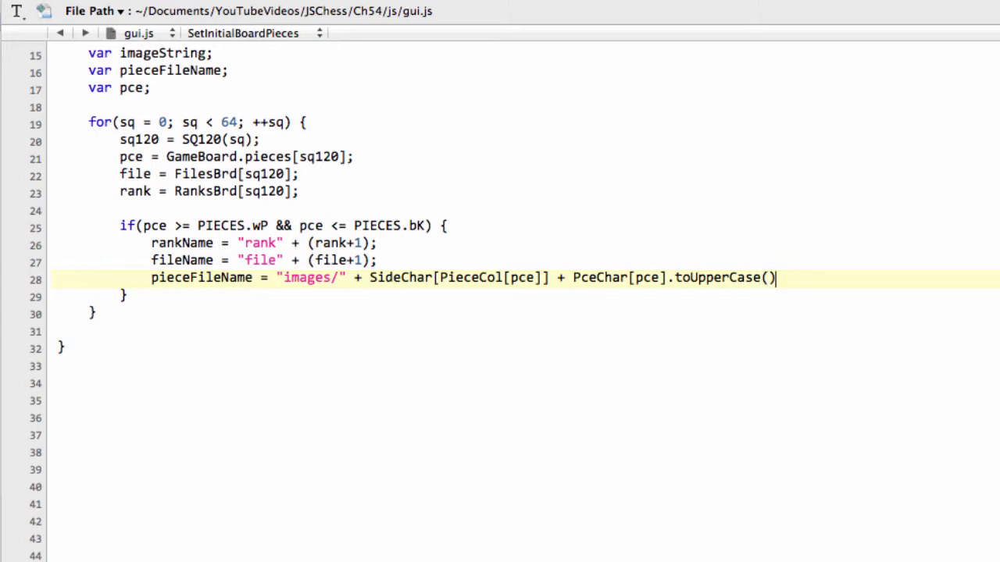
text(+ ".png)
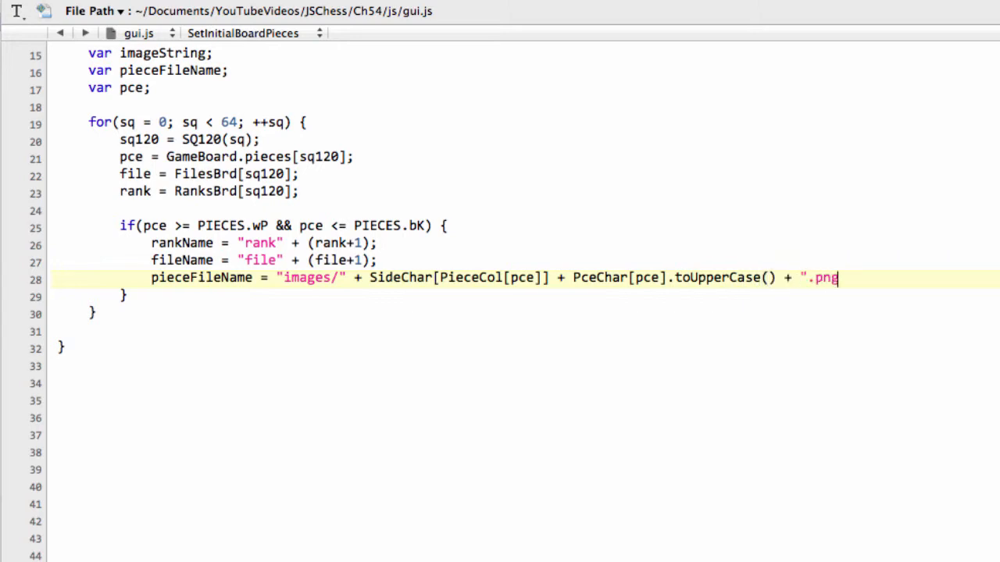
text(";)
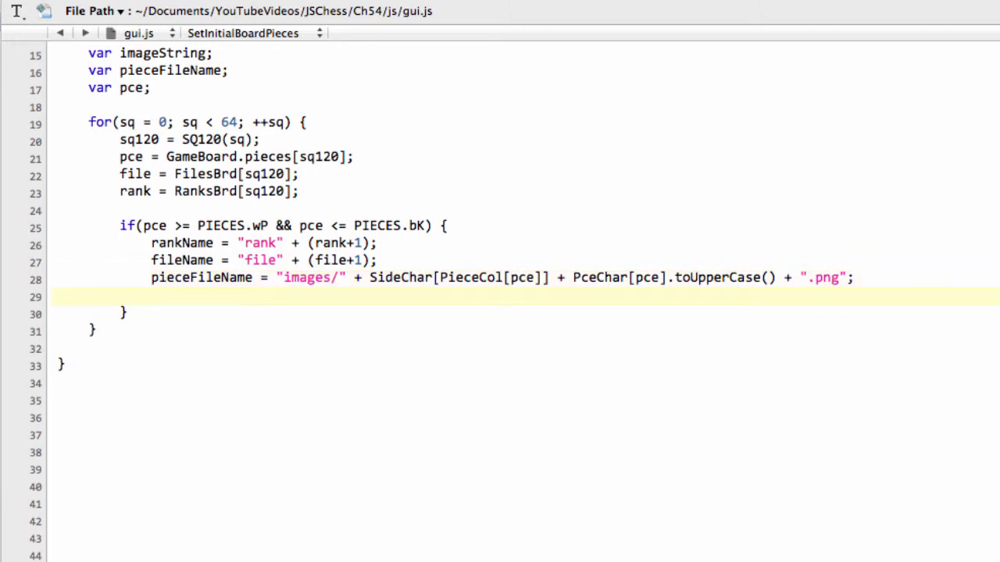
Start imageString as an <image> tag whose src is pieceFileName
text(imageS)
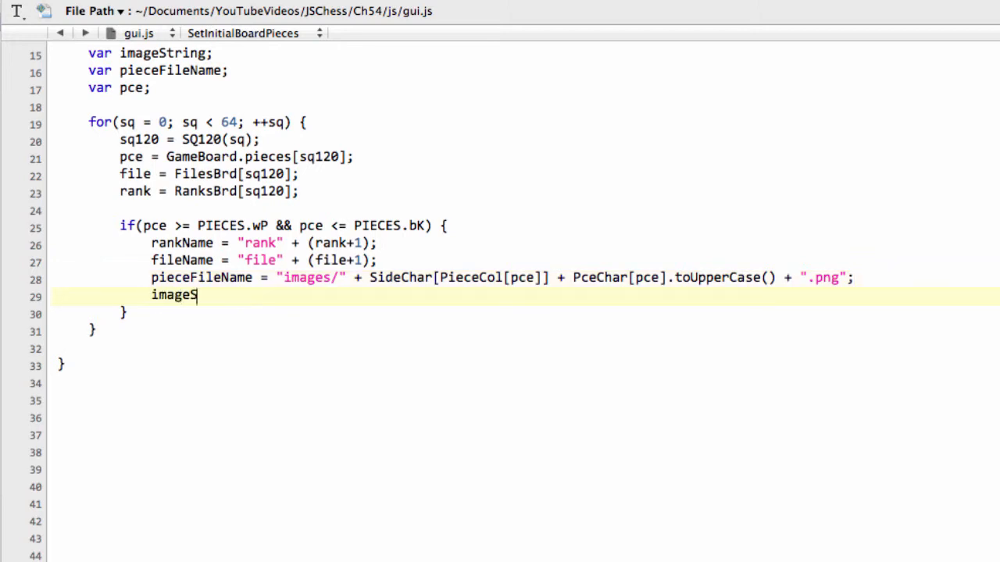
text(tring)
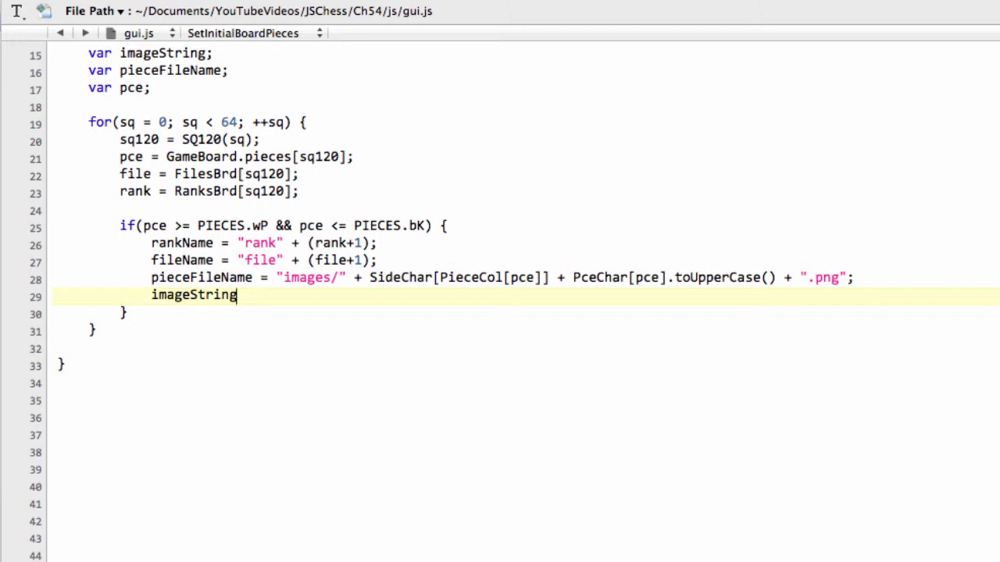
text(=)
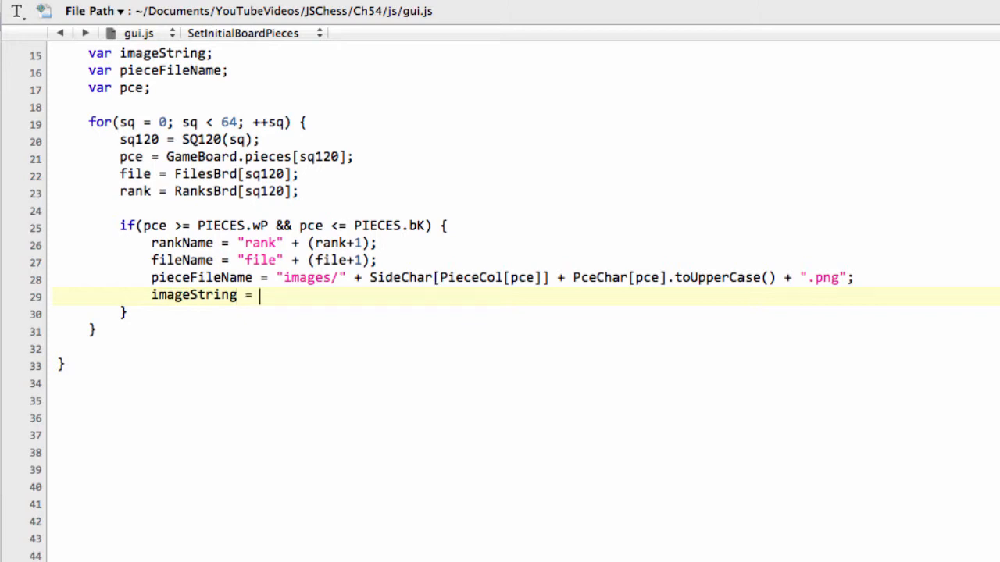
text(<image)
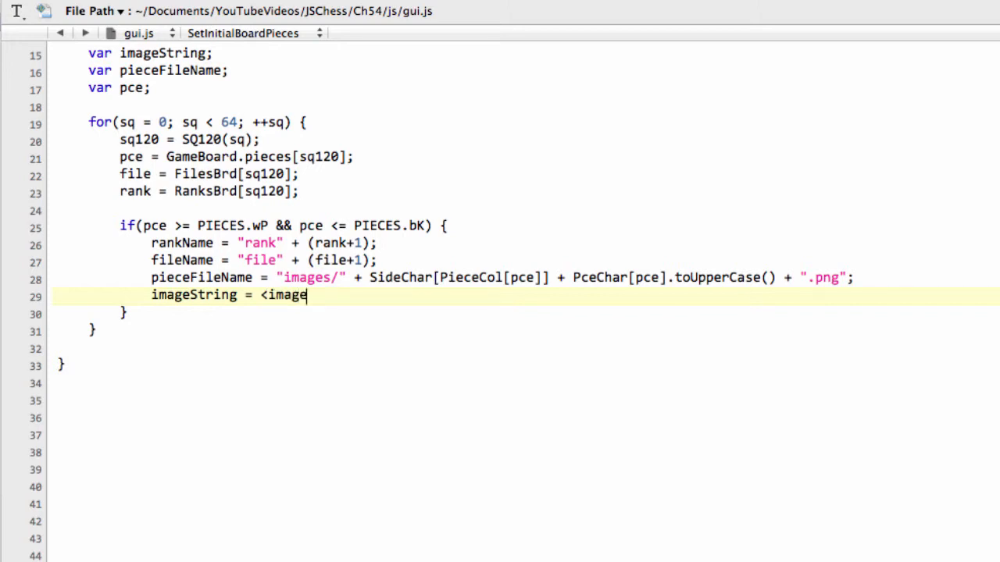
text(")
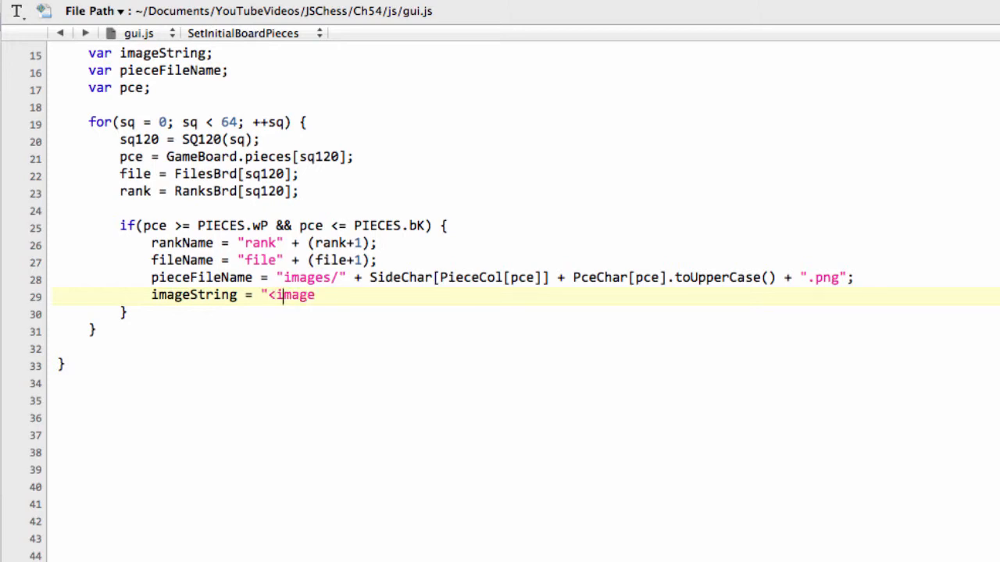
text(" ")
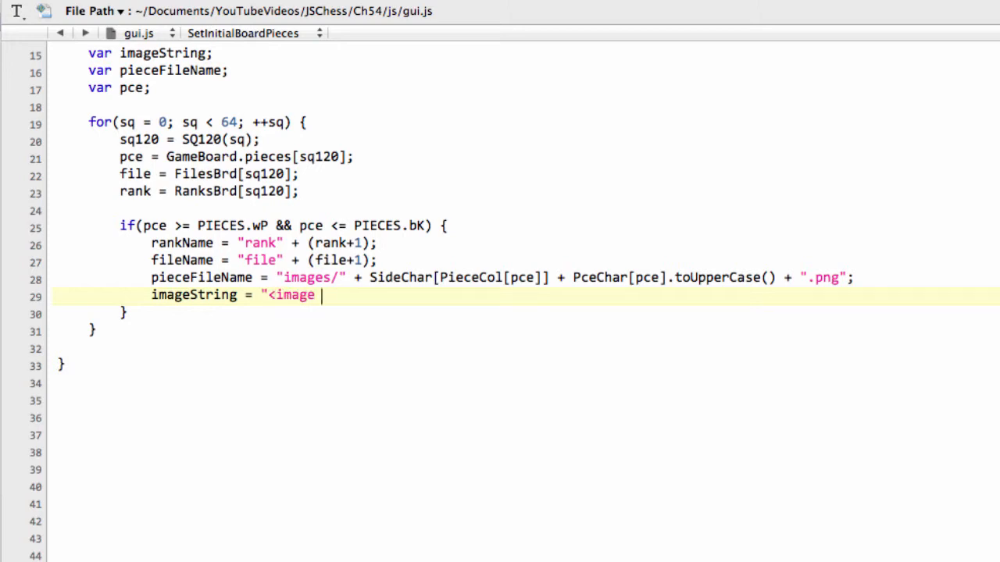
text(src)
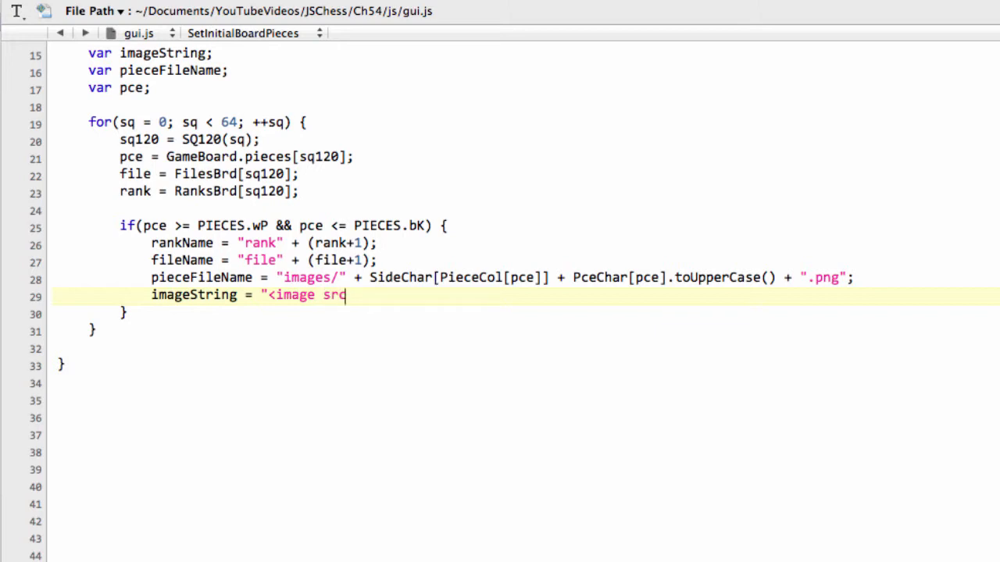
text(=\")
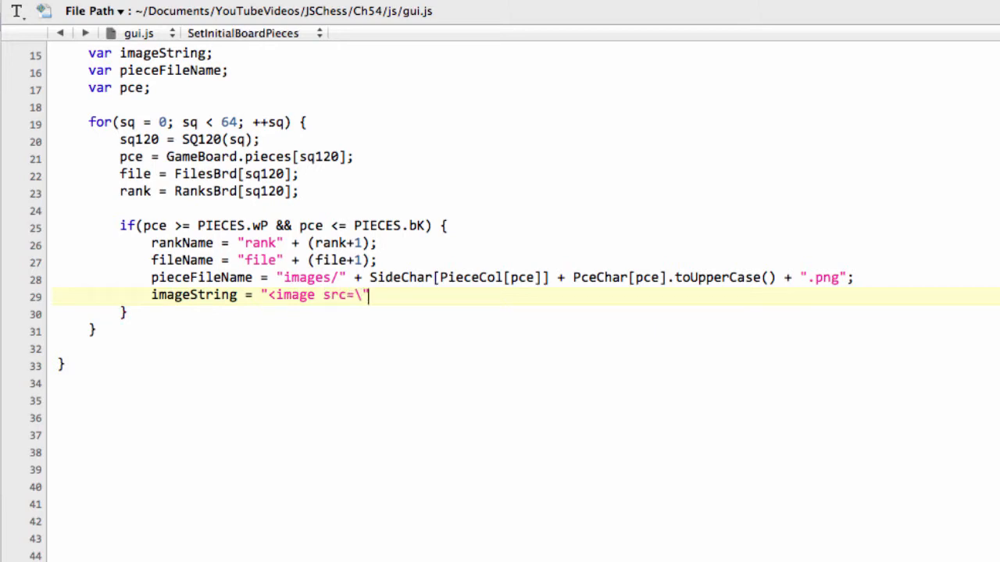
text(")
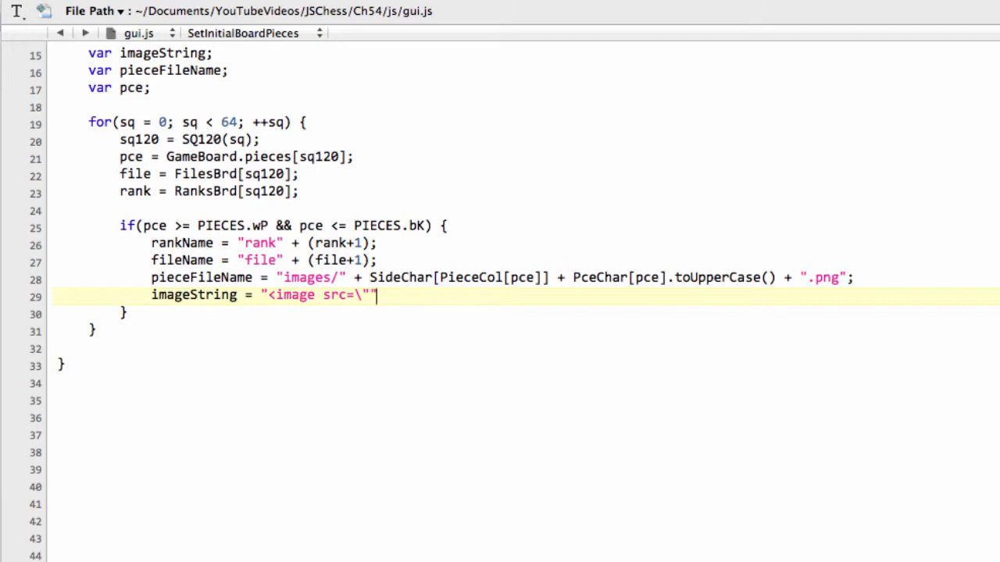
text(+)
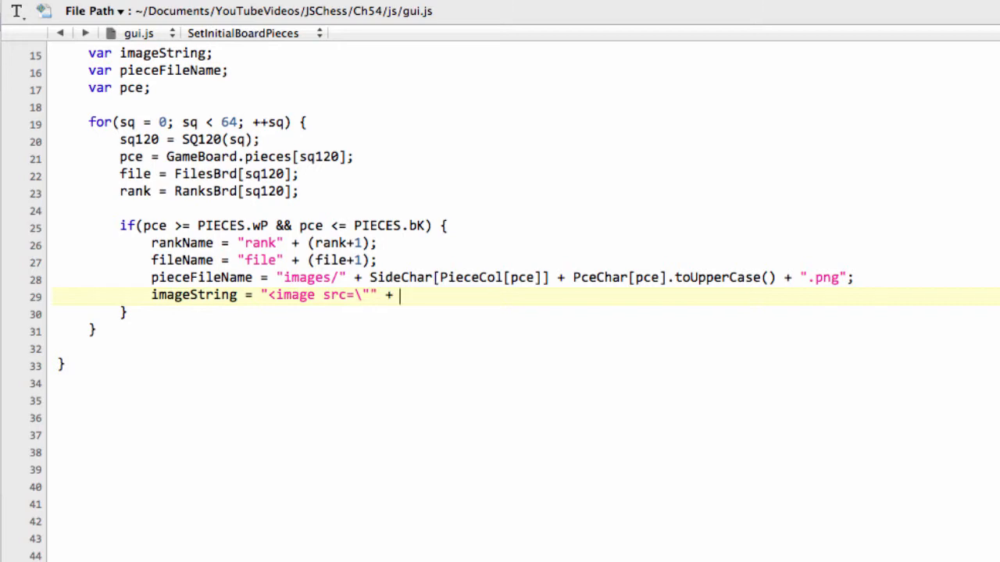
text(pieceFileName)
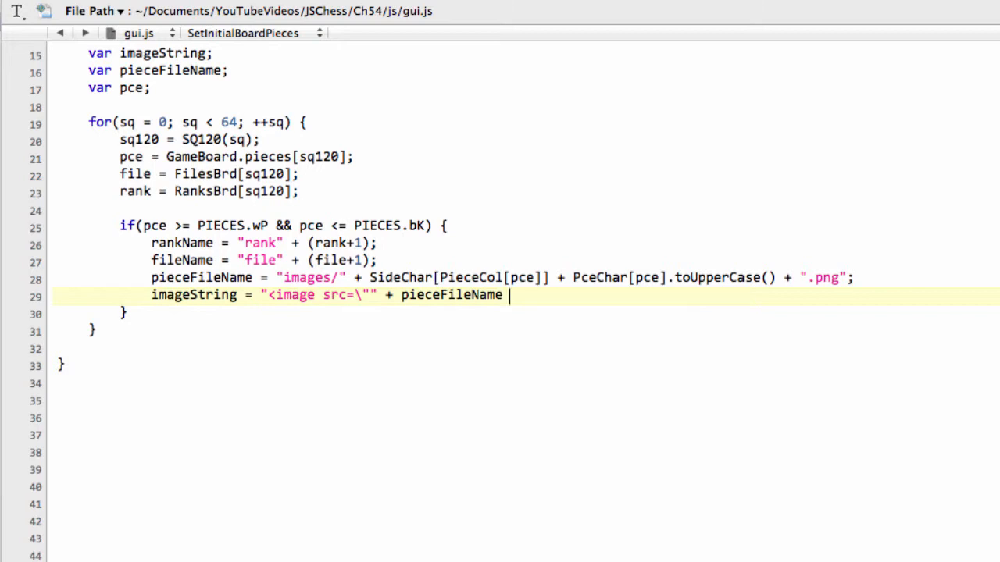
Give the tag class "Piece " + rankName + " " + fileName and close it with "/>";
text(+ "")
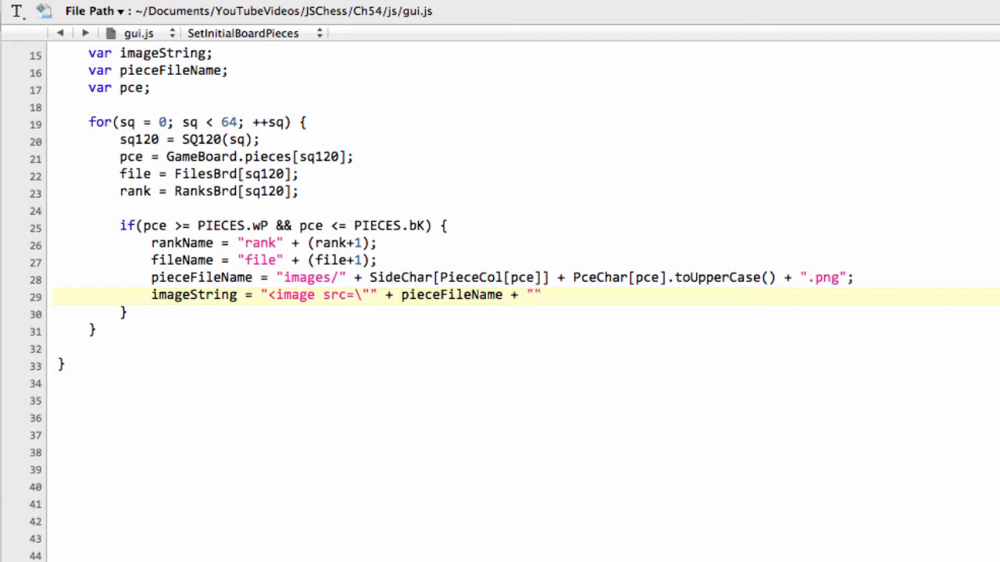
text(\)
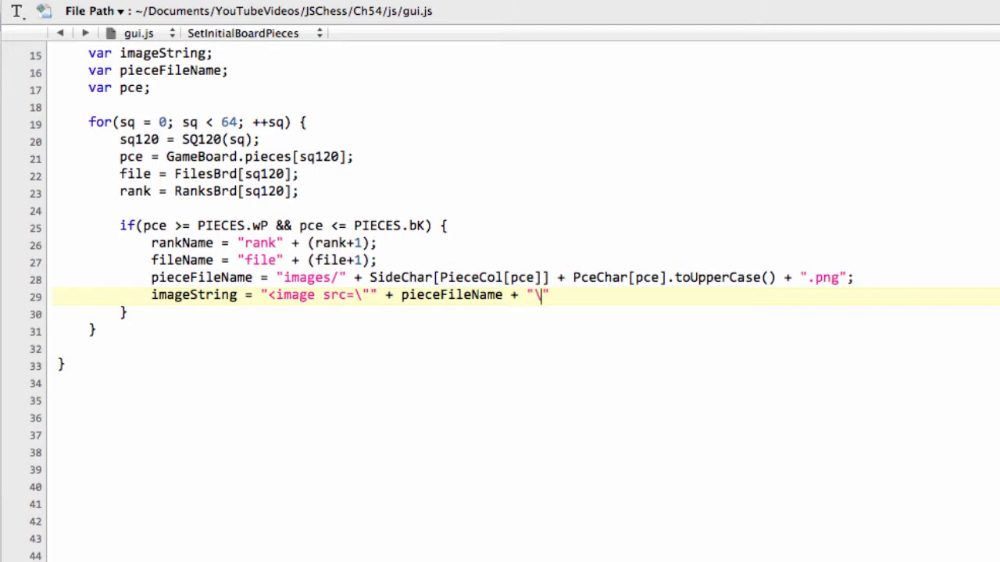
text(clas)
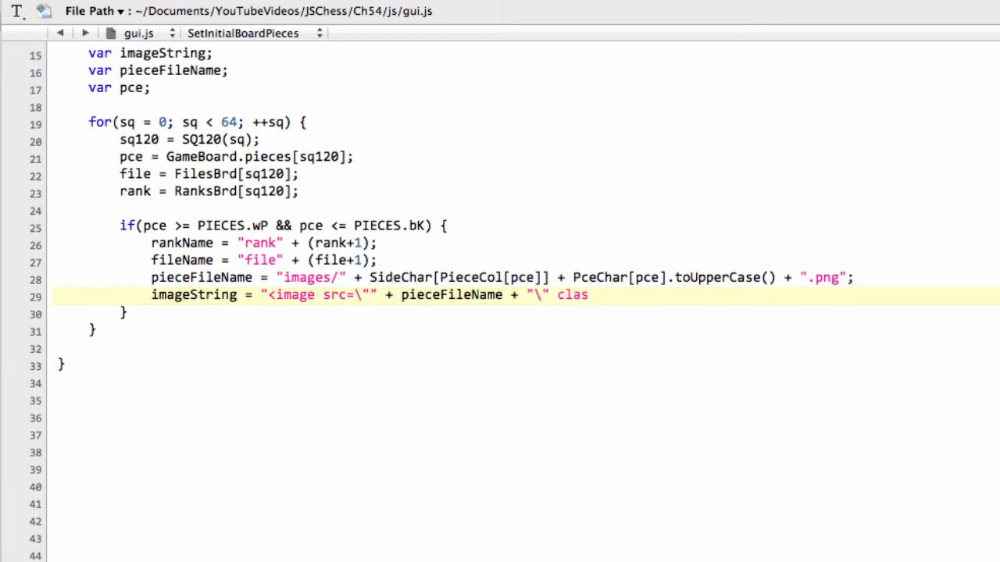
text(s)
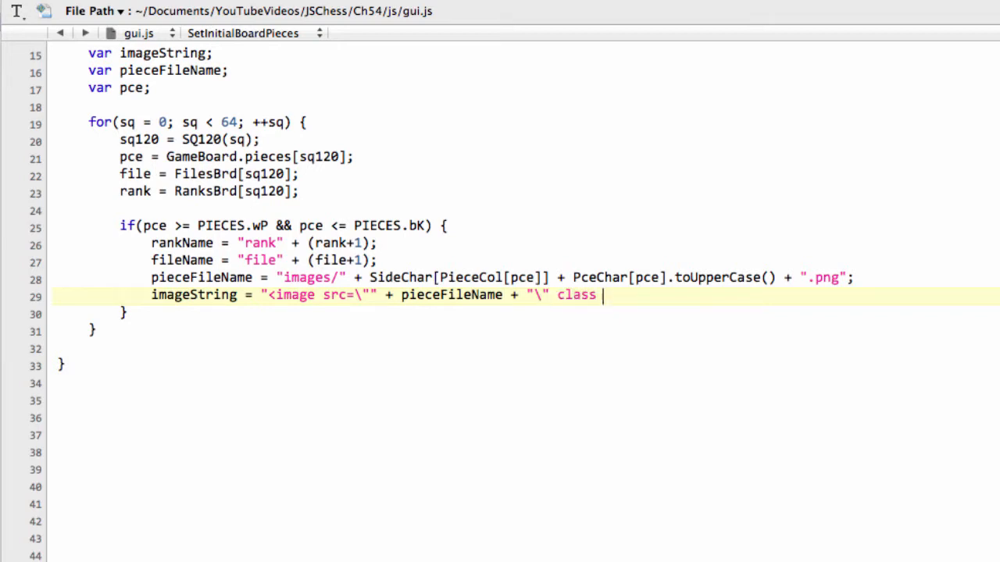
text(=)
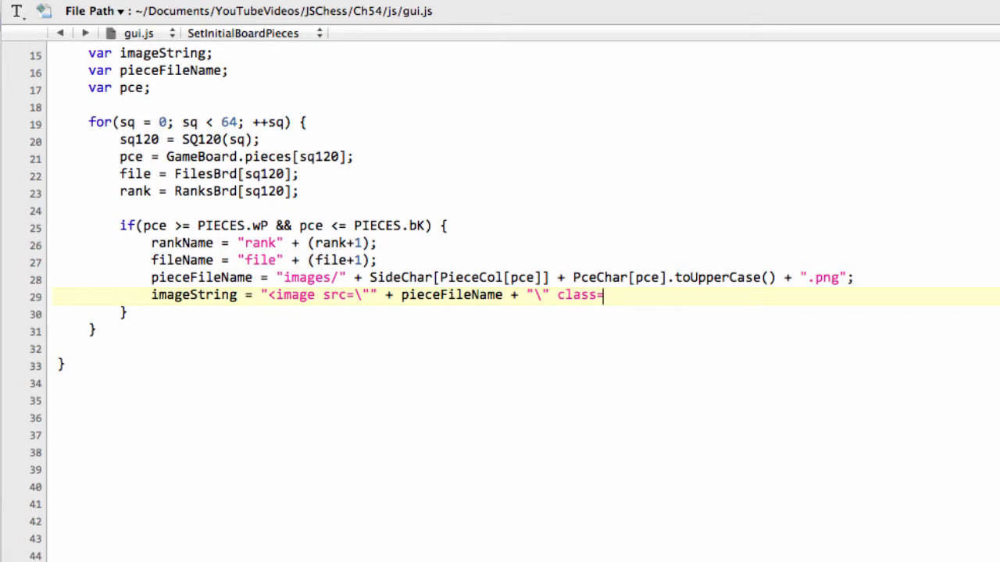
text("\")
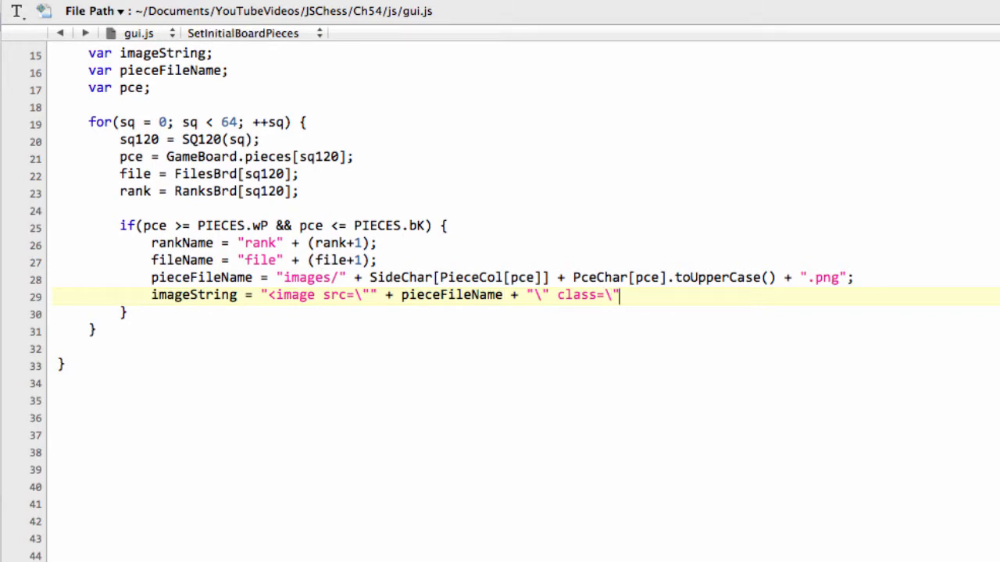
text(Piece " +)
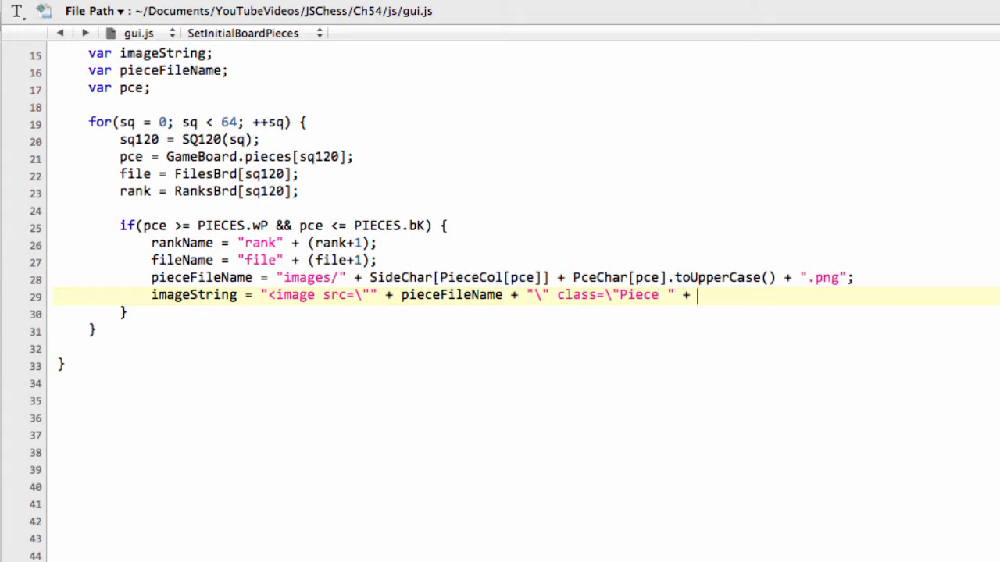
text(rankName)
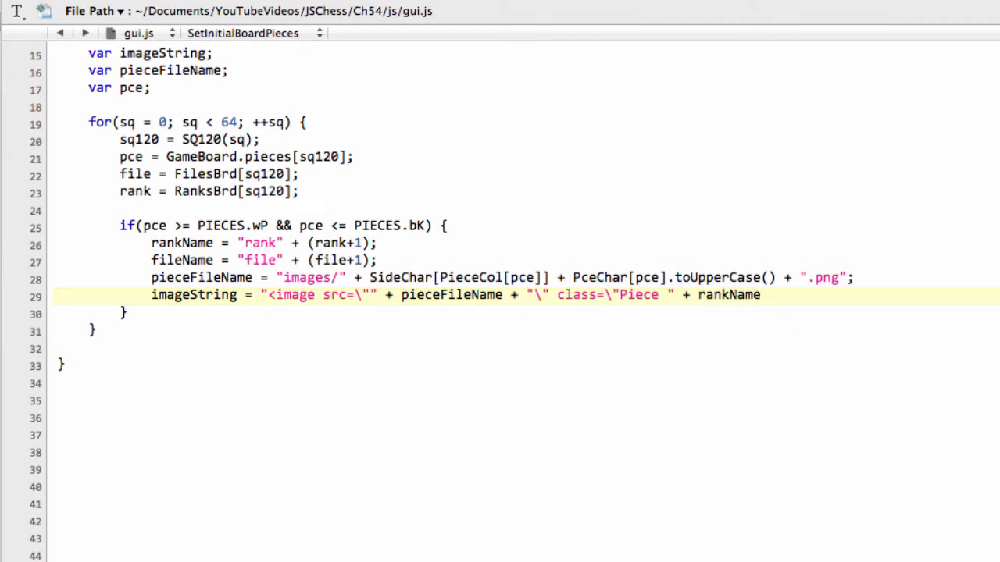
text(+ " " + fi)
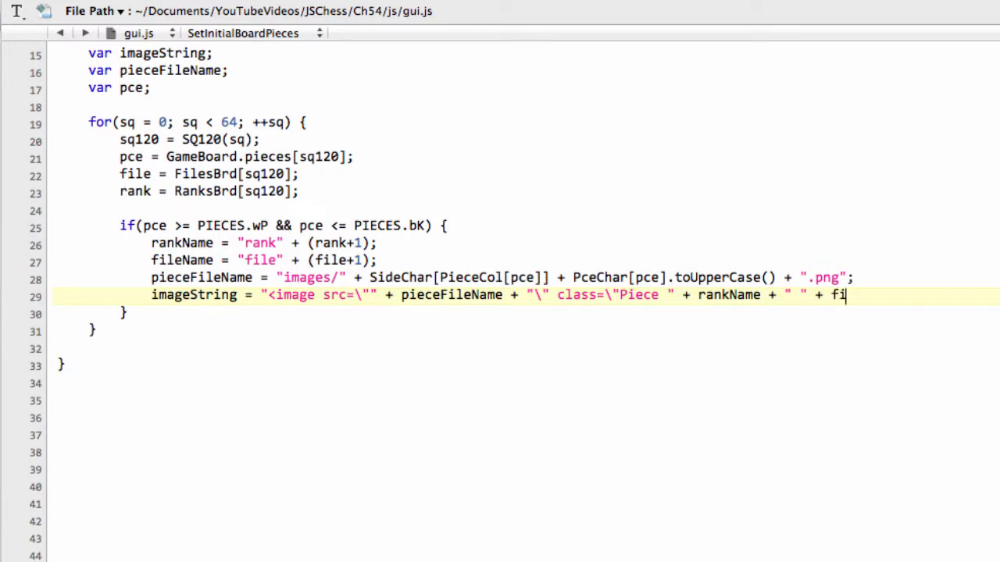
text(leName)
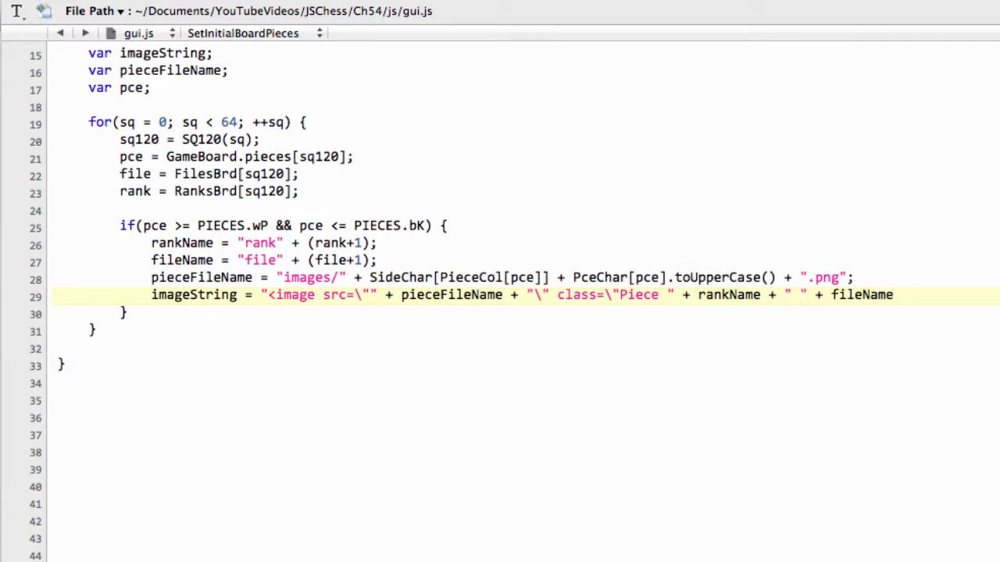
text(+)
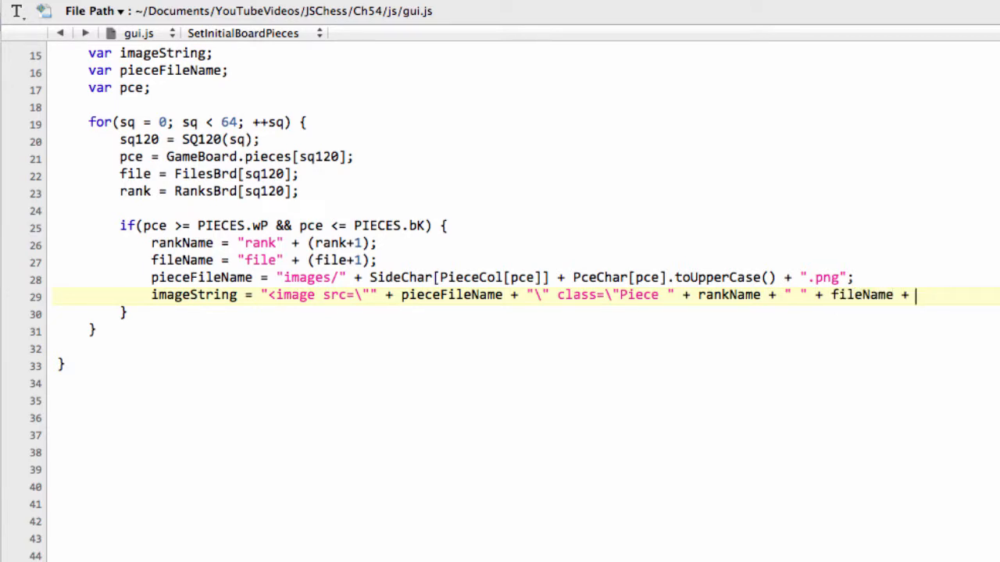
text("/)
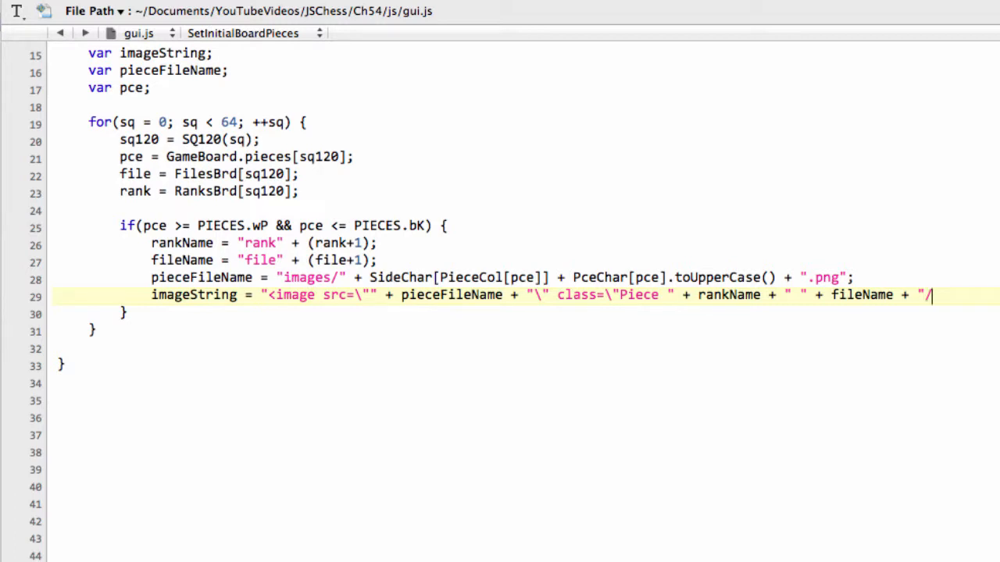
key(Backspace)
text(\")
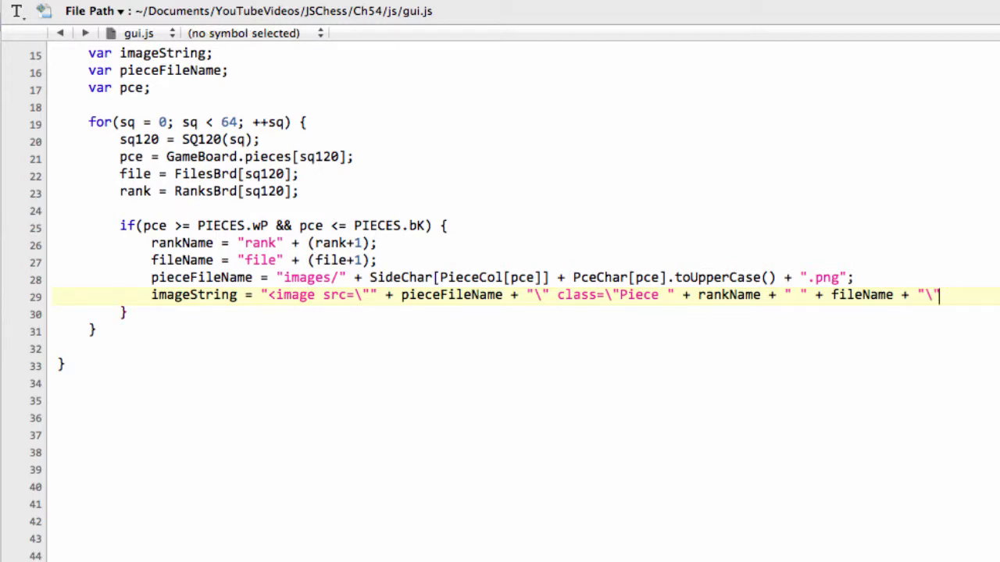
text(/>")
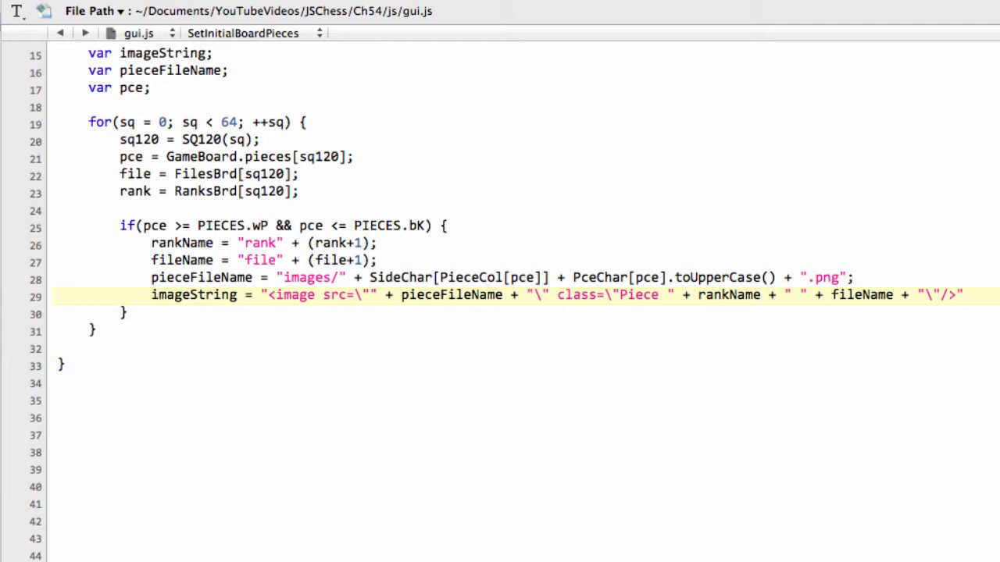
text(;)
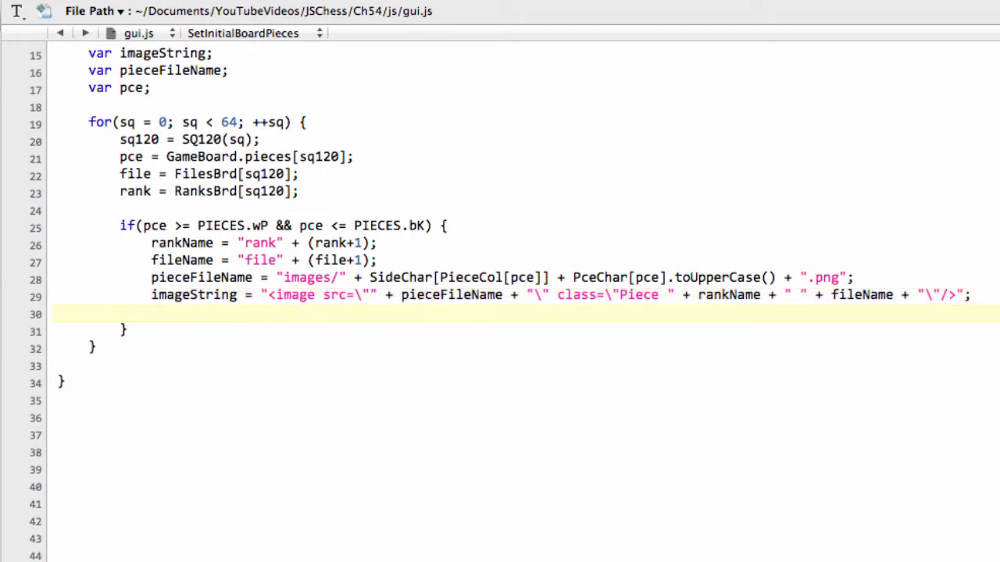
Append imageString to the board with $("#Board").append(imageString);
text($()
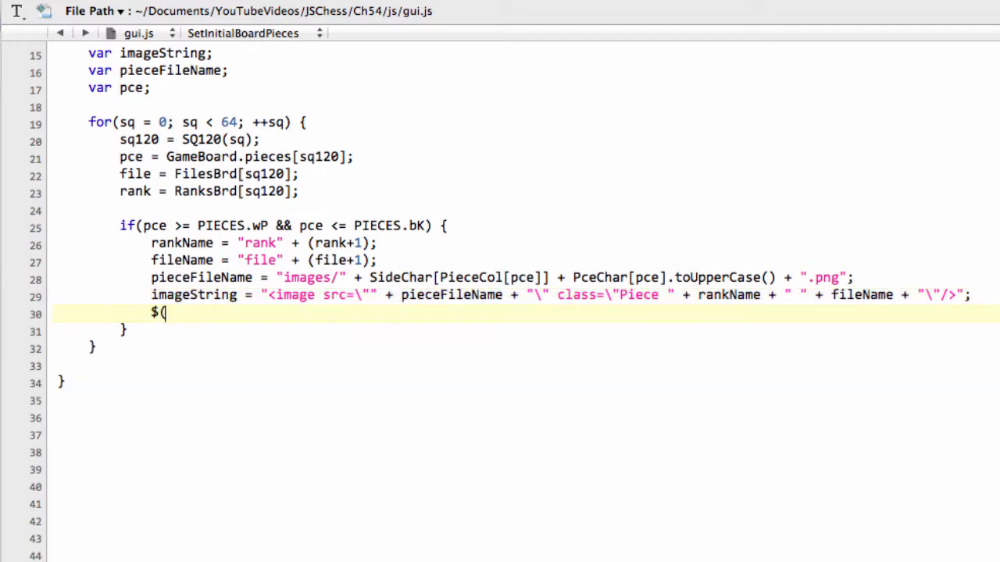
text("#Boa)
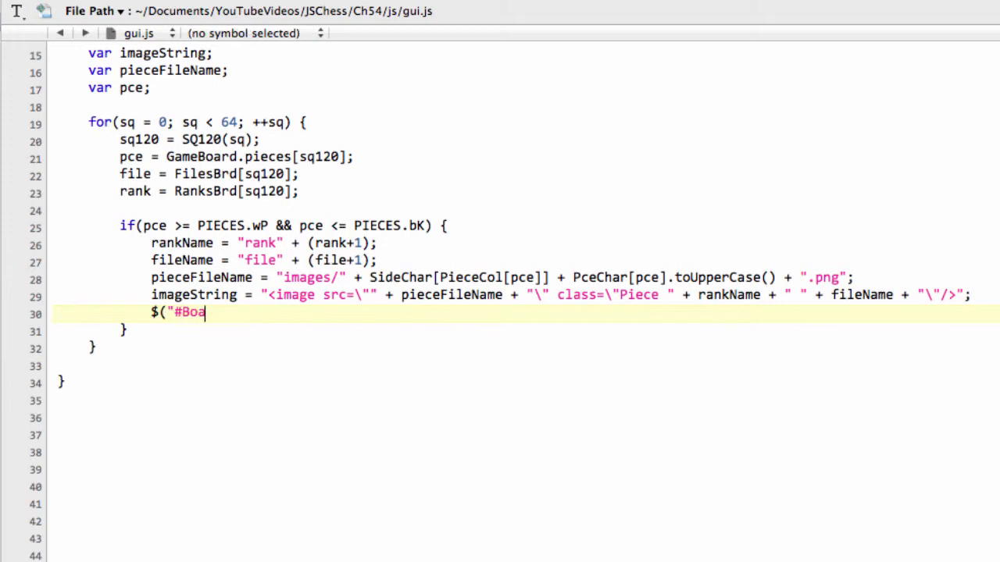
text(rd"))
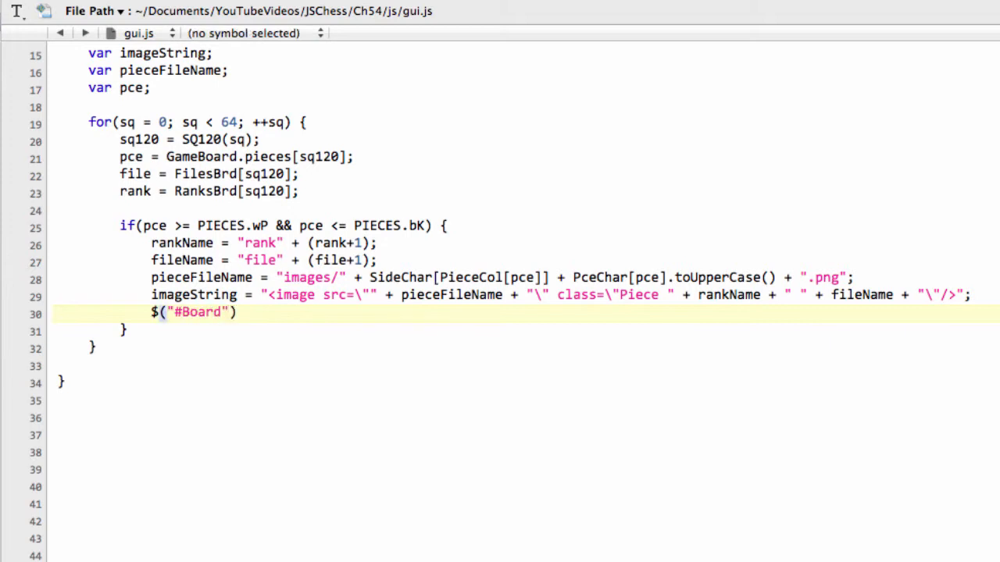
text(.appen)
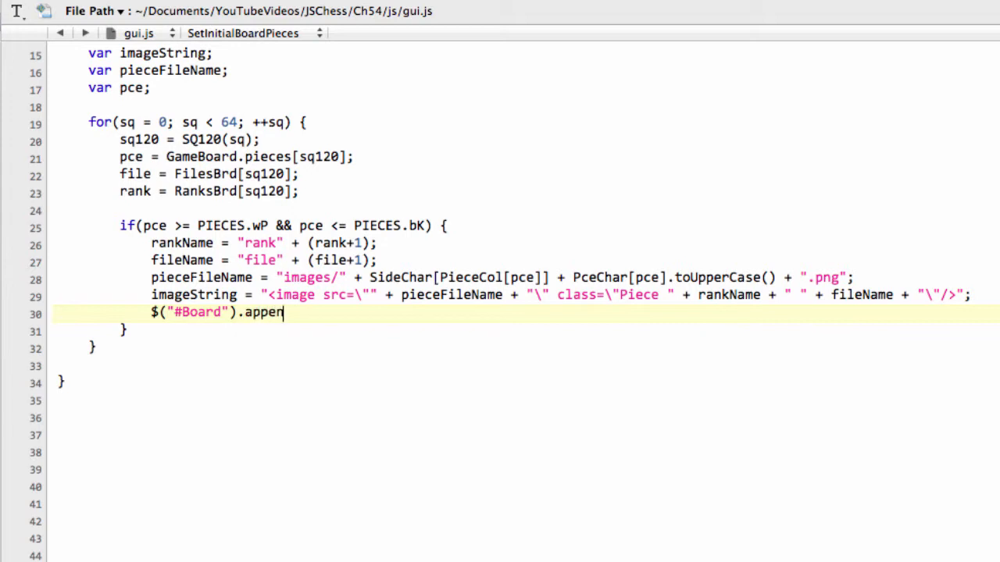
text(d(ina)
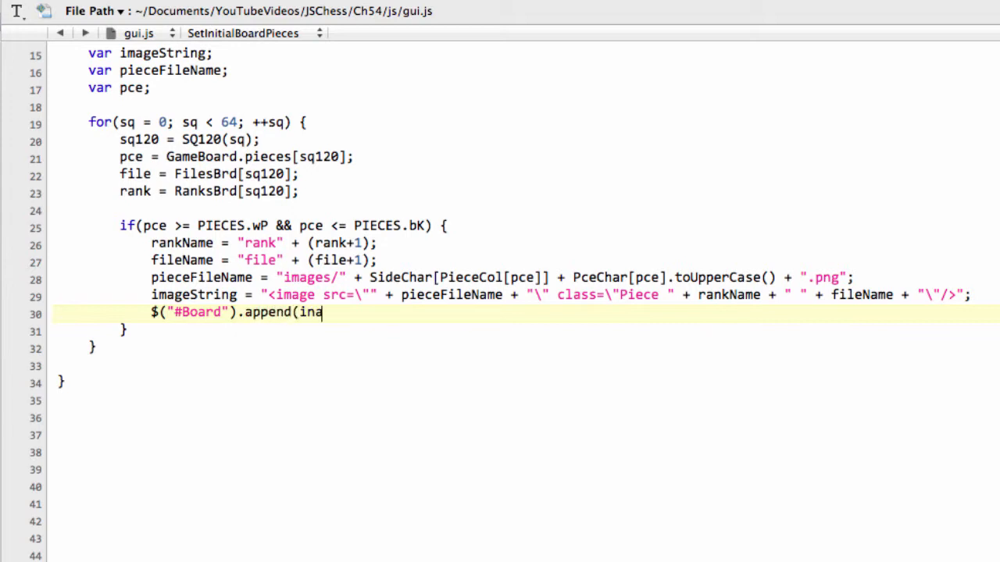
text(geSr)
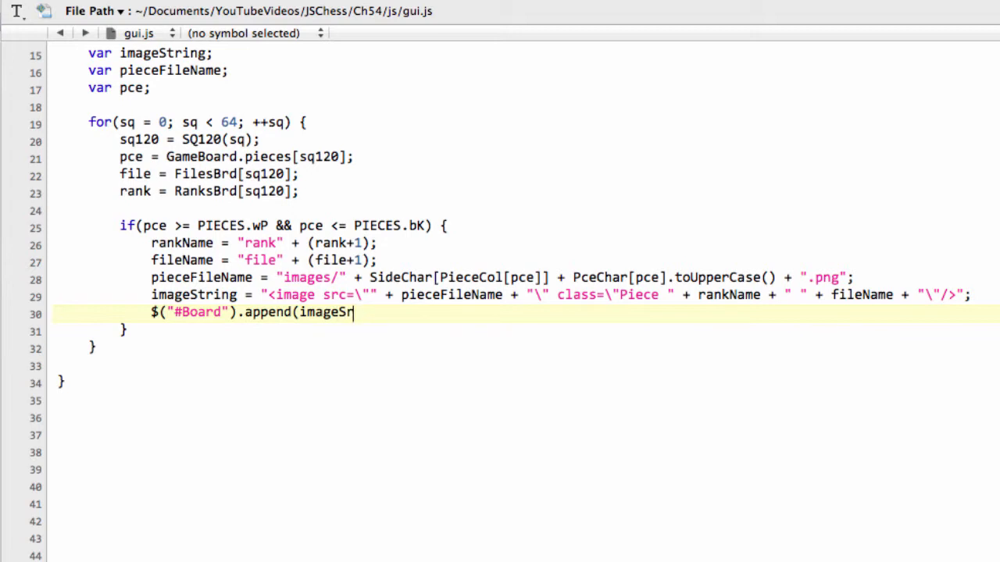
text(ing))
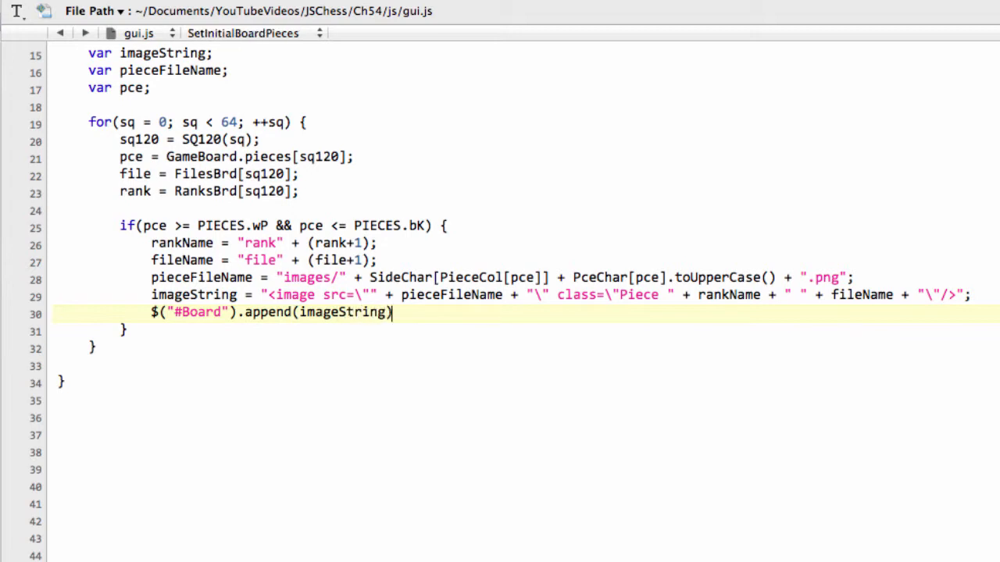
text(;)
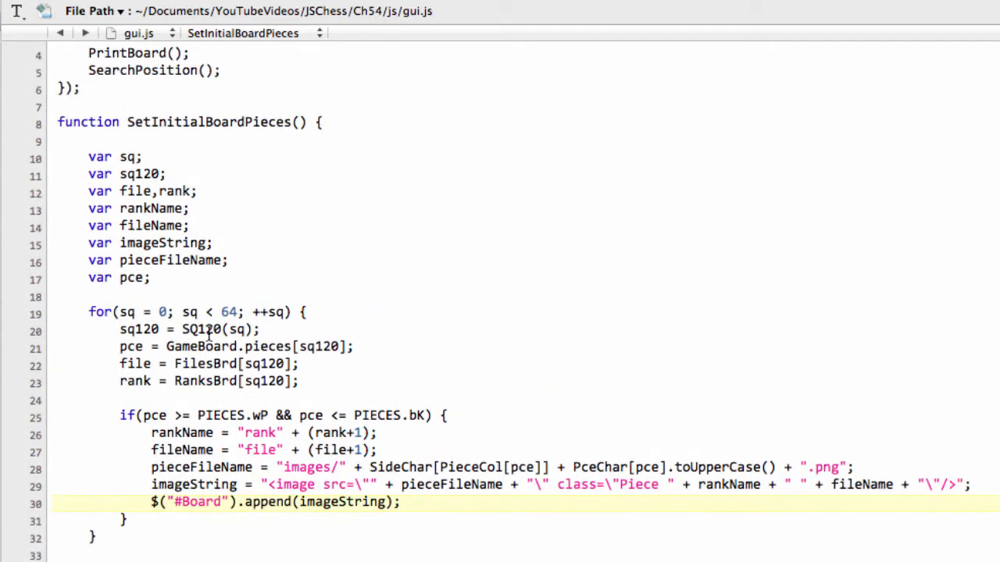
scroll(down, 3)
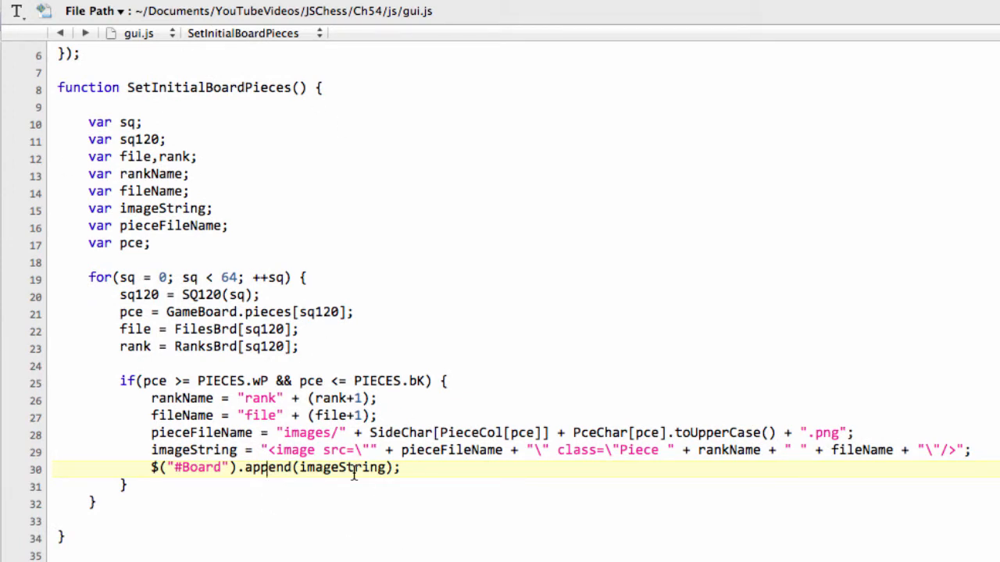
mouse_move(391, 496)
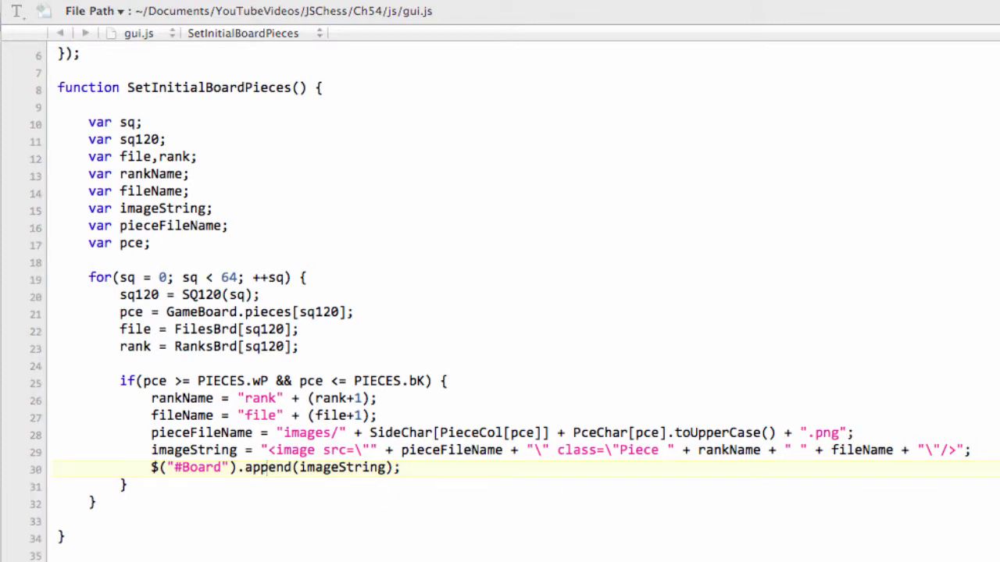
mouse_move(825, 153)
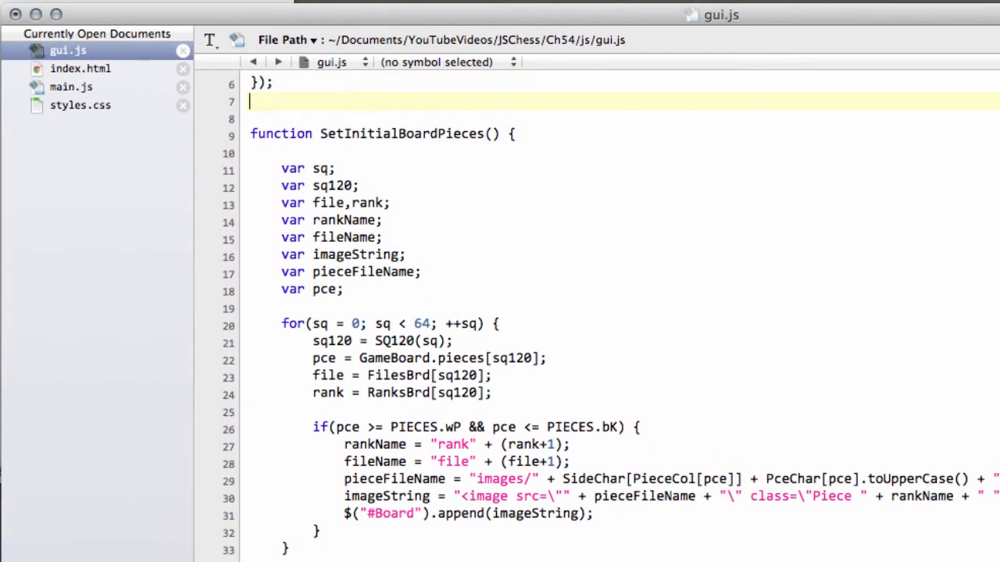
Write function ClearAllPieces() { $(".Piece").remove(); } above SetInitialBoardPieces
text(function)
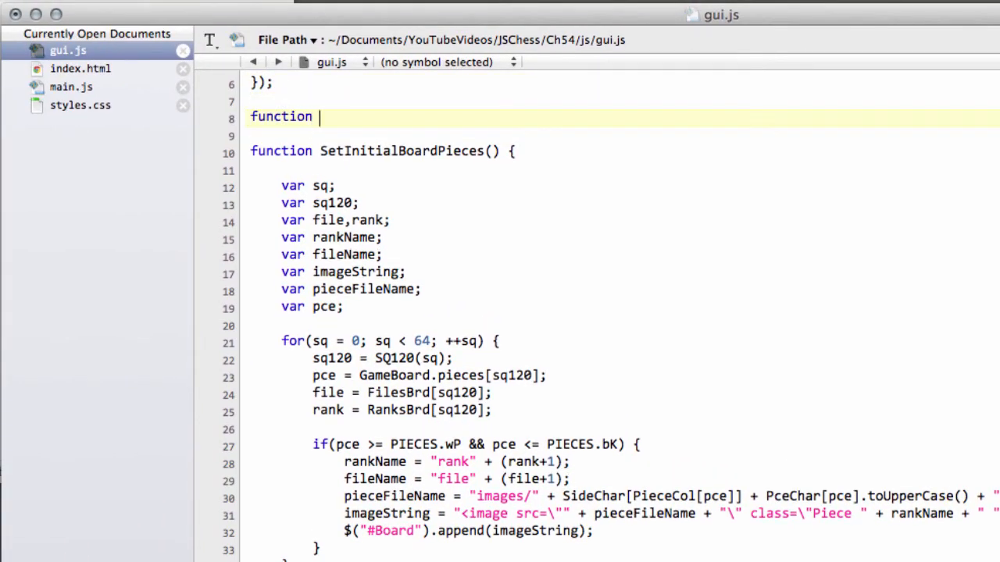
text(ClearAllPiece)
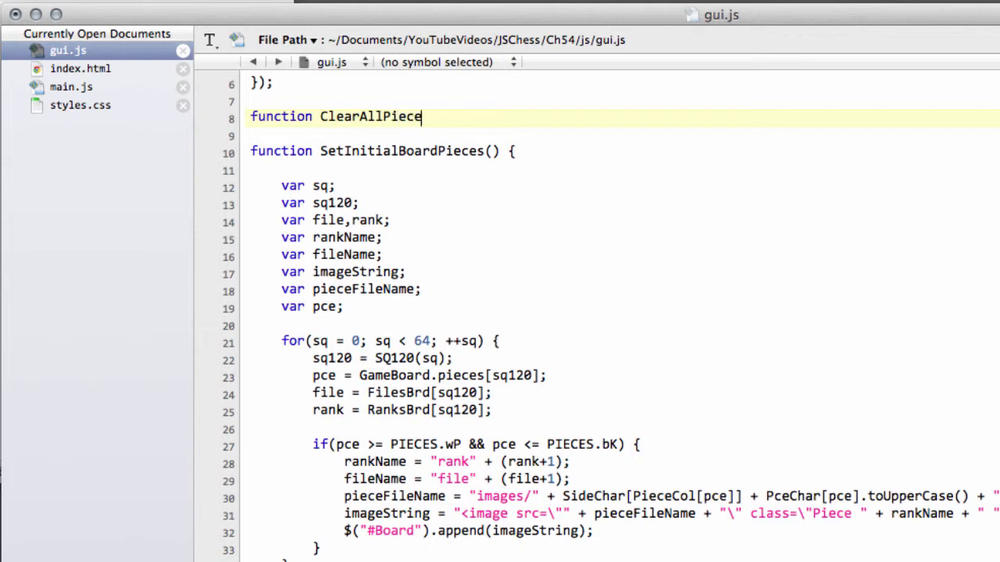
text(s() {)
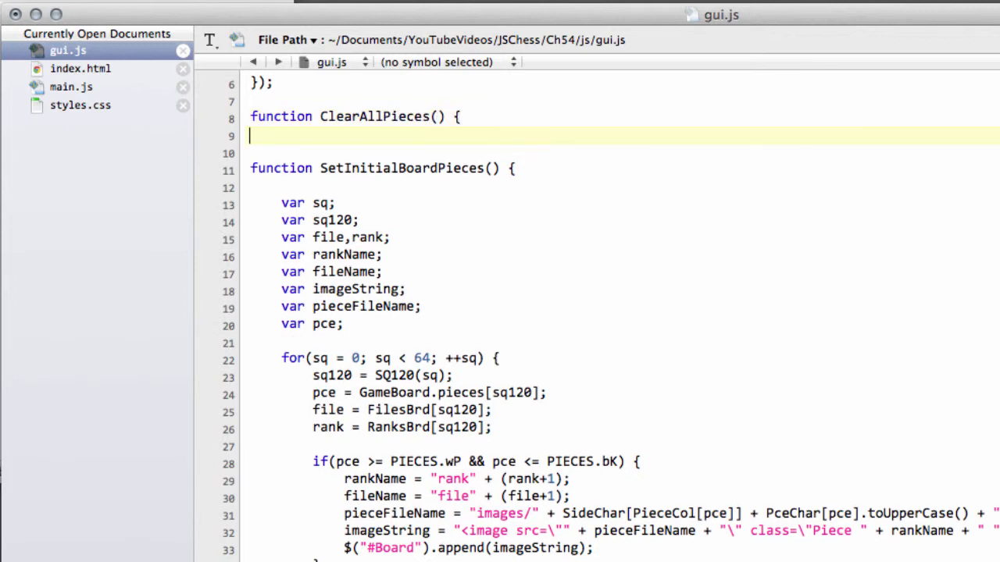
text(})
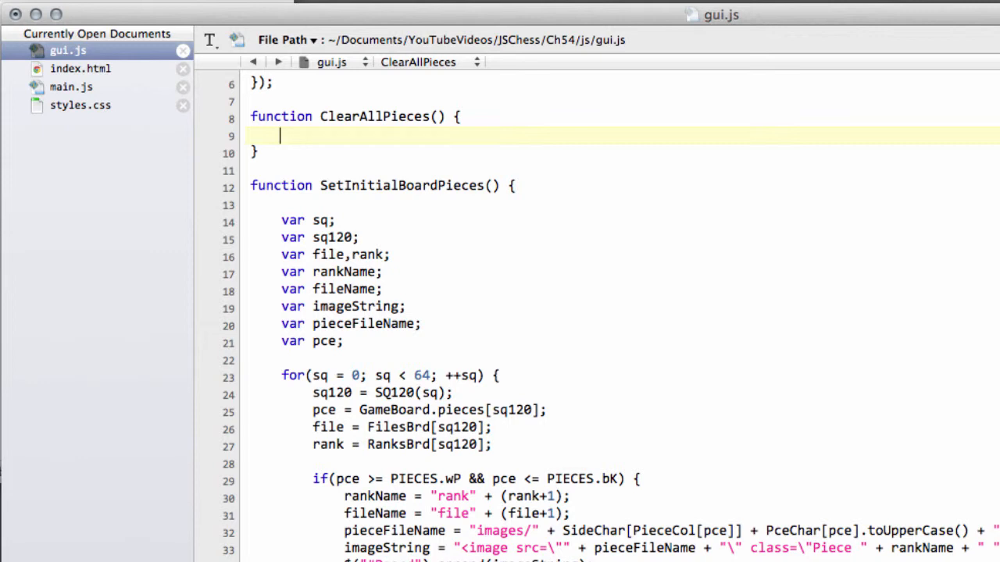
text($)
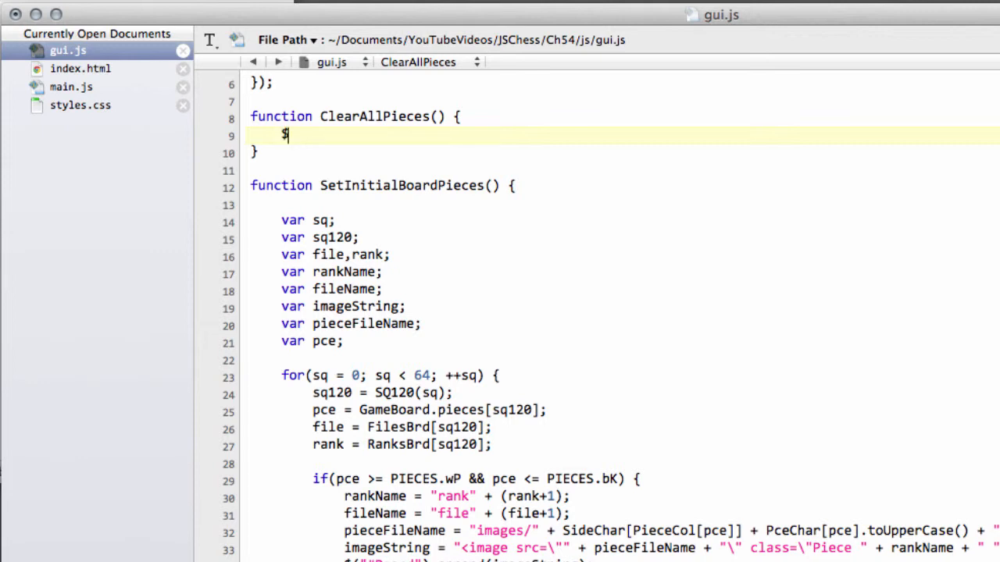
text(()
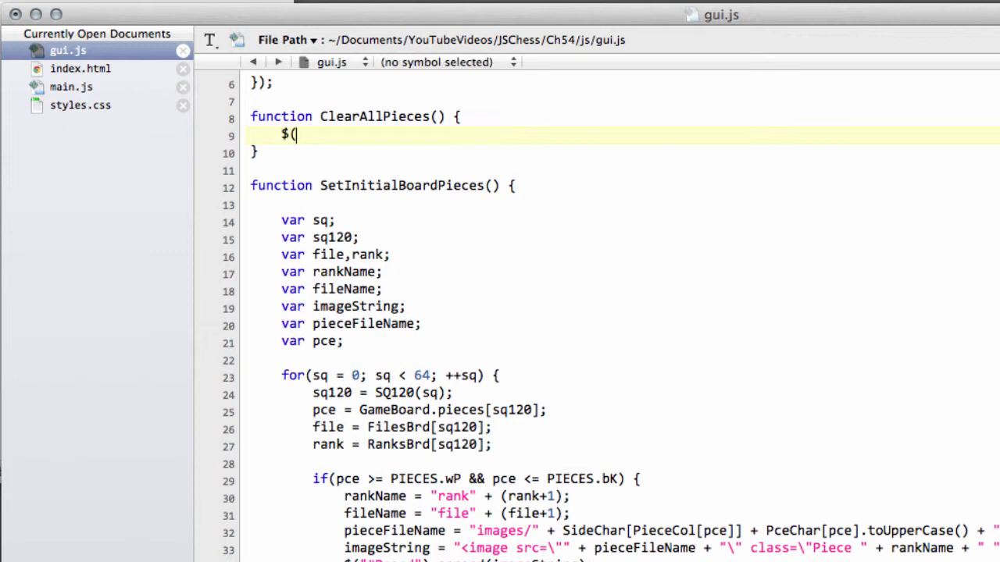
text(.PI)
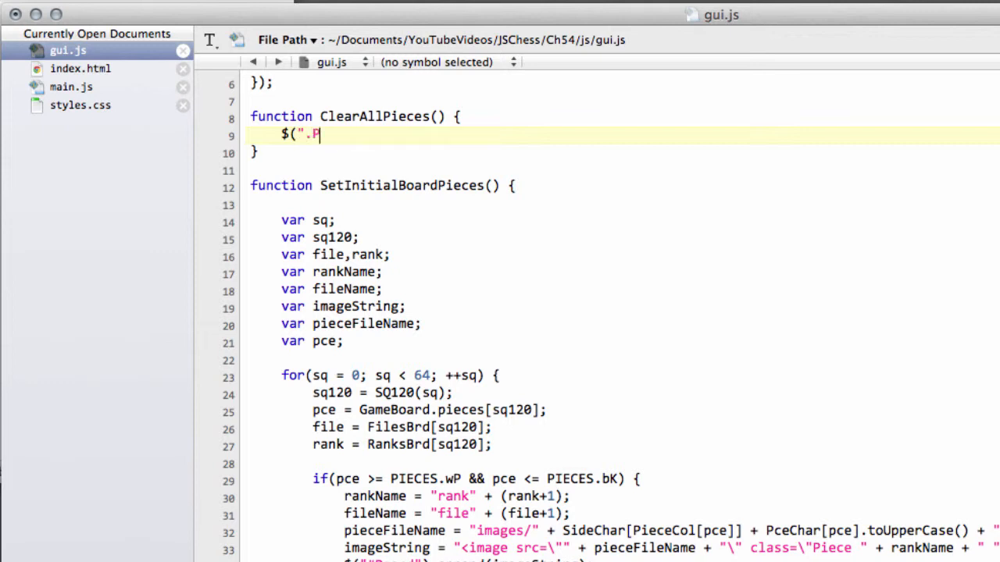
text(iec)
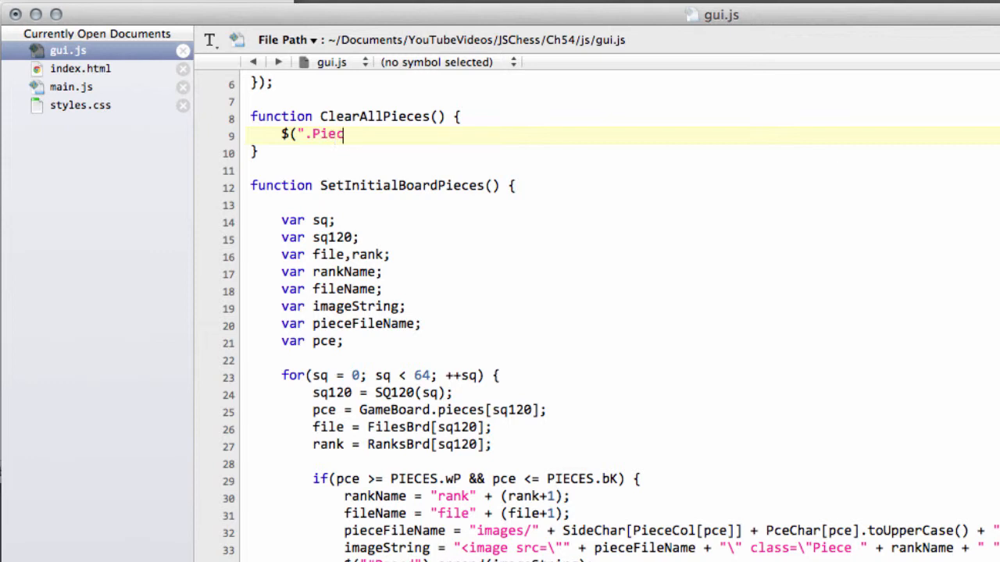
text(e)
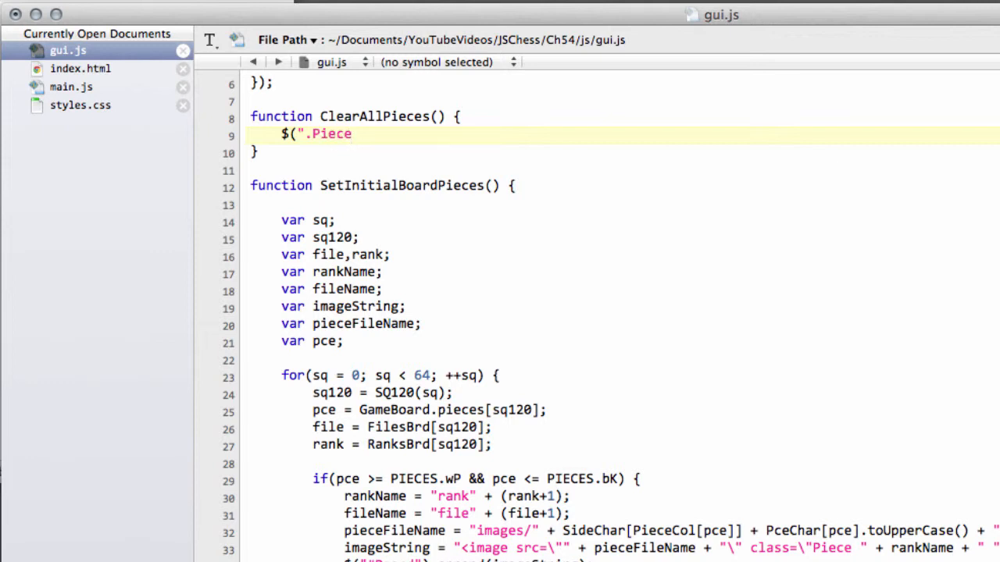
text(')
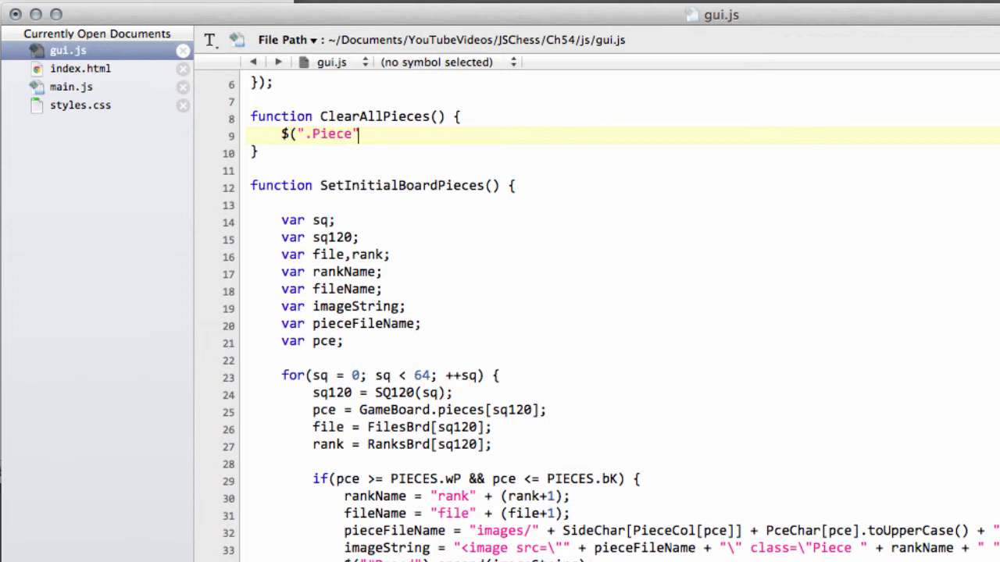
text(").r)
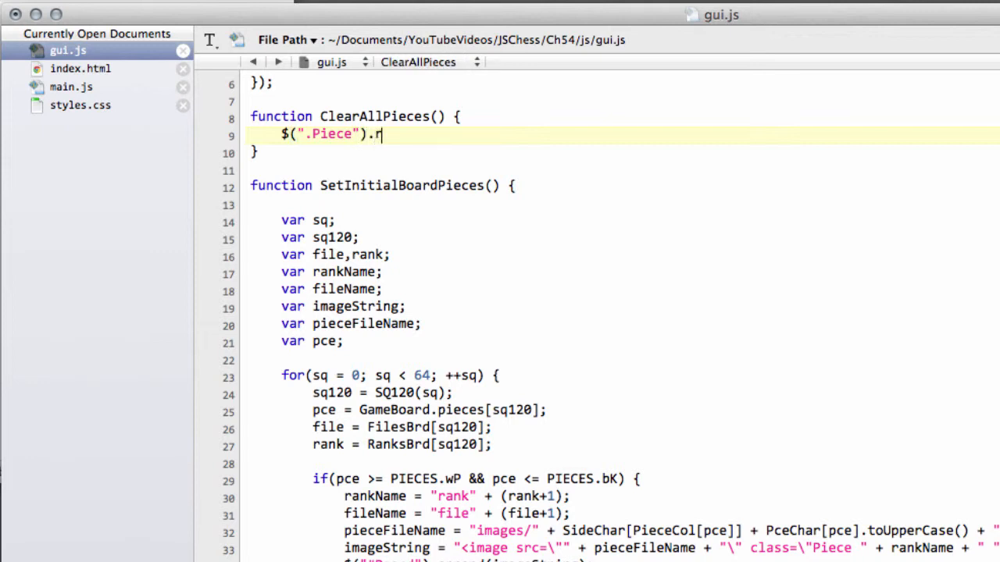
text(emove())
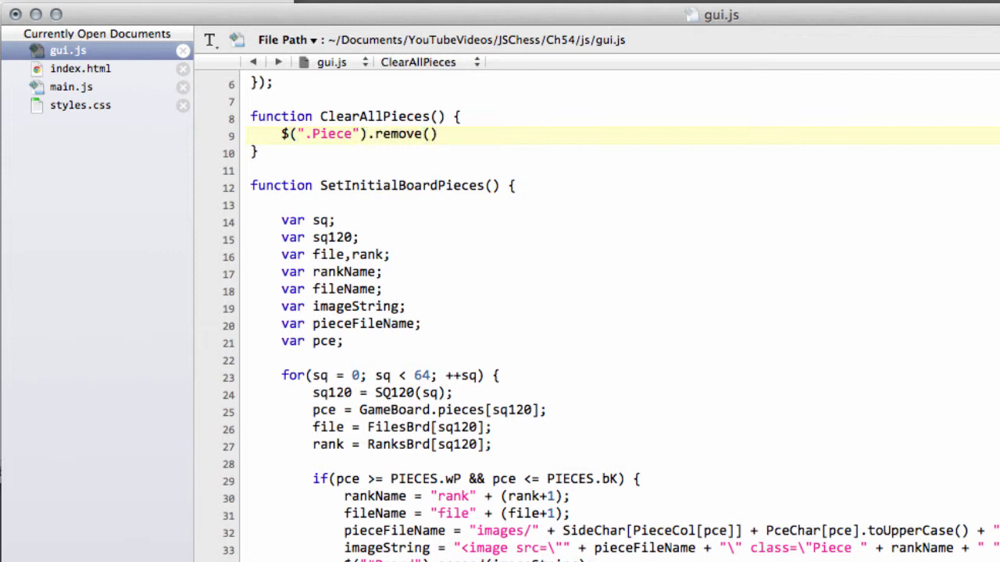
text(;)
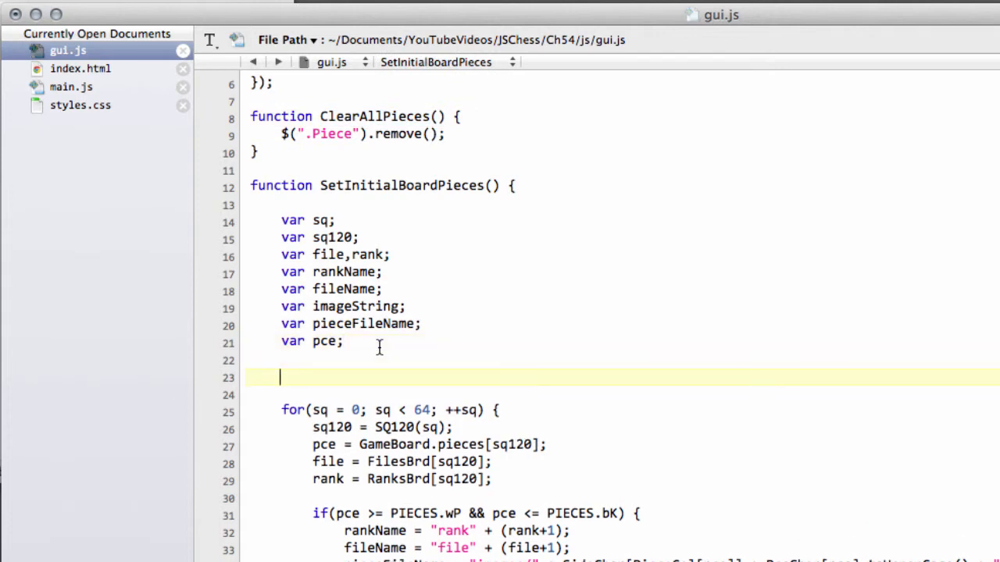
Call ClearAllPieces(); at the start of SetInitialBoardPieces
text(ClearAllPieces();)
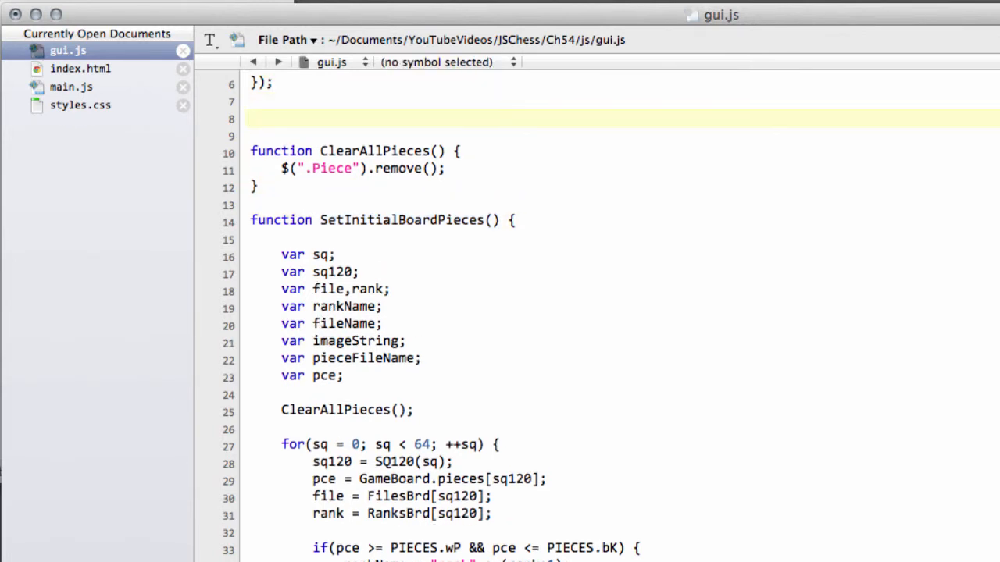
Write function NewGame(fenStr) { beginning with ParseFen(fenStr);
text(function)
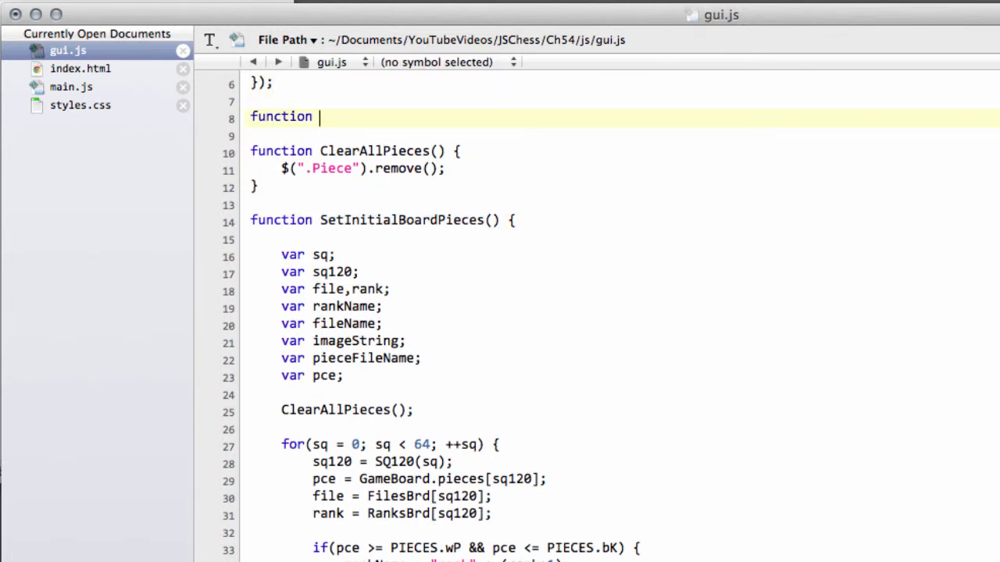
text(NewGame())
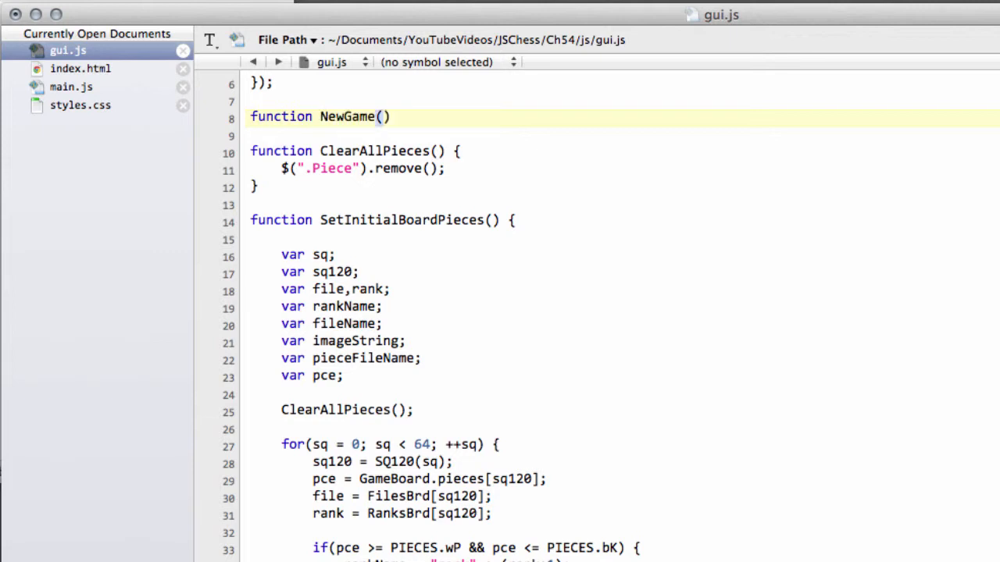
text(fen)
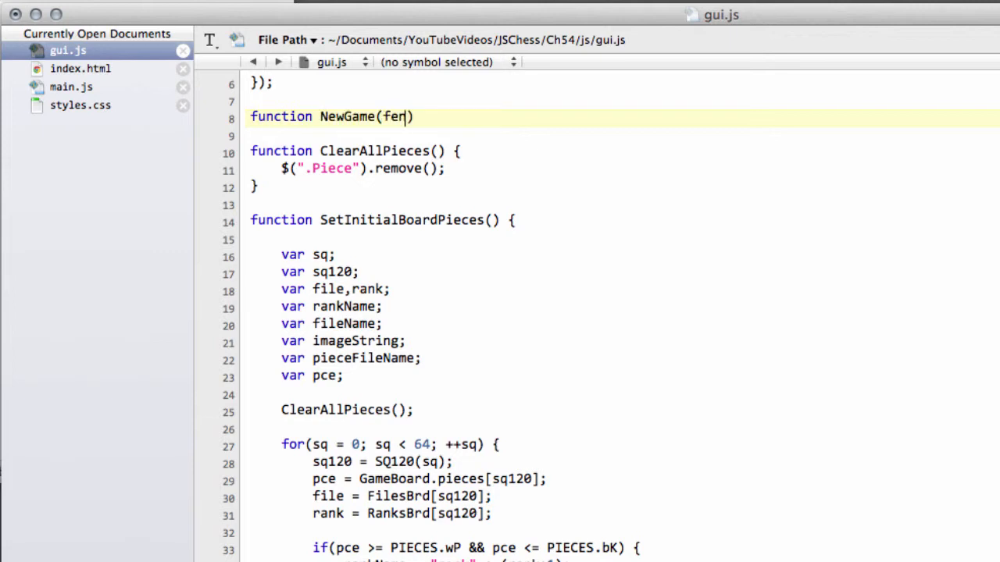
text(Str)
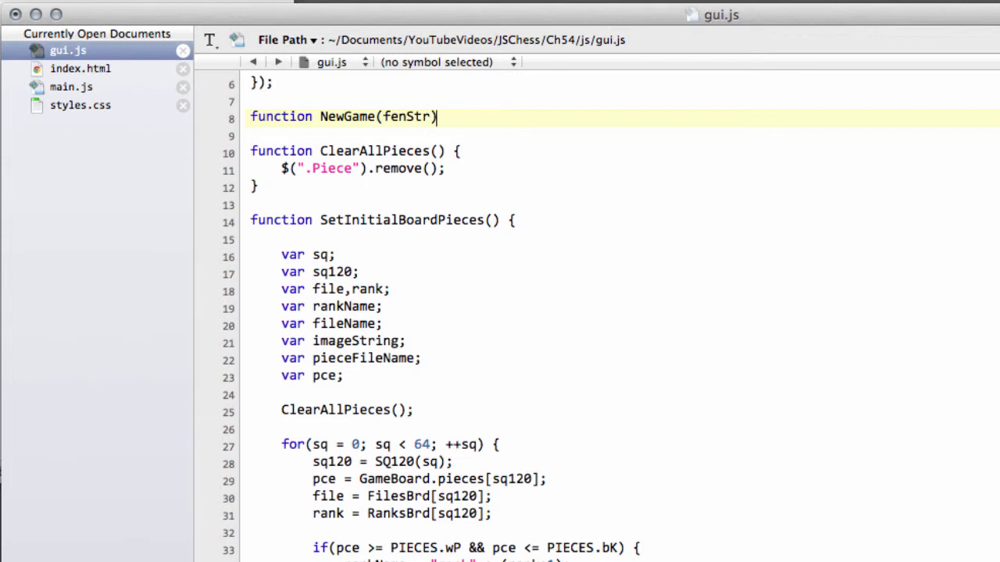
text({)
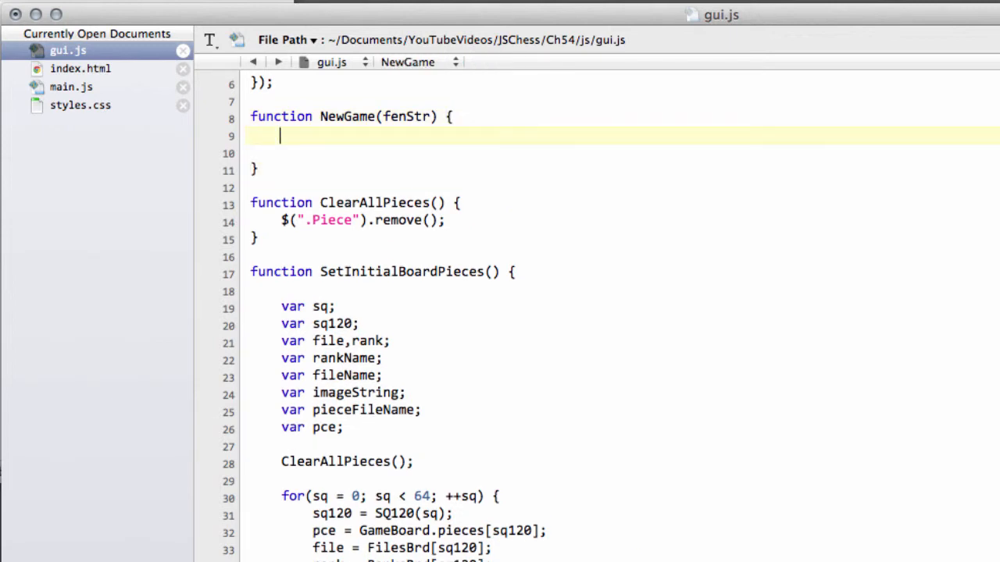
text(P)
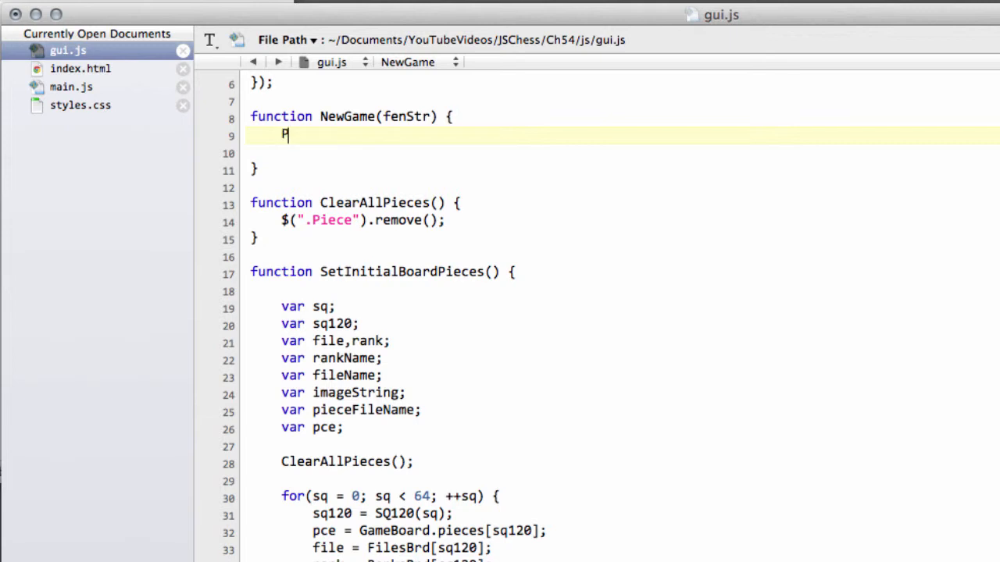
text(arseFe)
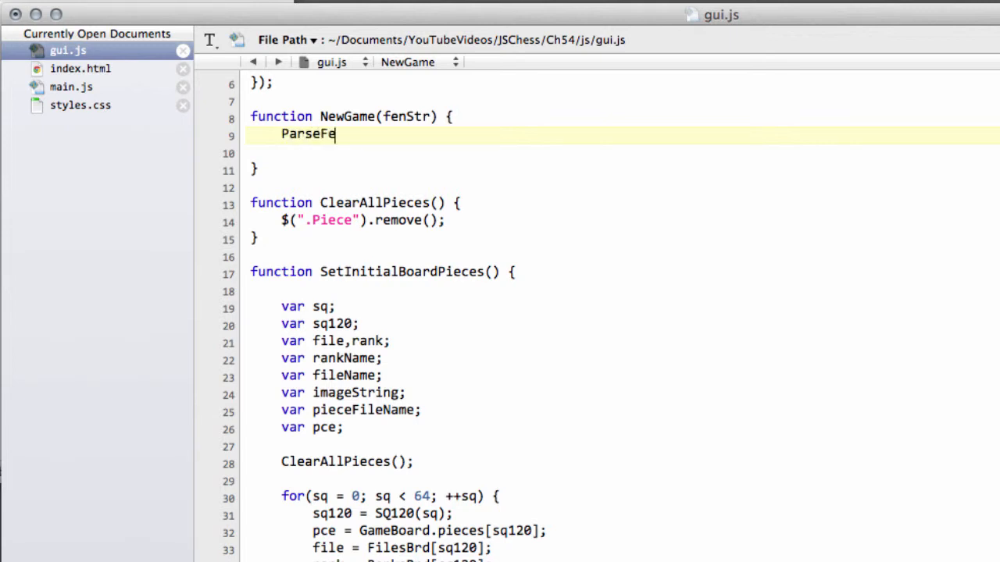
text(n()
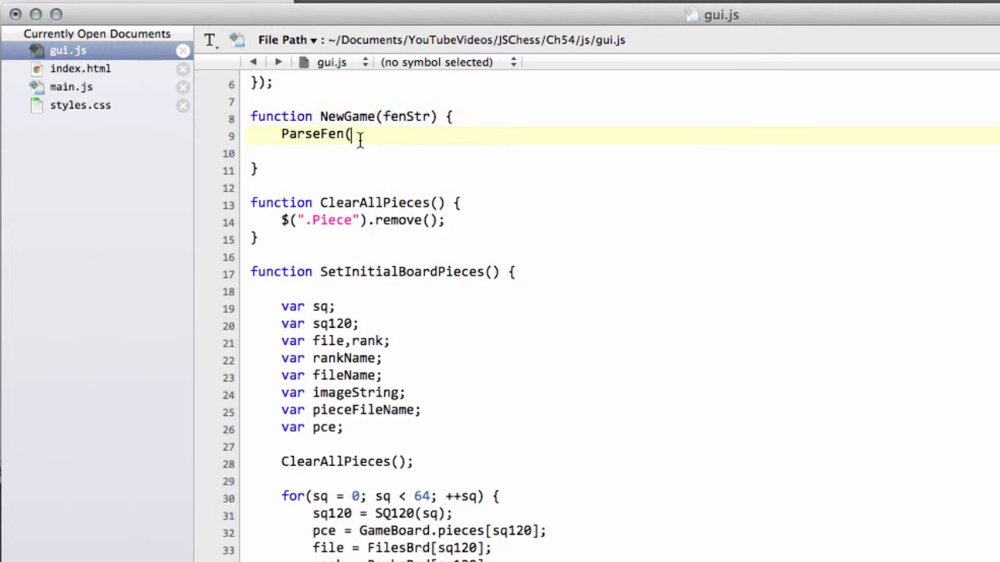
text(fenStr);)
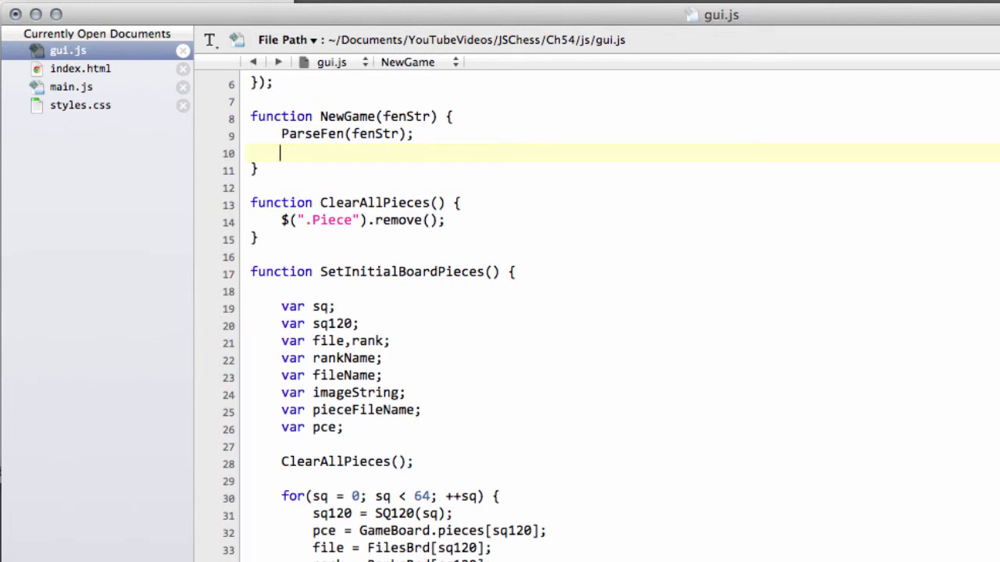
Add PrintBoard(); and SetInitialBoardPieces(); to complete NewGame
text(Print)
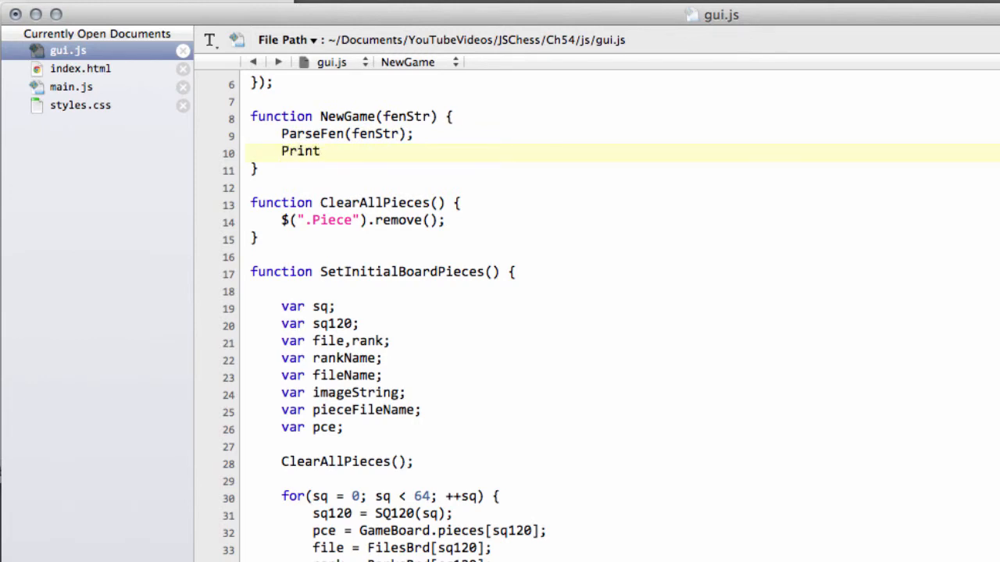
text(Board();)
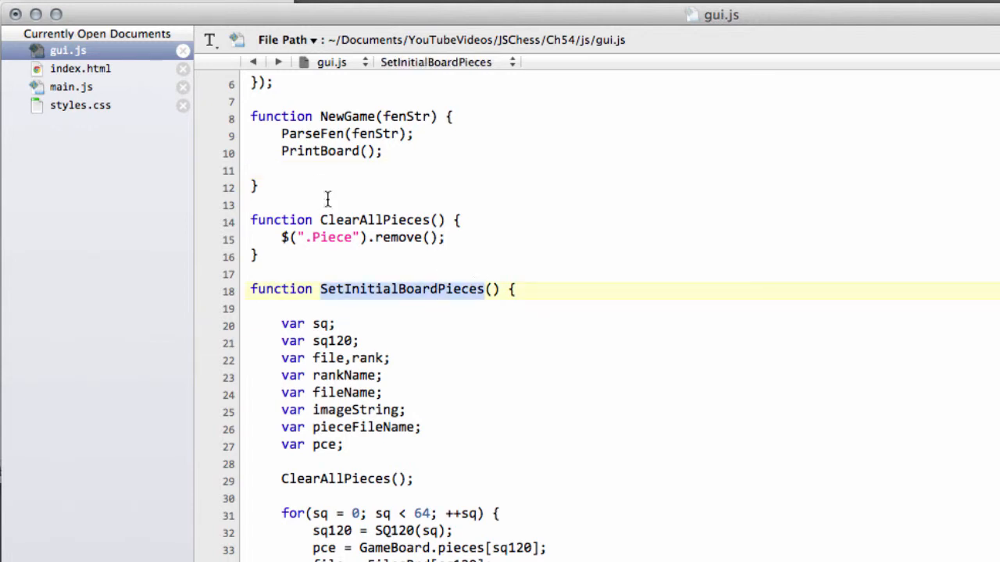
text(SetInitialBoardPieces()
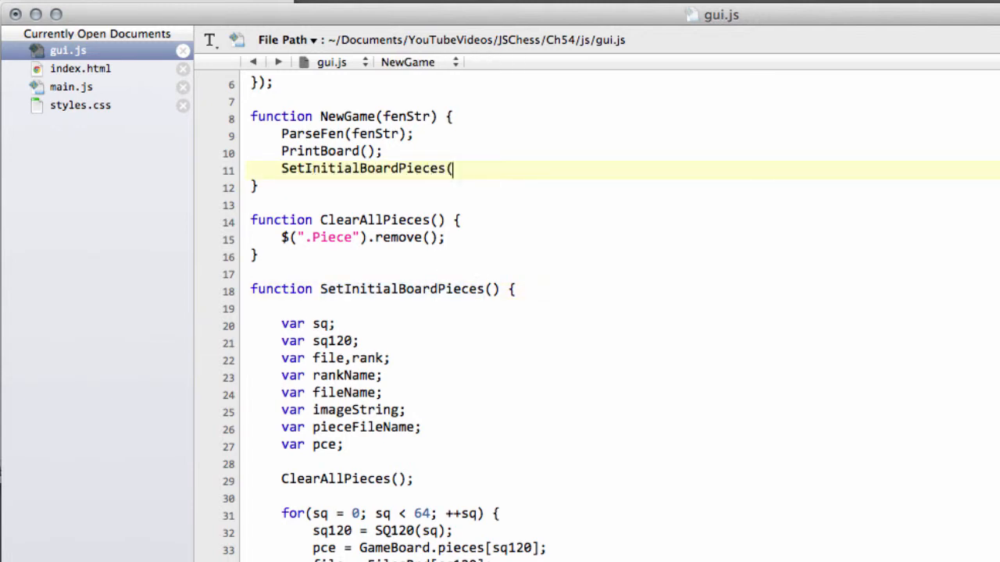
text();)
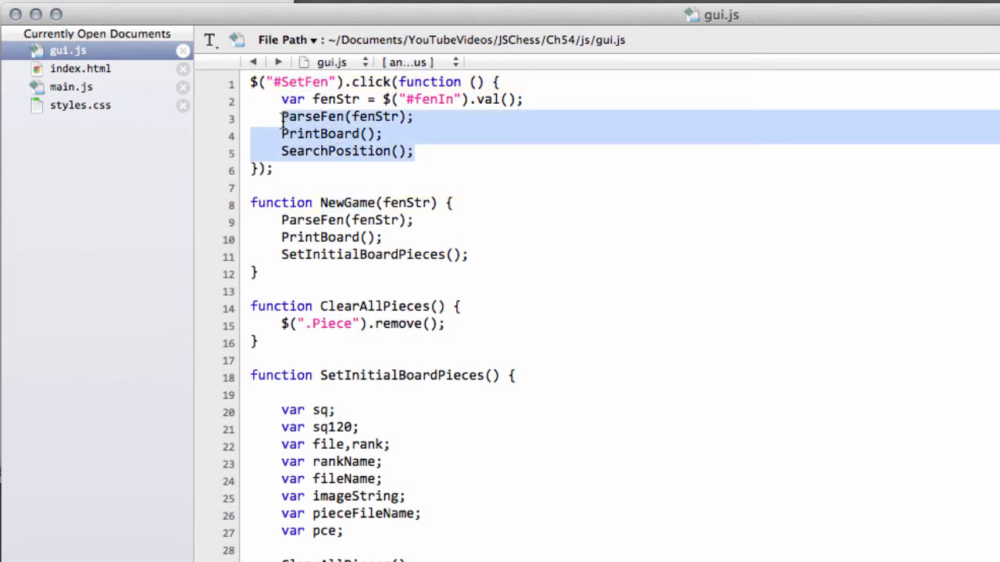
Make the SetFen handler call NewGame(fenStr);, then switch to main.js
text(NewGame();)
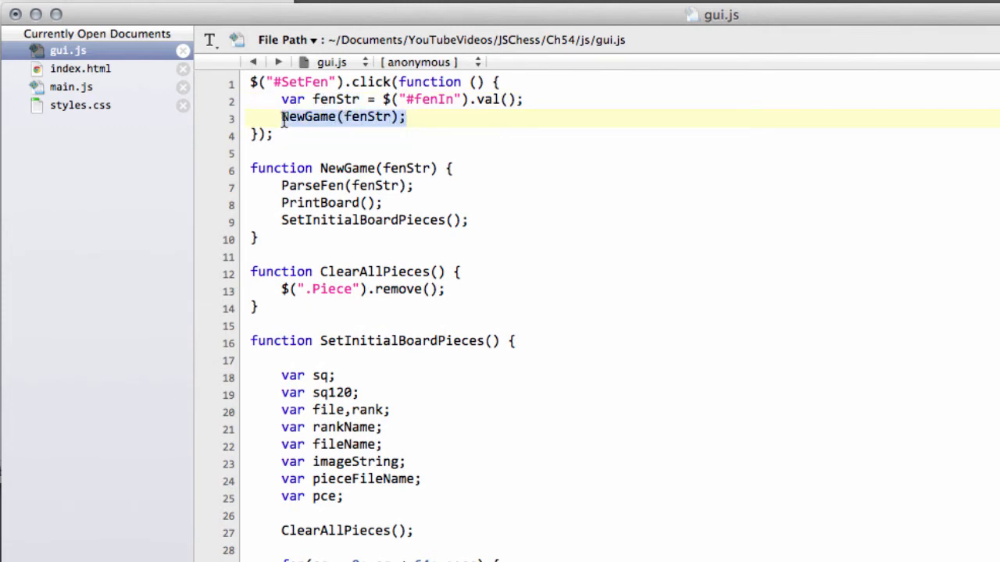
click(70, 86)
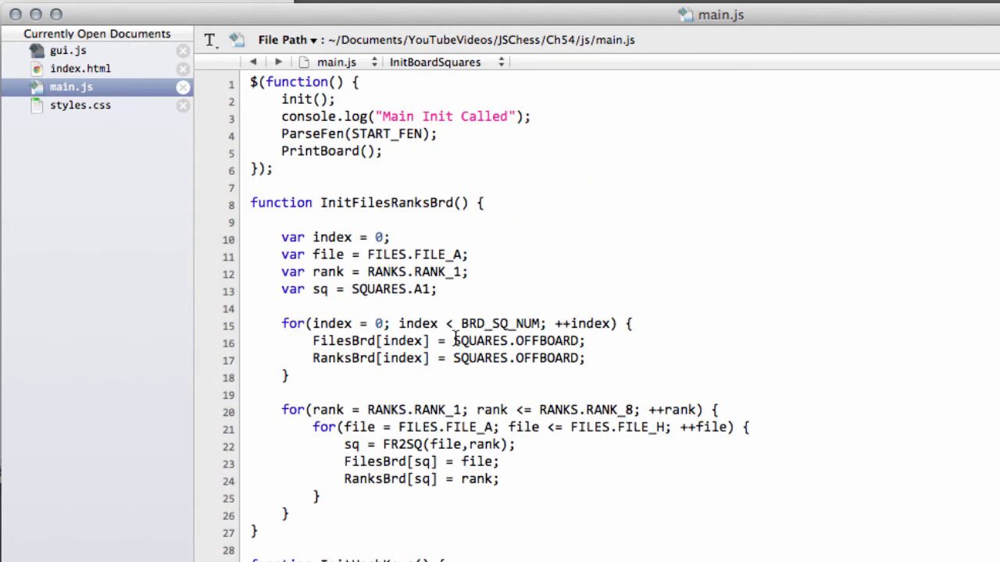
Replace ParseFen/PrintBoard in main.js startup with NewGame(START_FEN); and return to the browser
click(318, 135)
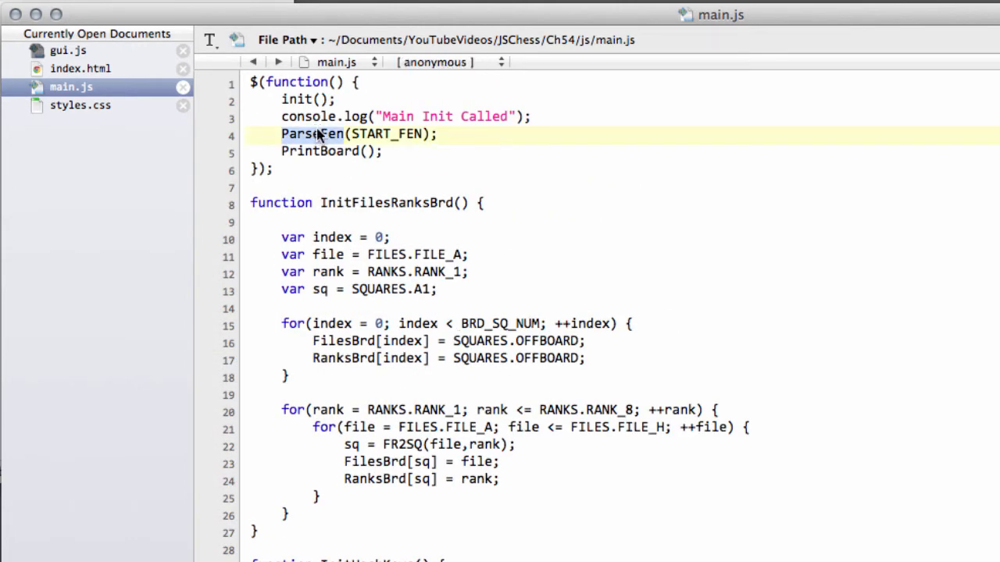
drag(281, 135, 383, 150)
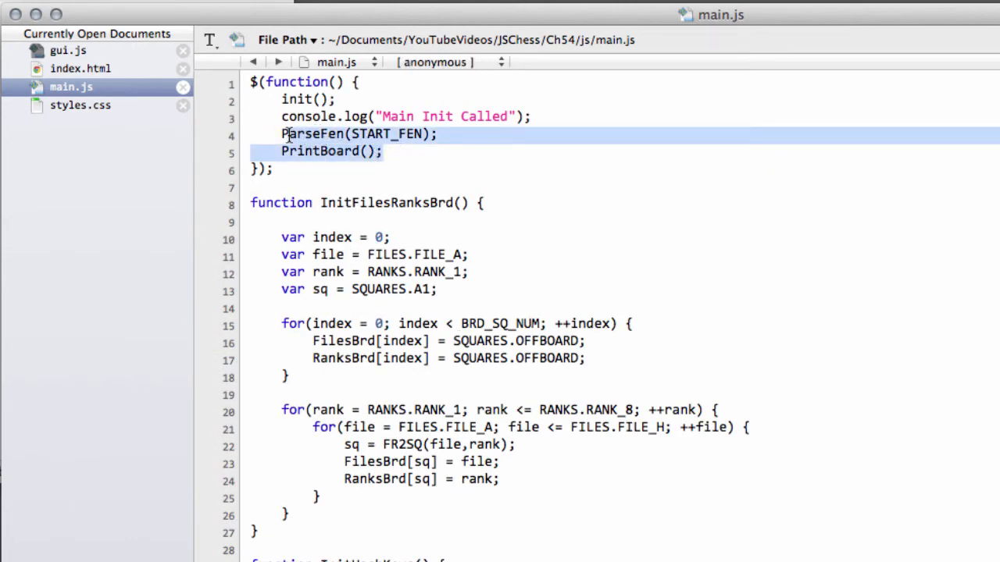
text(NewGame(fenStr);)
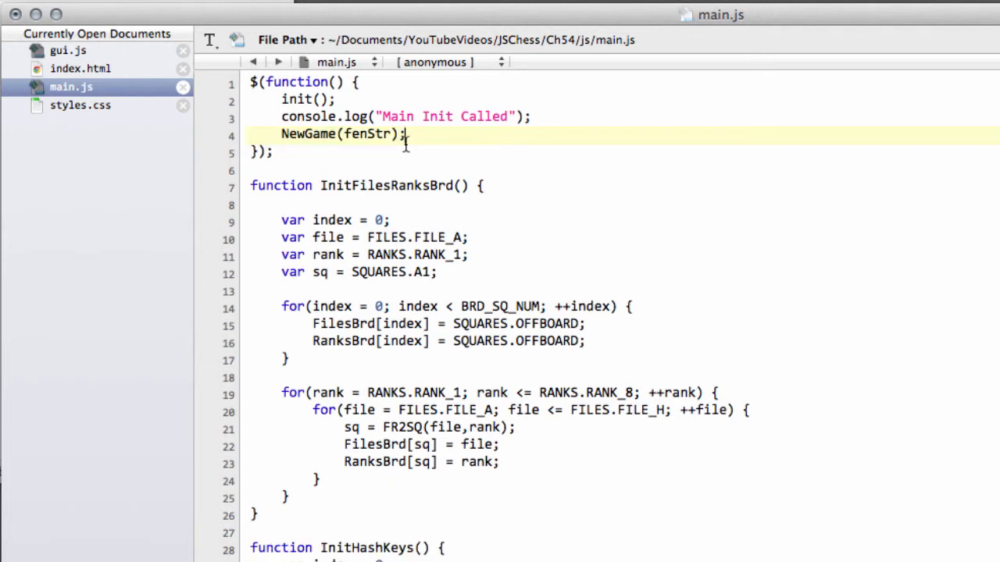
text(START)
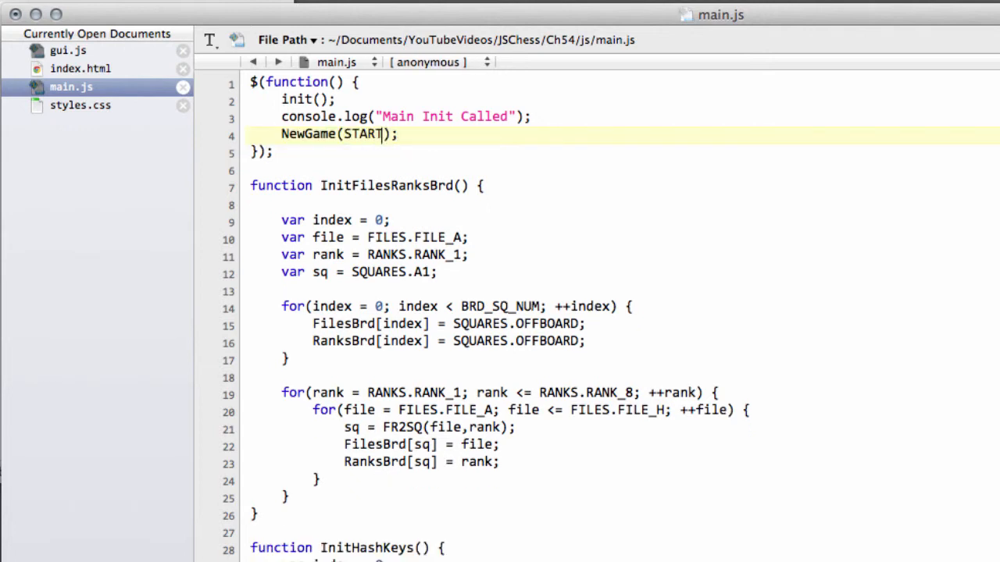
text(_FEN)
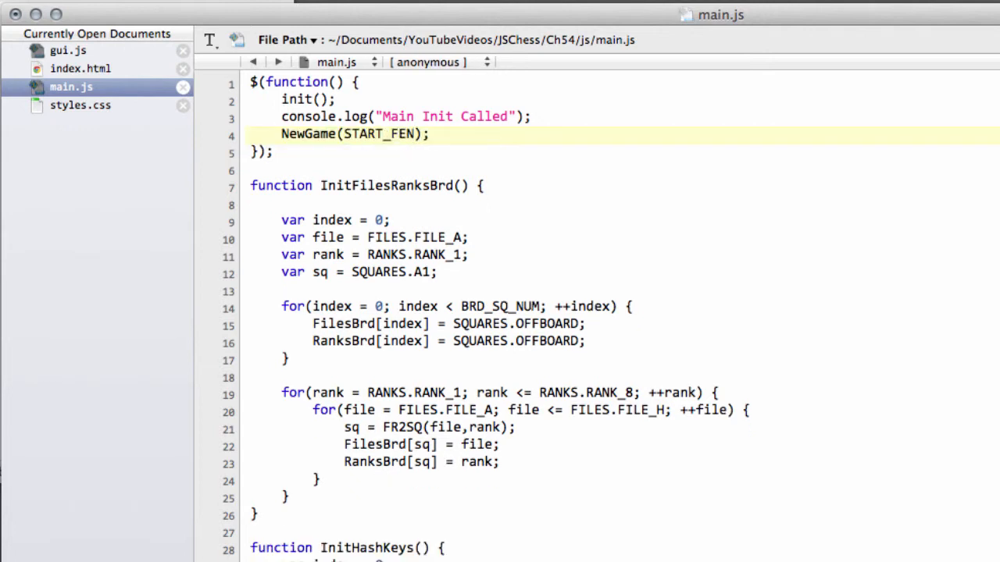
click(54, 34)
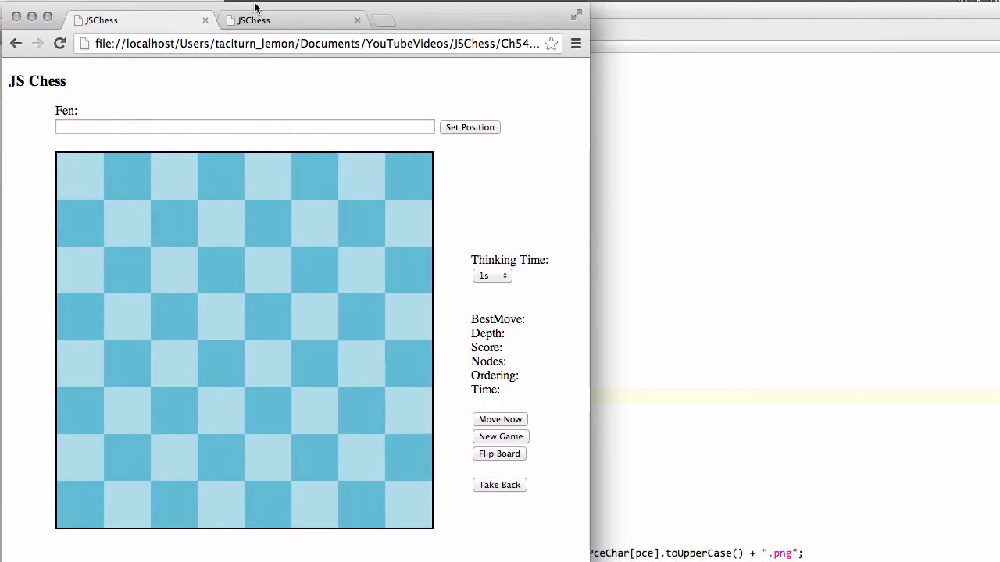
Reload the JS Chess page so the full starting position appears
click(56, 44)
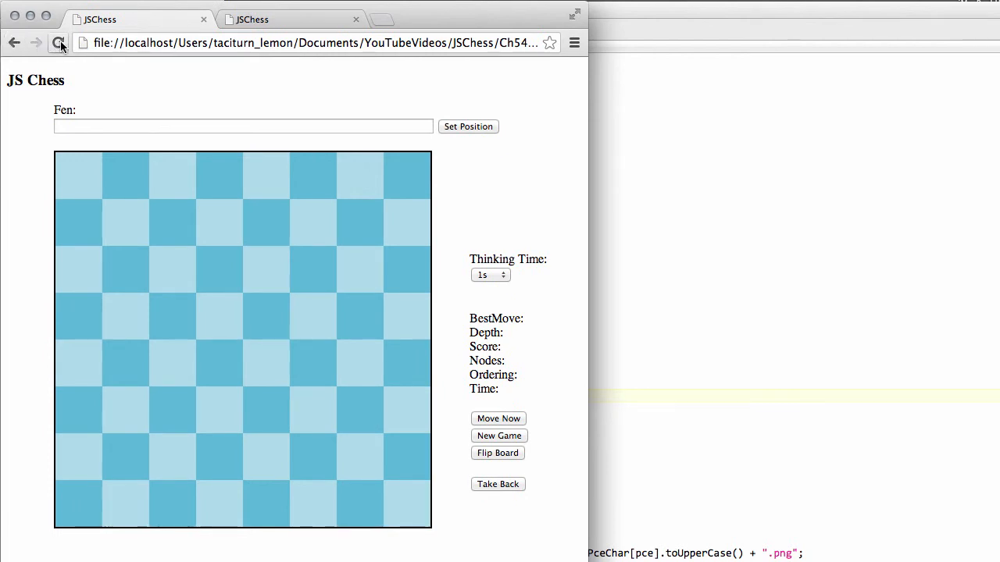
click(57, 41)
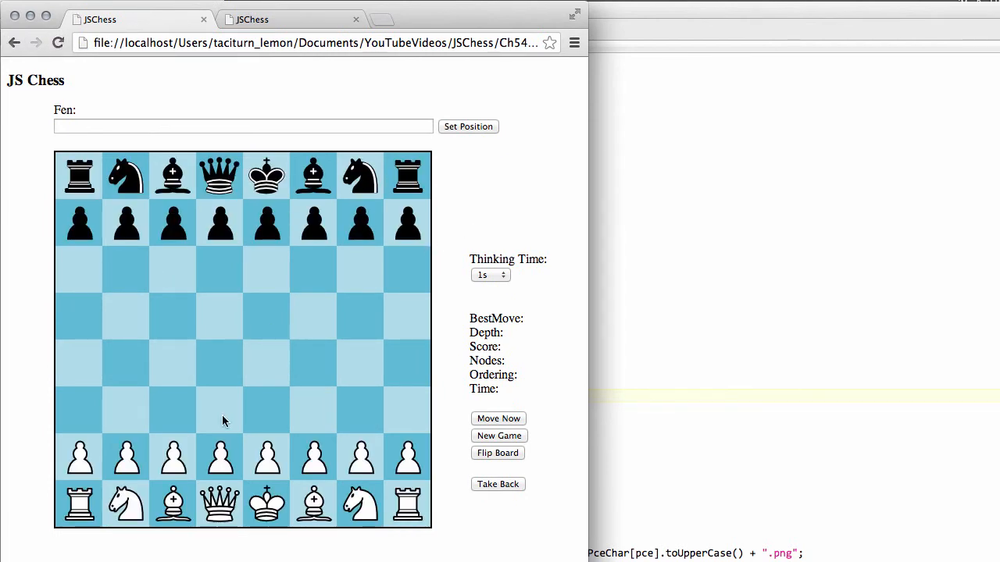
mouse_move(416, 466)
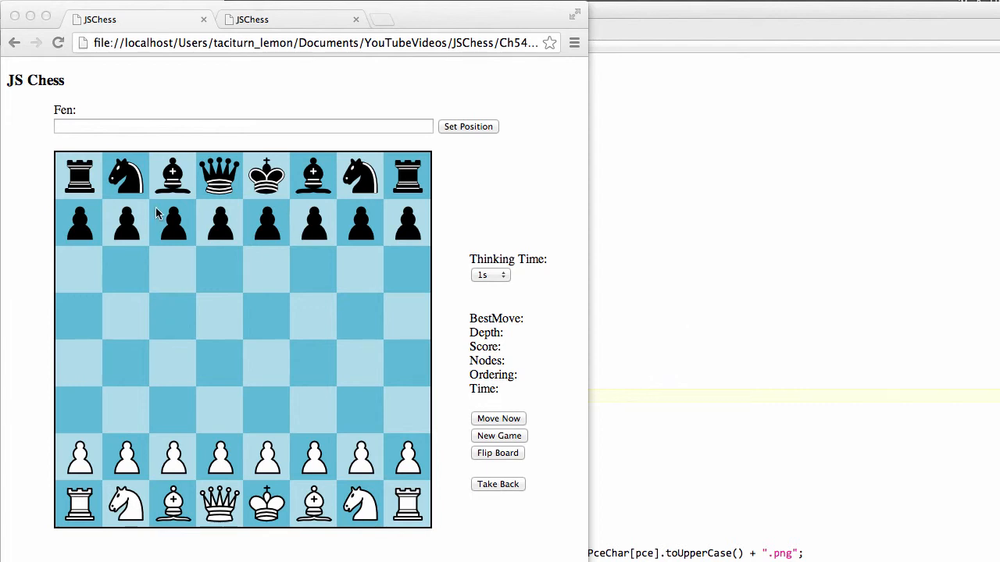
Load FEN 5r1k/p1q2pp1/1pb4p/n3R1NQ/7P/3B1P2/2P3P1/7K w - - via Set Position
text(5r1k/p1q2pp1/1pb4p/n3R1NQ/7P/3B1P2/2P3P1/7K w - -)
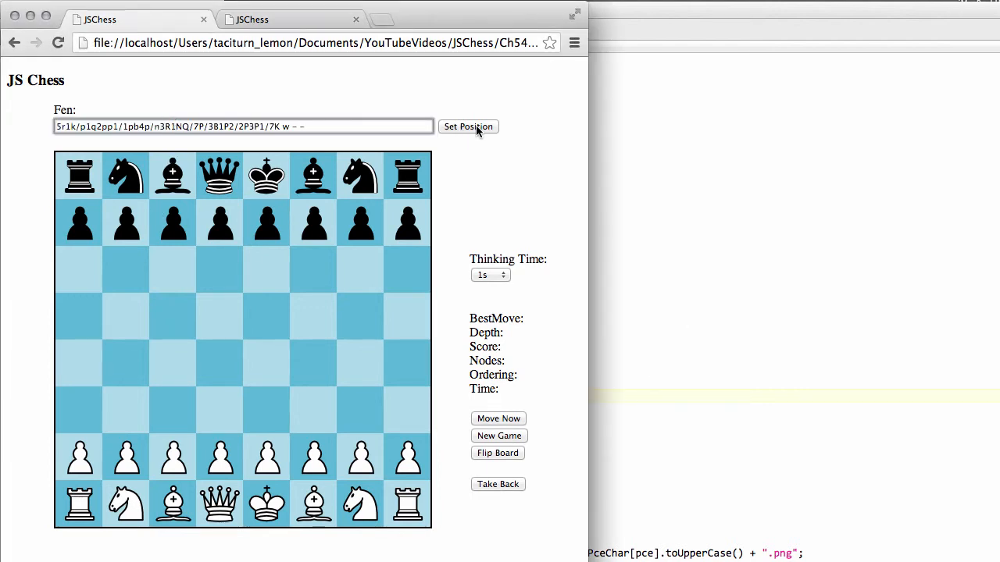
click(469, 126)
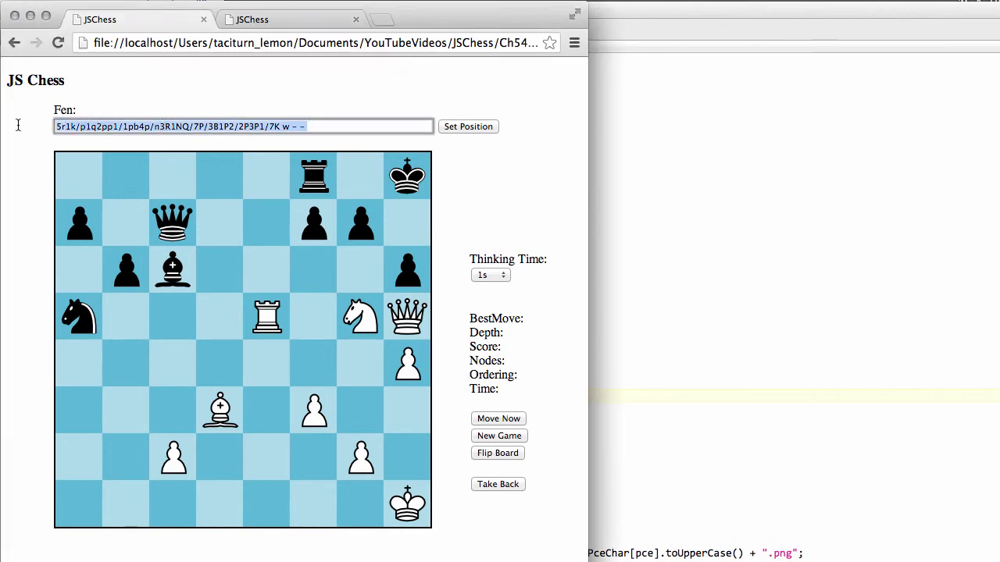
click(468, 126)
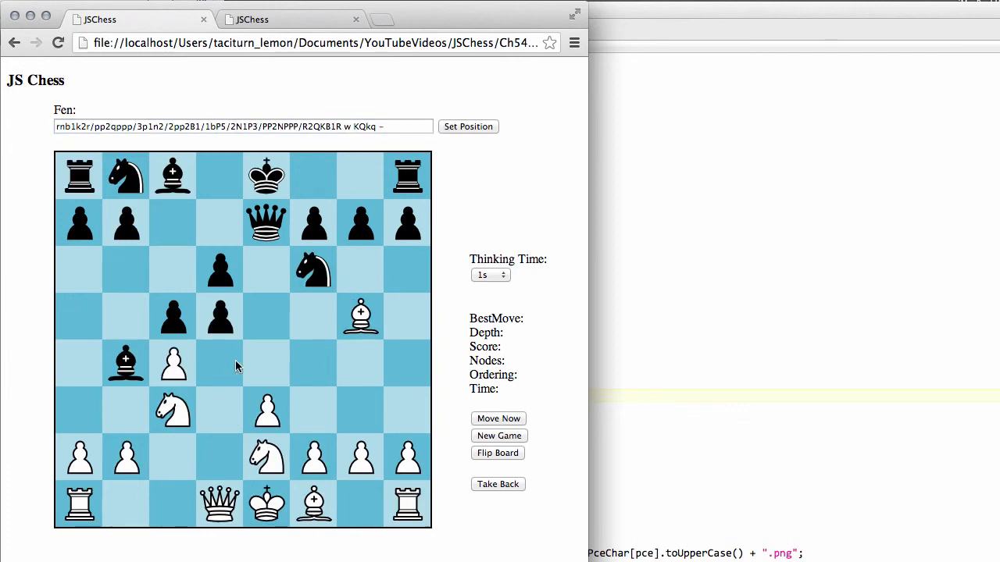
mouse_move(86, 312)
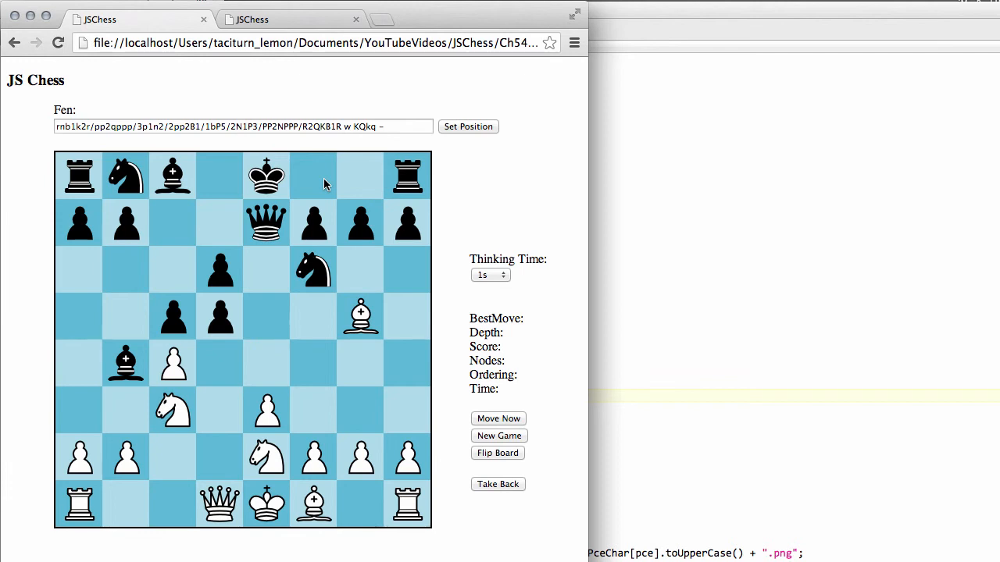
mouse_move(197, 264)
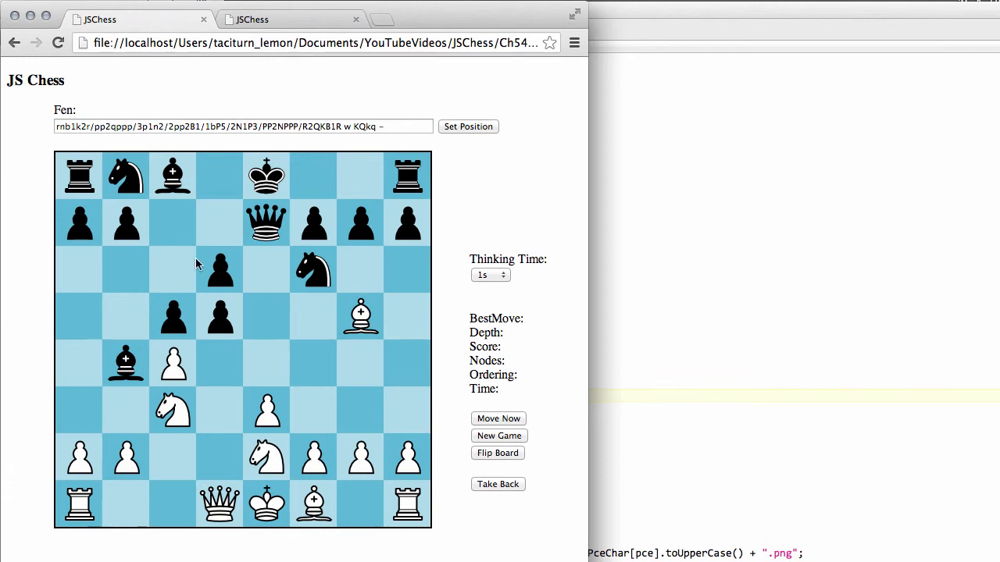
mouse_move(300, 326)
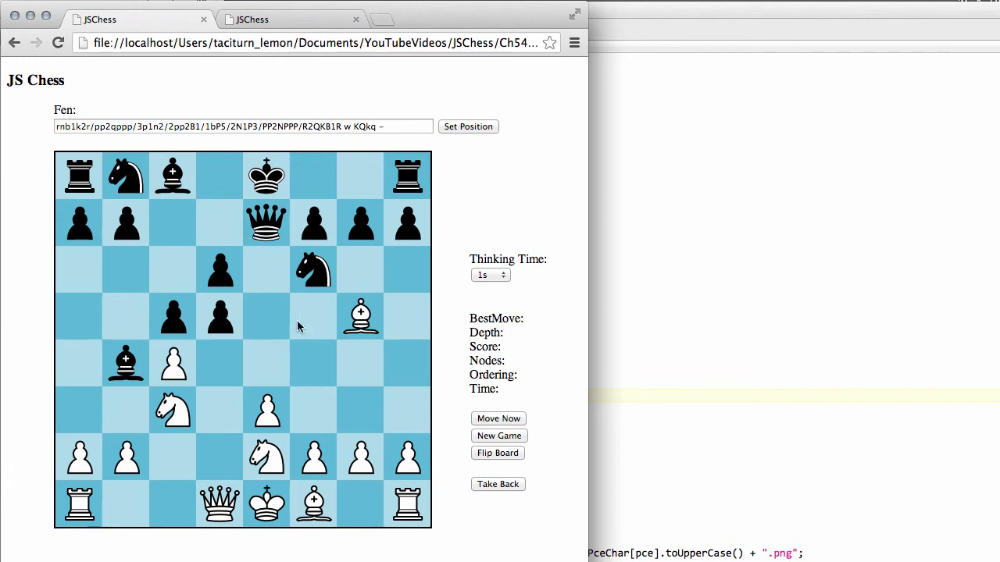
mouse_move(191, 339)
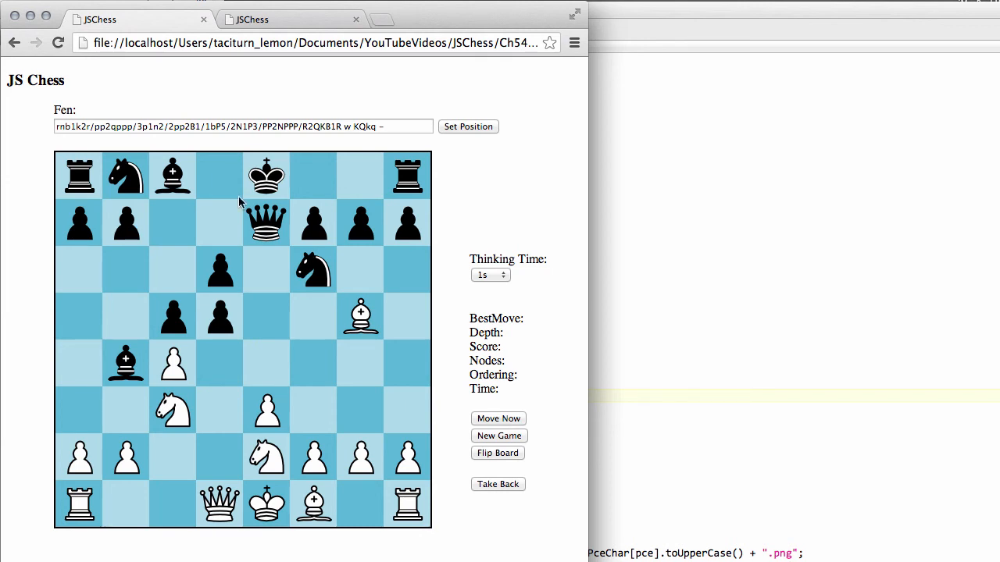
mouse_move(513, 81)
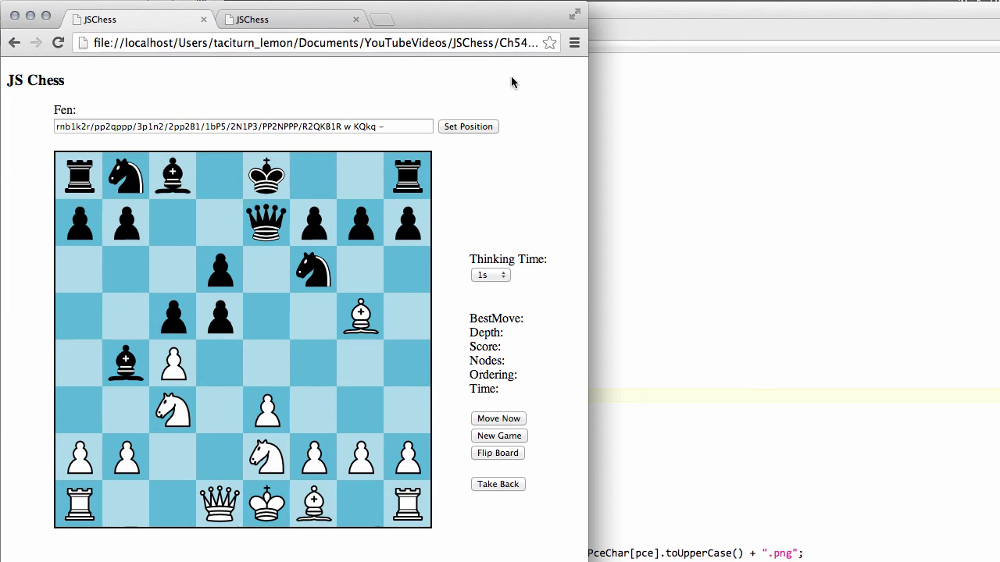
mouse_move(810, 100)
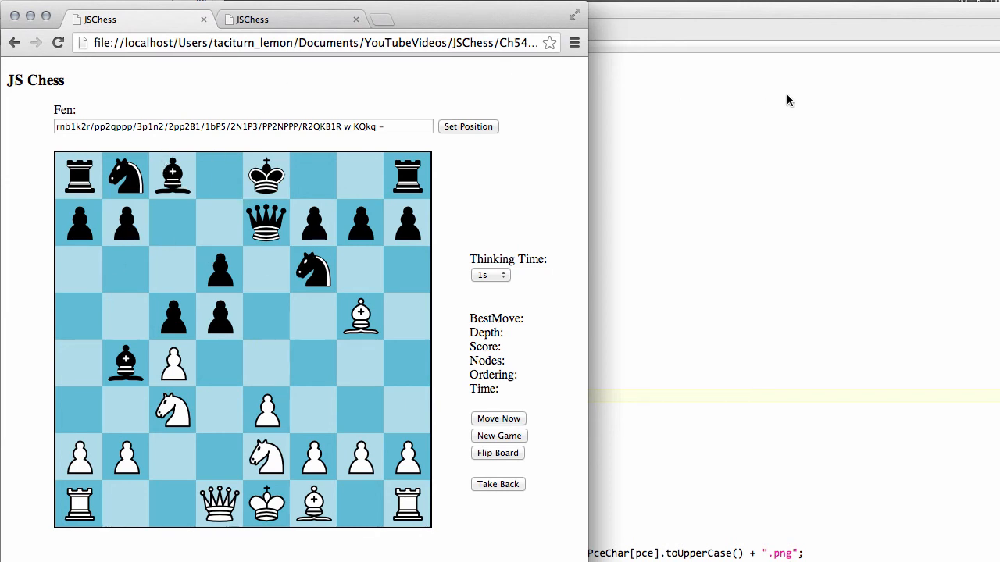